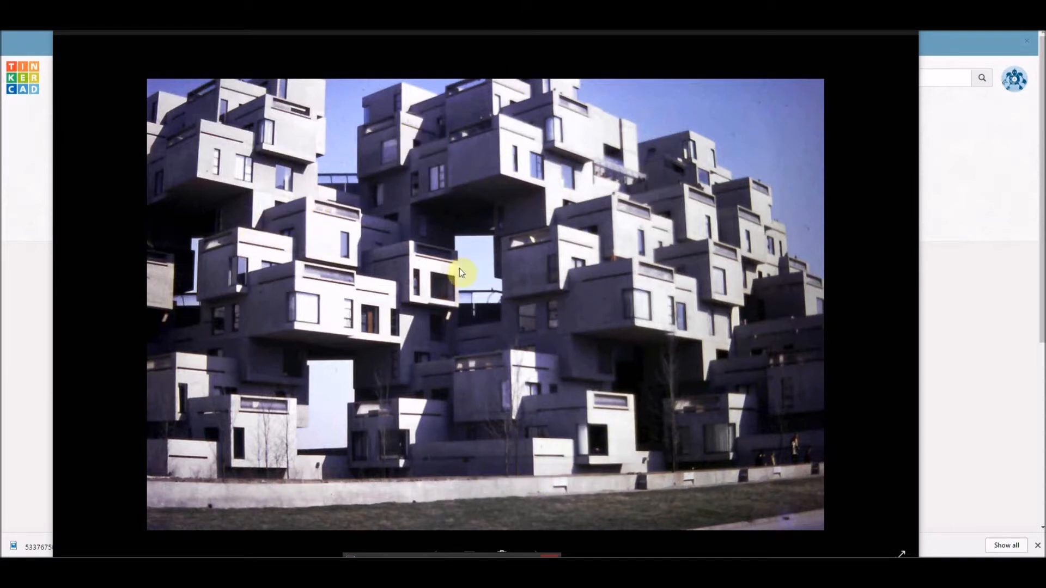
pyautogui.moveTo(242, 263)
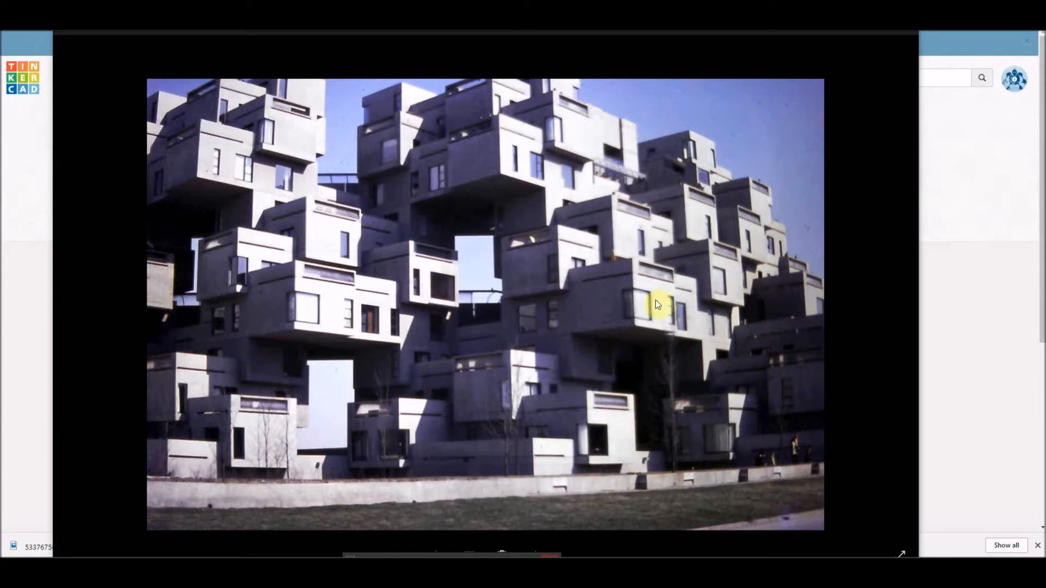
pyautogui.moveTo(283, 285)
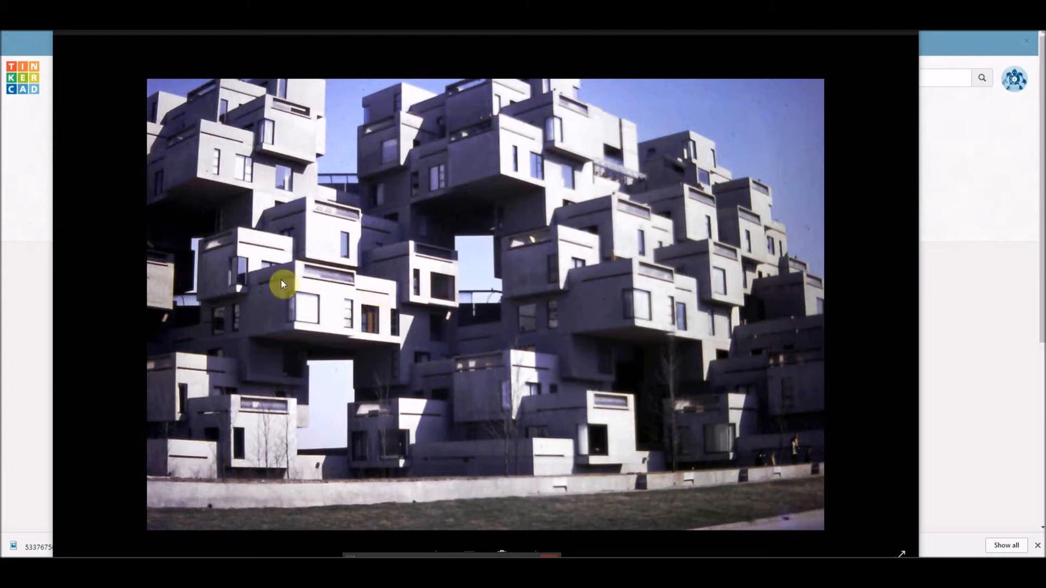
pyautogui.moveTo(566, 125)
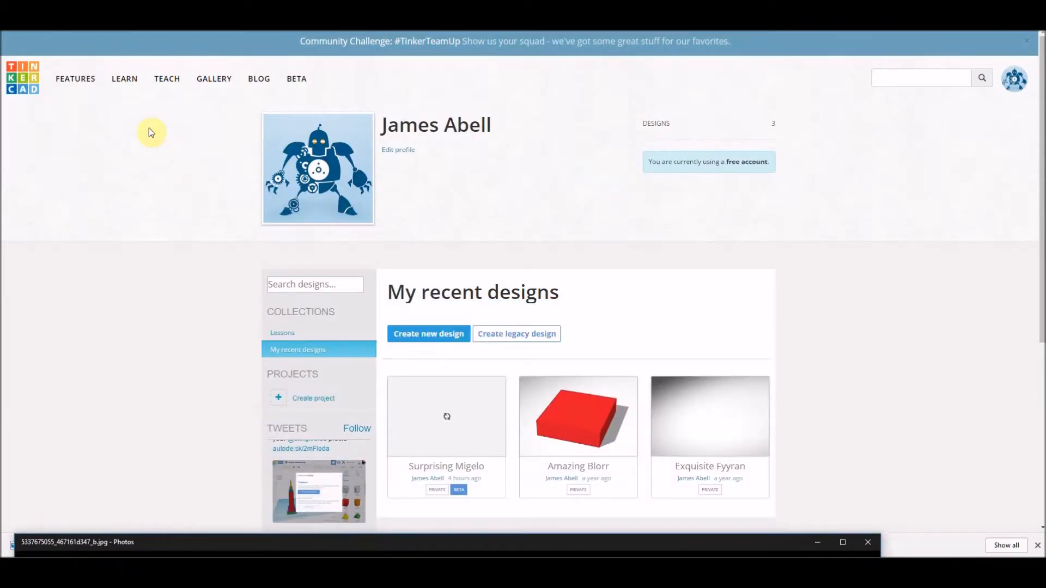
pyautogui.moveTo(326, 469)
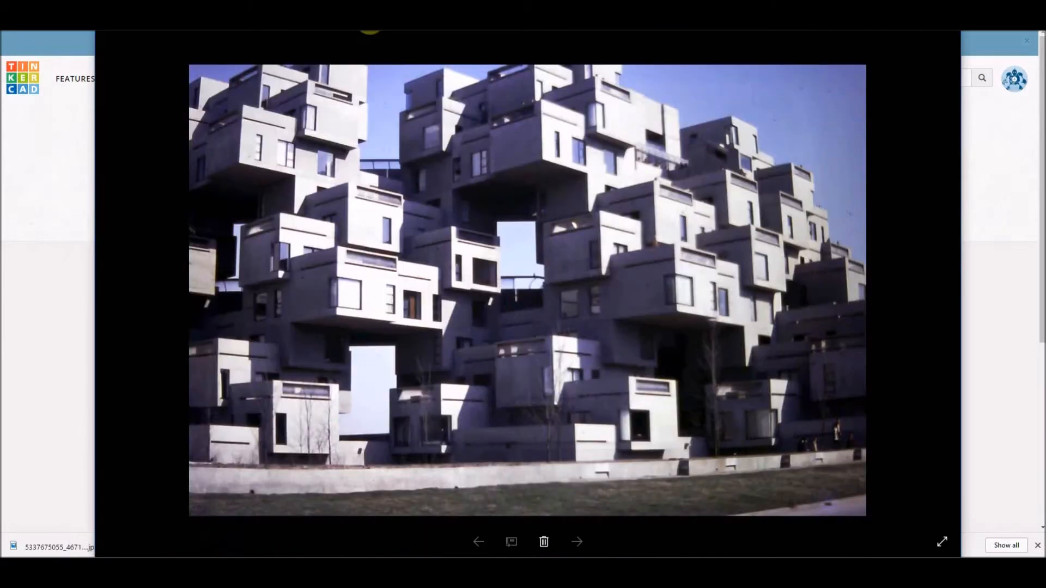
pyautogui.click(1036, 545)
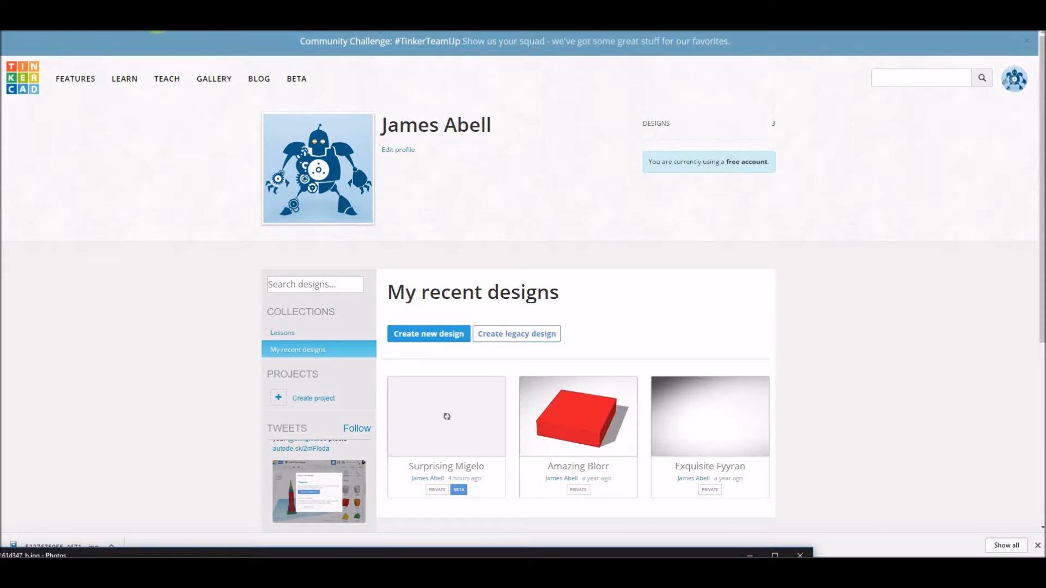
pyautogui.moveTo(763, 282)
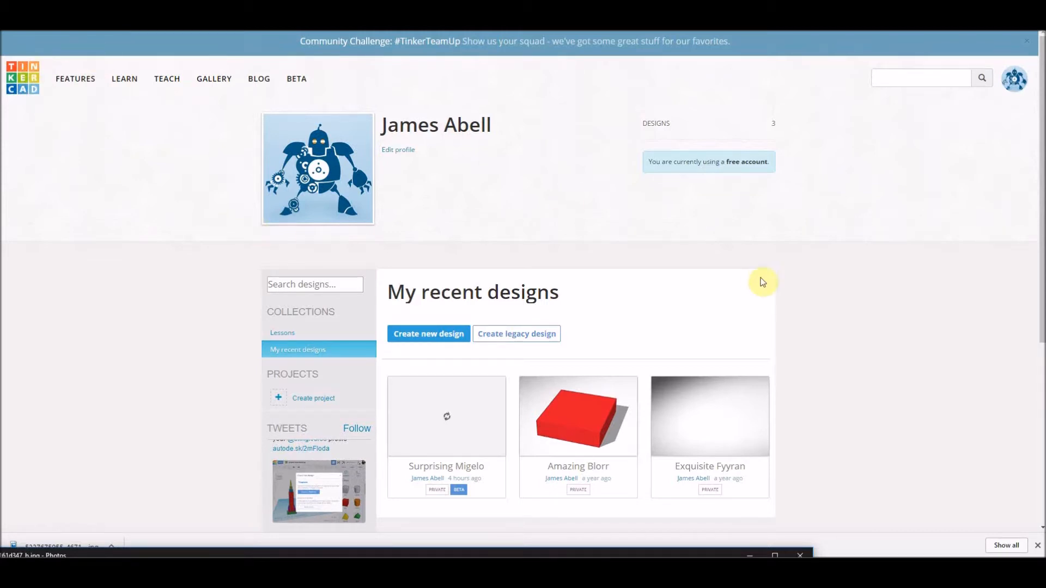
pyautogui.scroll(-3)
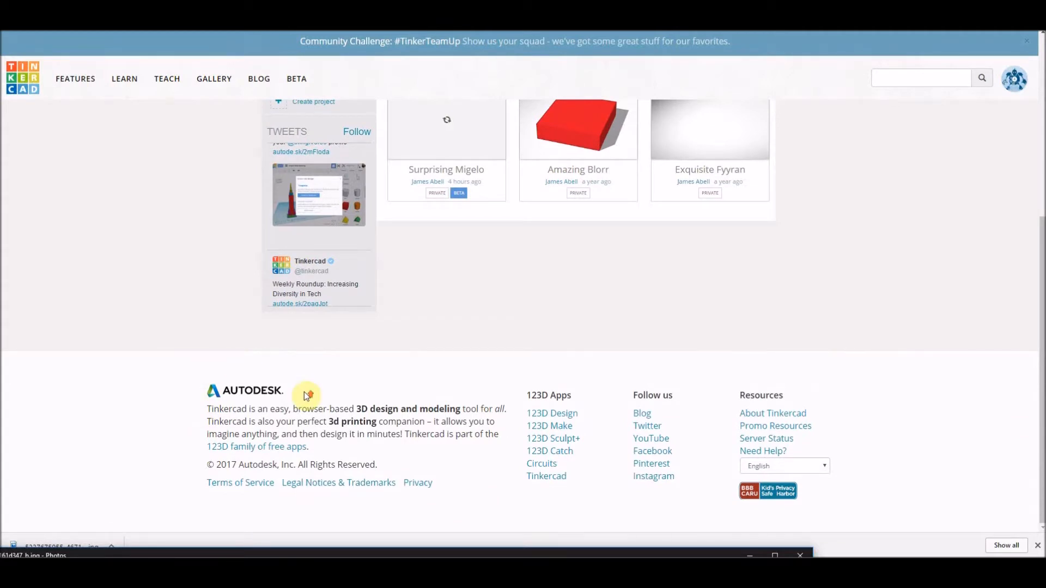
pyautogui.scroll(3)
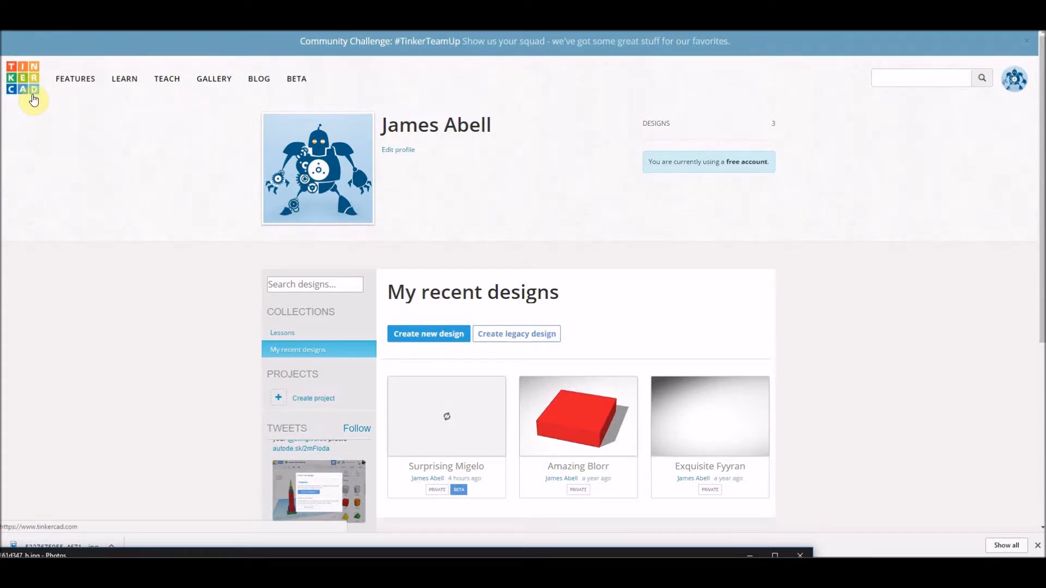
pyautogui.moveTo(35, 113)
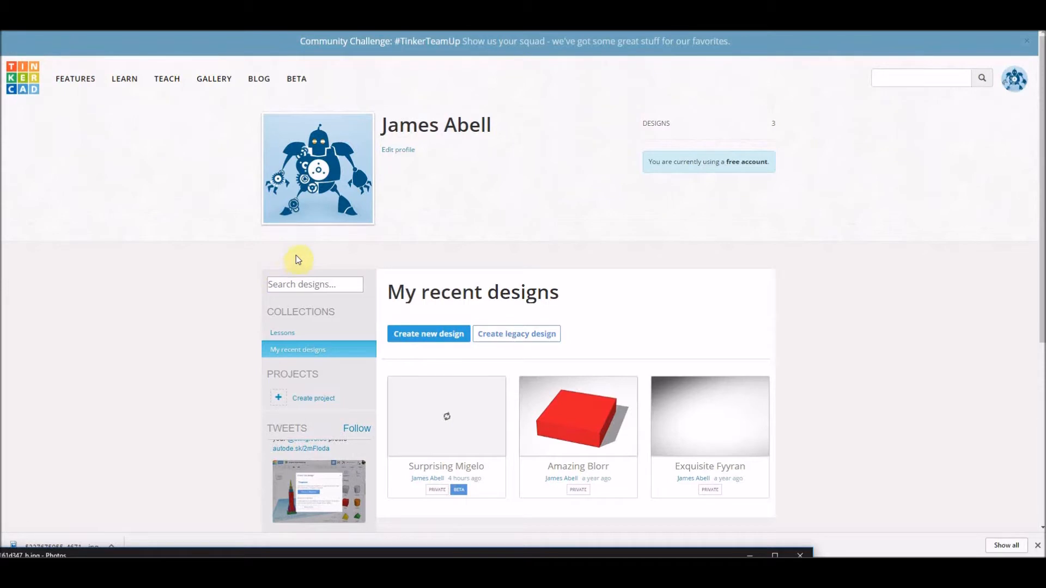
pyautogui.moveTo(468, 188)
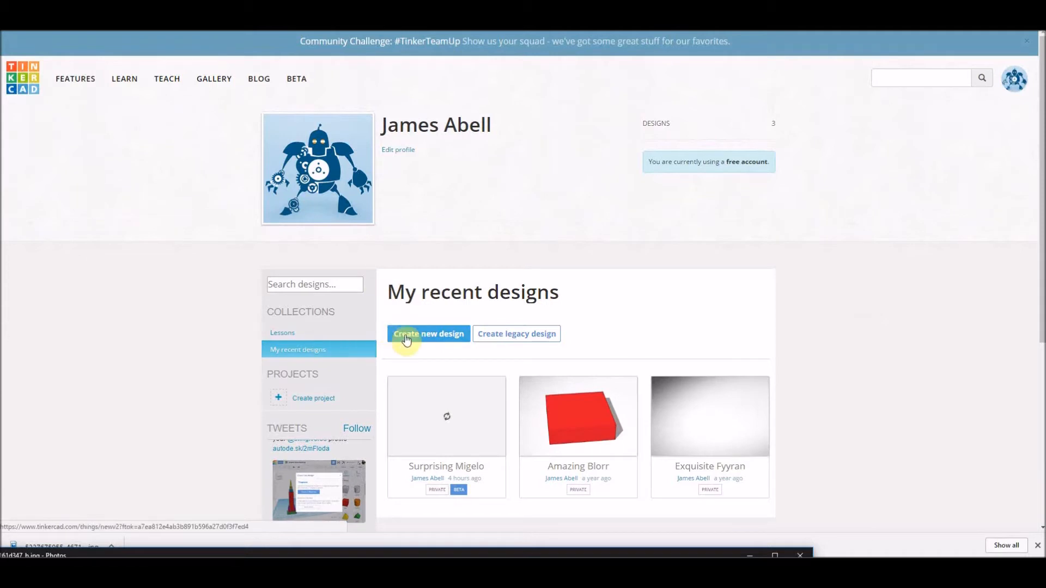
# Create a new blank design and orbit the empty workplane to a working angle.
pyautogui.click(429, 333)
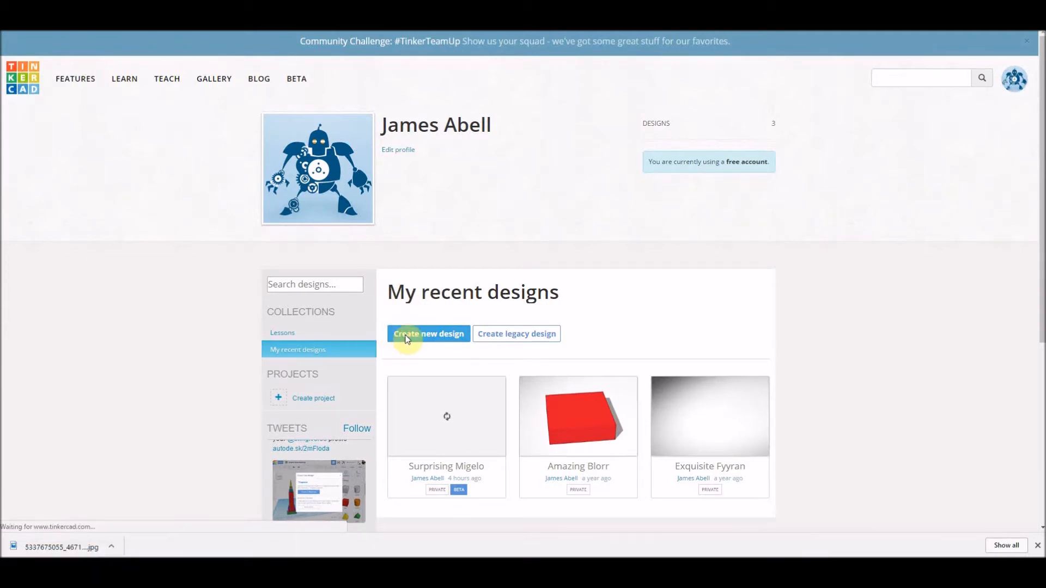
pyautogui.click(429, 334)
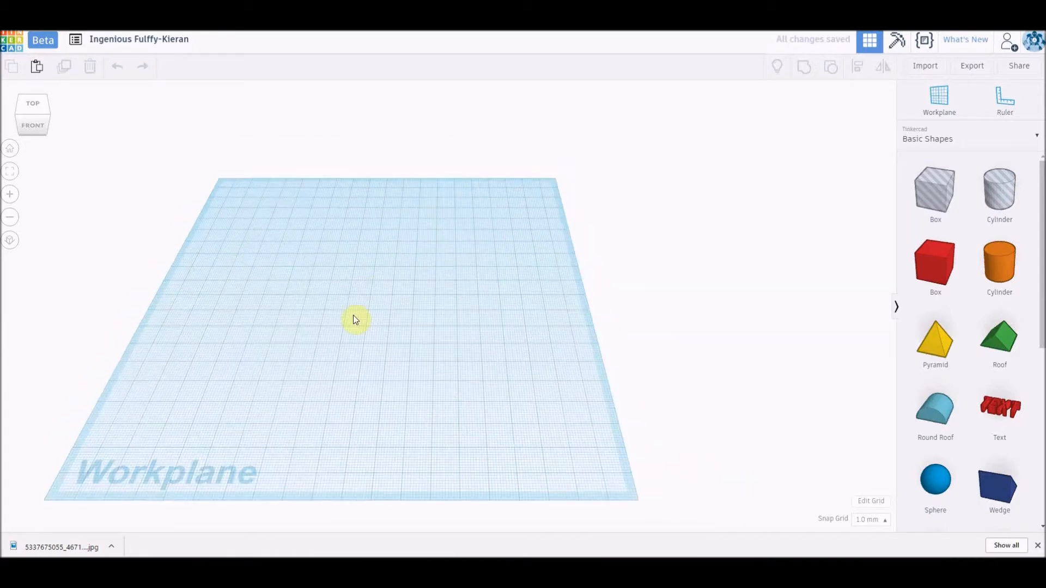
pyautogui.moveTo(353, 320); pyautogui.dragTo(314, 287)
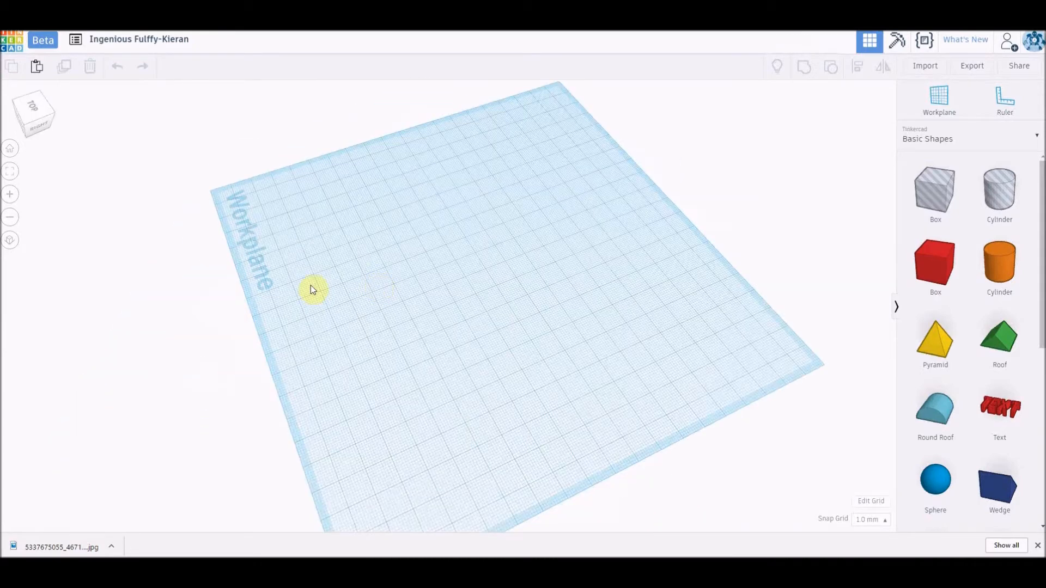
pyautogui.moveTo(314, 288); pyautogui.dragTo(501, 288)
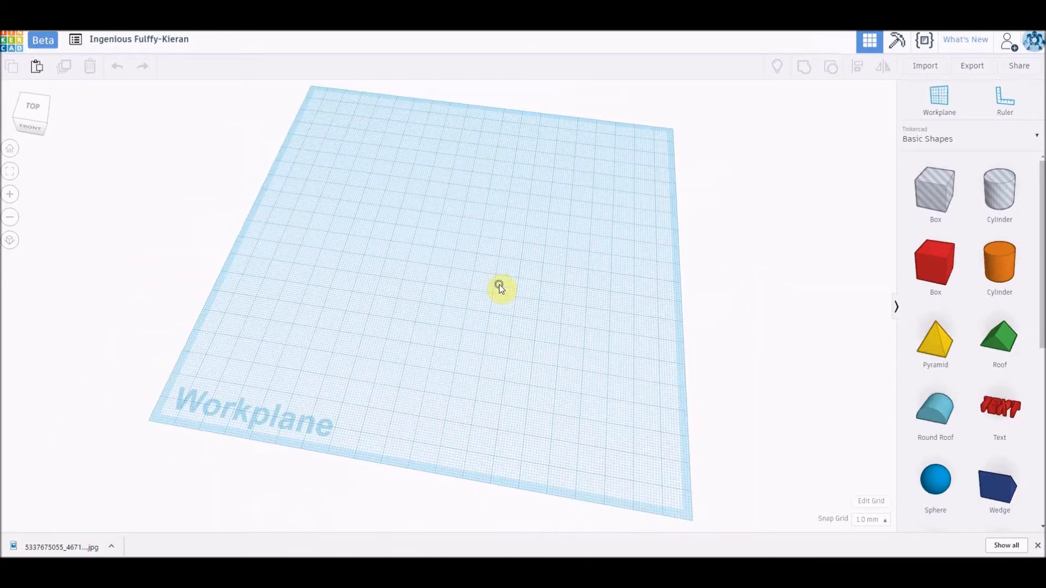
pyautogui.moveTo(500, 287); pyautogui.dragTo(589, 341)
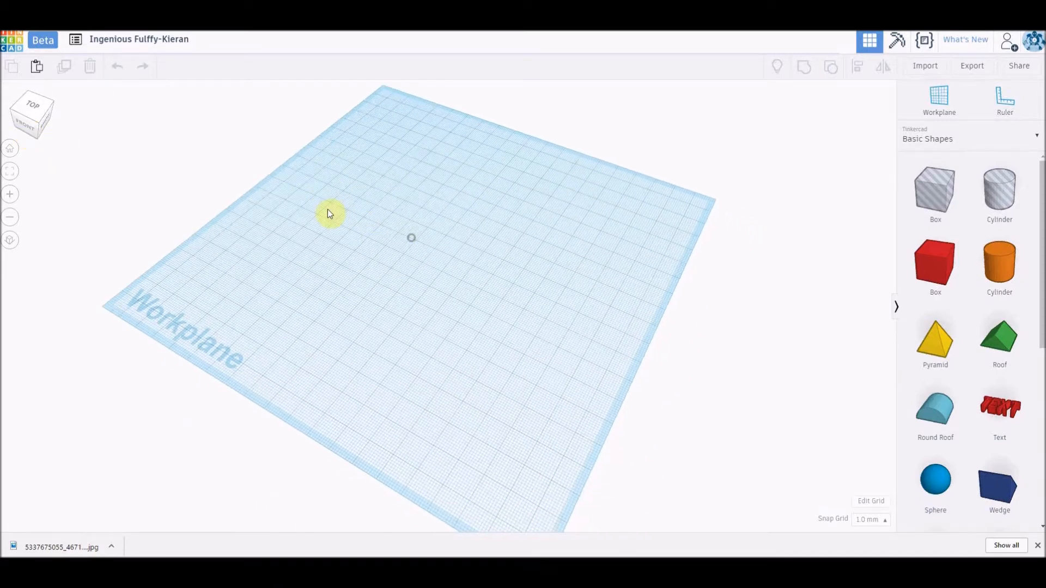
pyautogui.moveTo(336, 205)
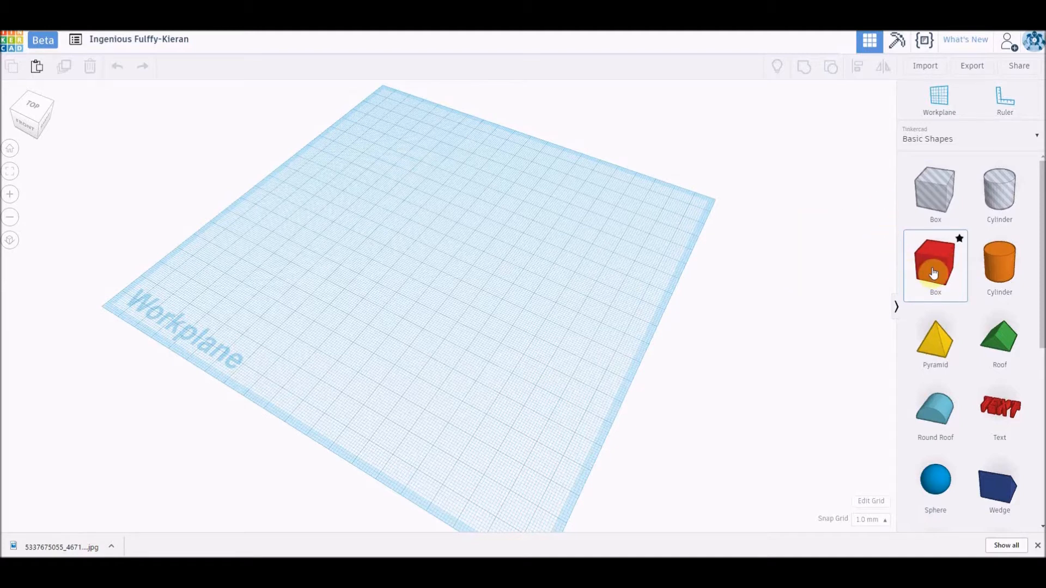
# Place a red box on the workplane and stretch it into a long block.
pyautogui.click(935, 266)
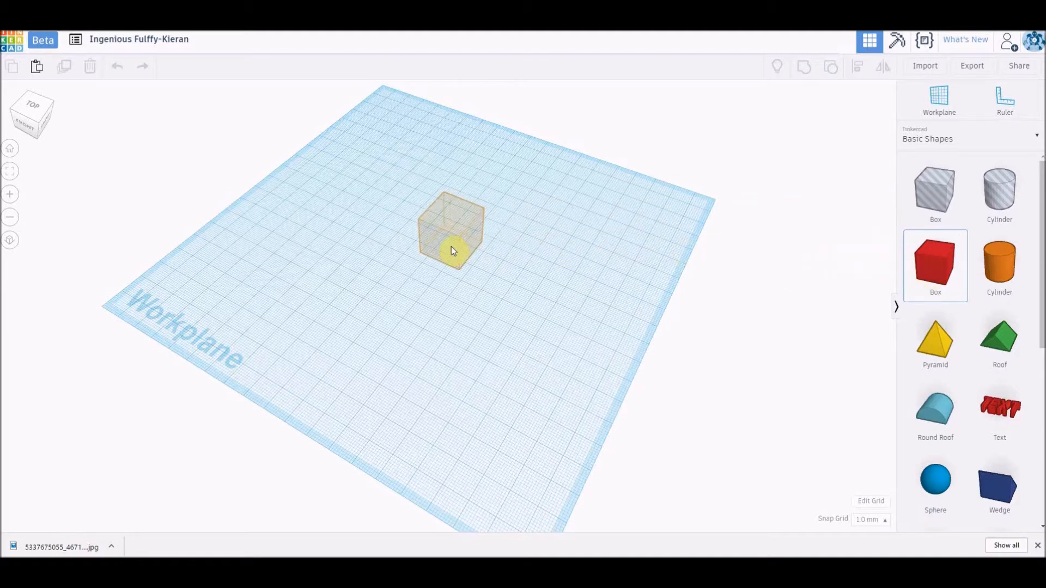
pyautogui.moveTo(450, 251); pyautogui.dragTo(694, 287)
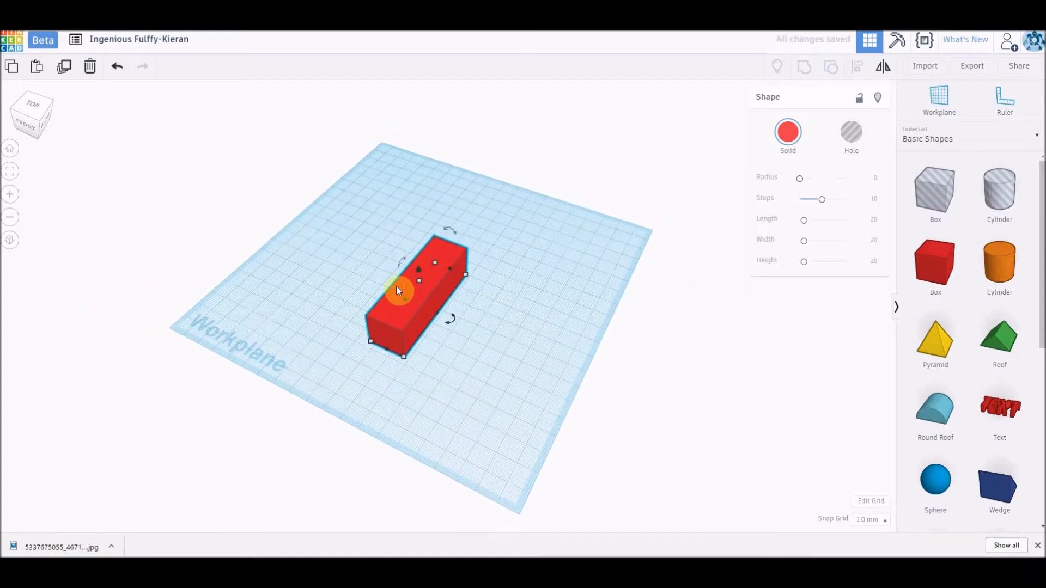
pyautogui.moveTo(396, 290); pyautogui.dragTo(251, 219)
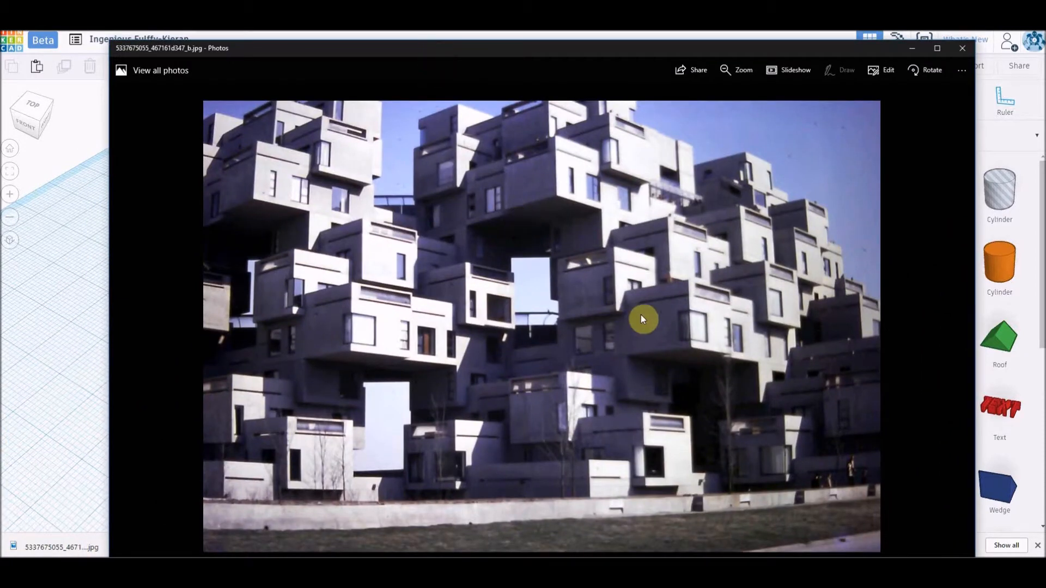
pyautogui.moveTo(433, 50)
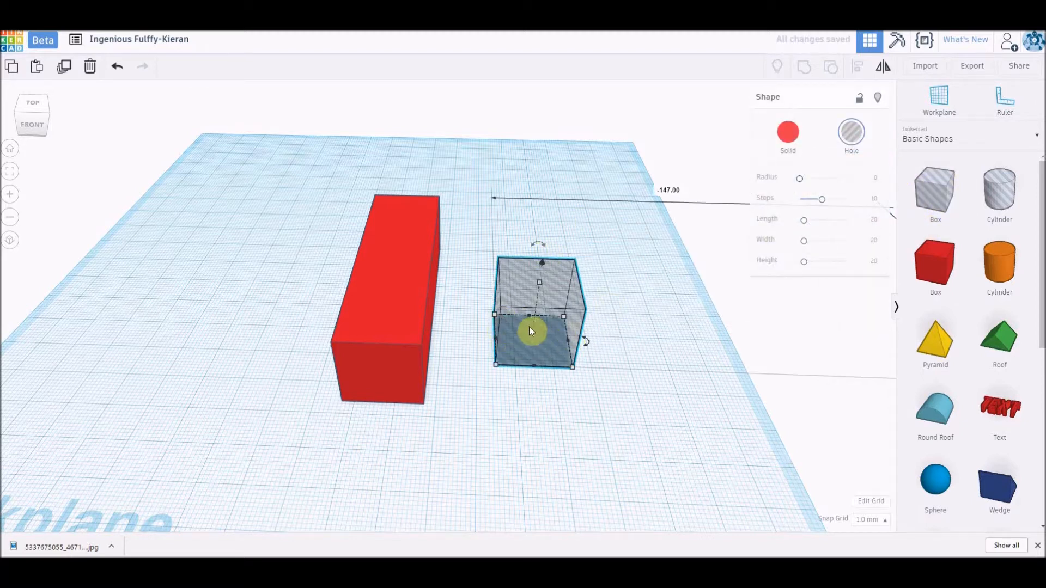
# Move the hole box against the red block's near end and resize it.
pyautogui.moveTo(538, 327); pyautogui.dragTo(390, 374)
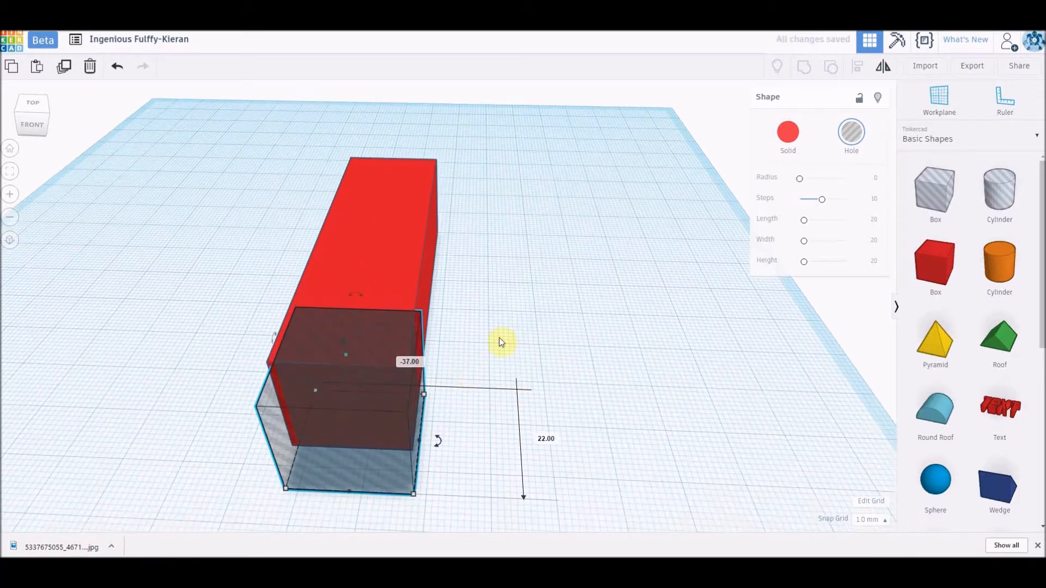
pyautogui.moveTo(500, 343); pyautogui.dragTo(547, 353)
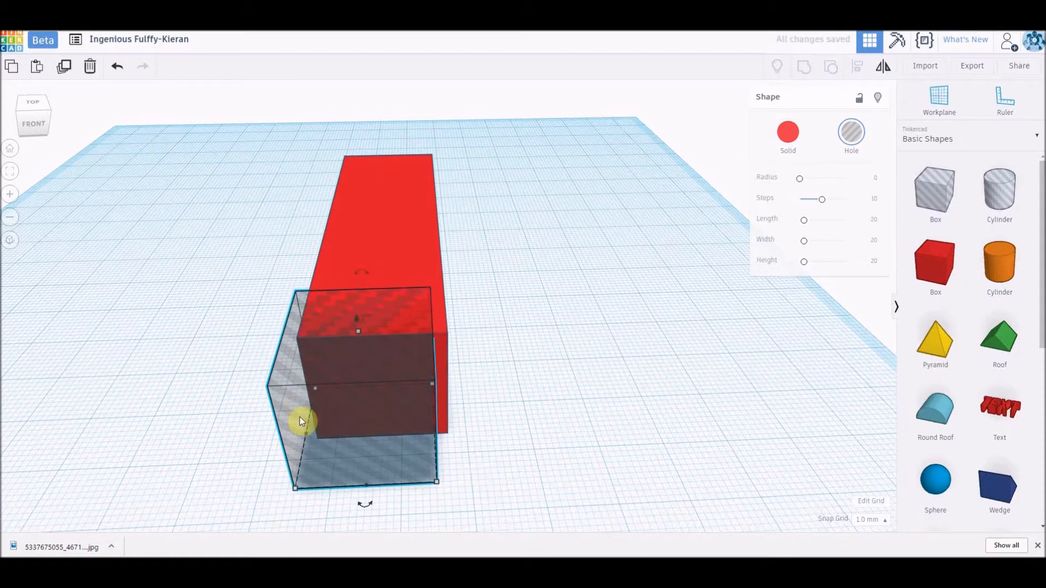
pyautogui.moveTo(300, 421); pyautogui.dragTo(334, 433)
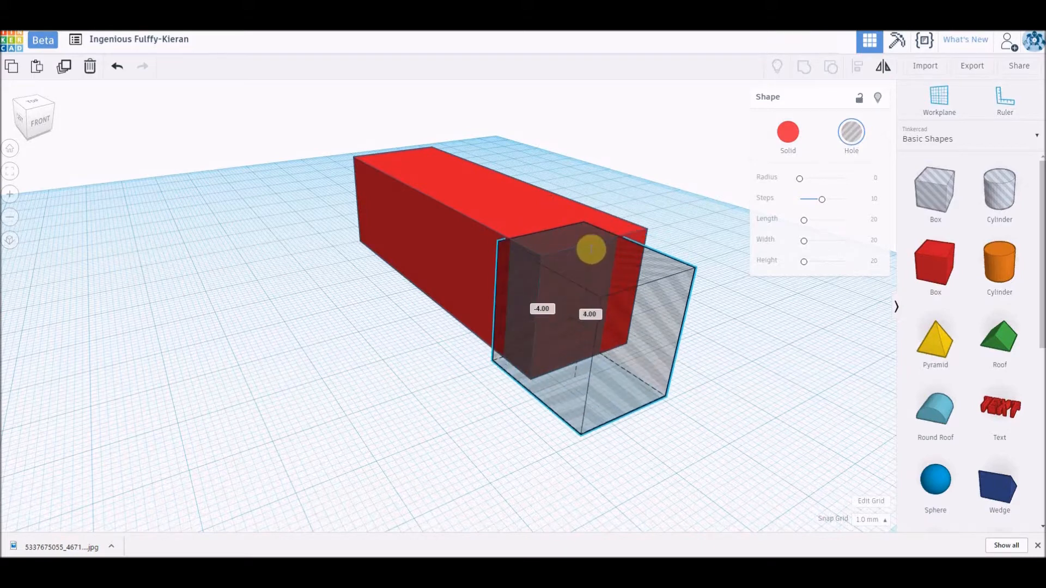
pyautogui.moveTo(590, 250); pyautogui.dragTo(623, 280)
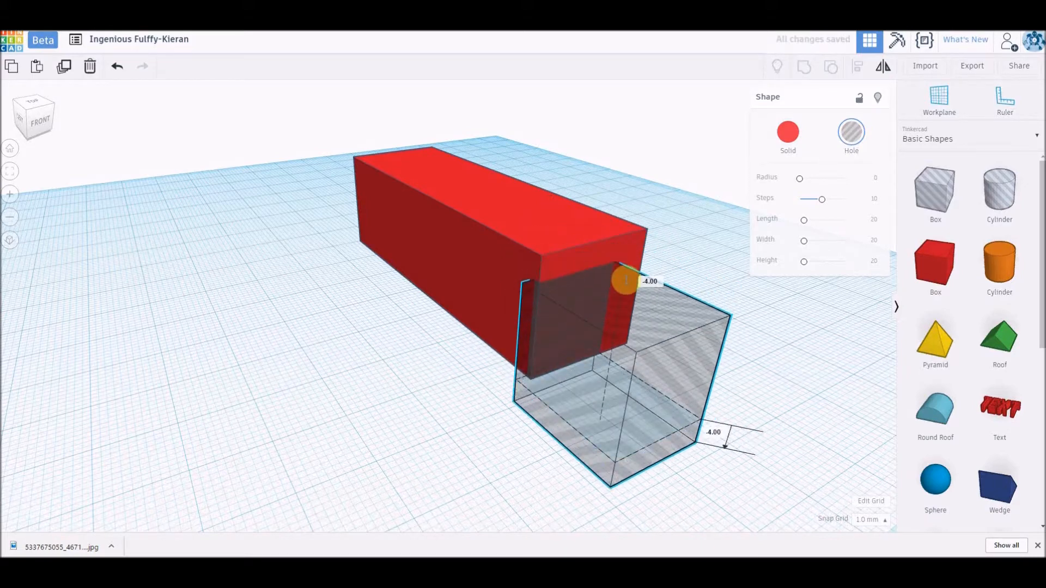
# Shrink the hole into a smaller opening tucked into the block's end, then select both shapes.
pyautogui.moveTo(624, 281); pyautogui.dragTo(607, 383)
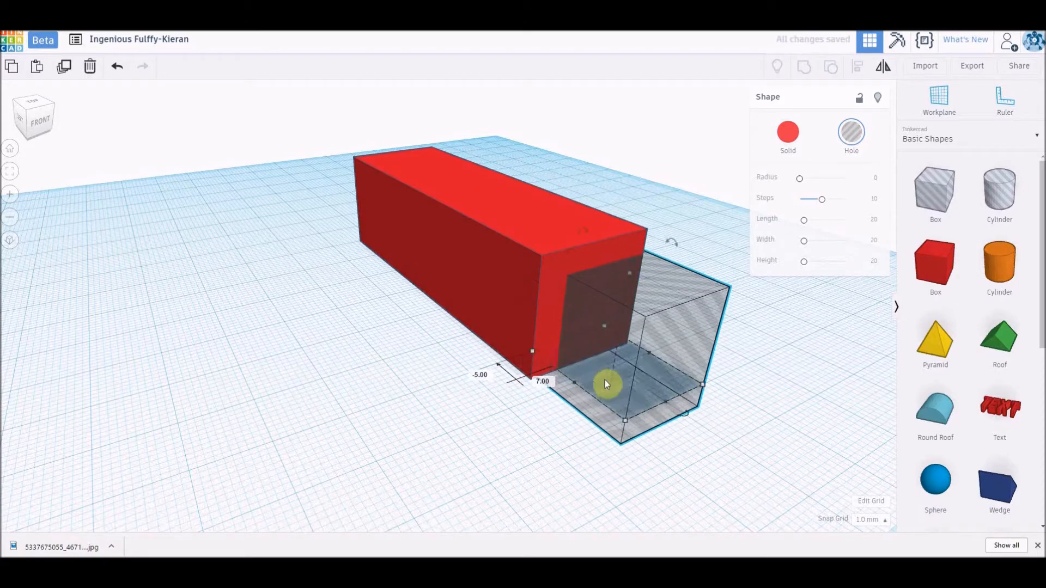
pyautogui.moveTo(607, 384); pyautogui.dragTo(631, 276)
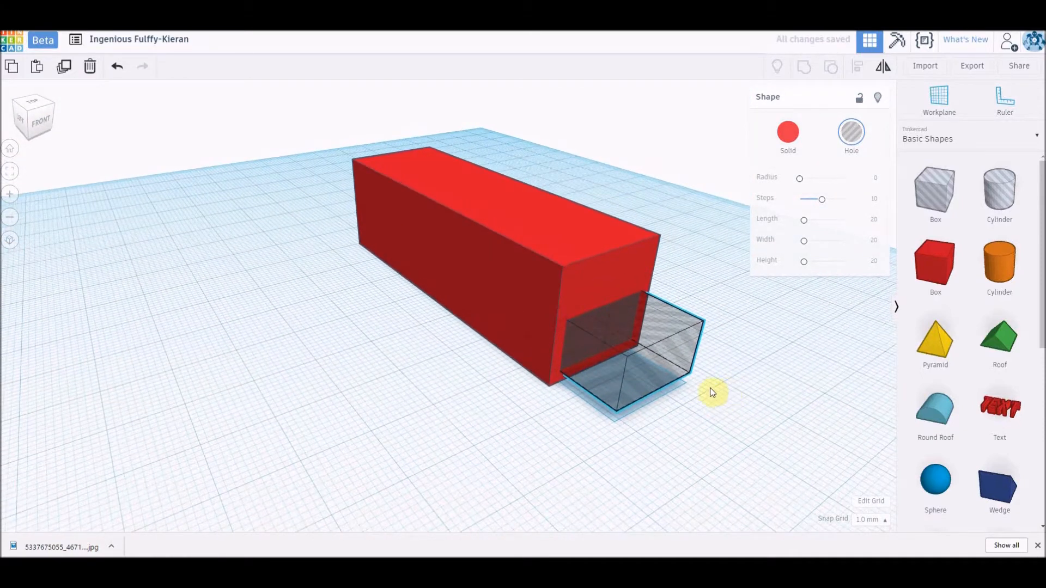
pyautogui.moveTo(714, 392); pyautogui.dragTo(514, 376)
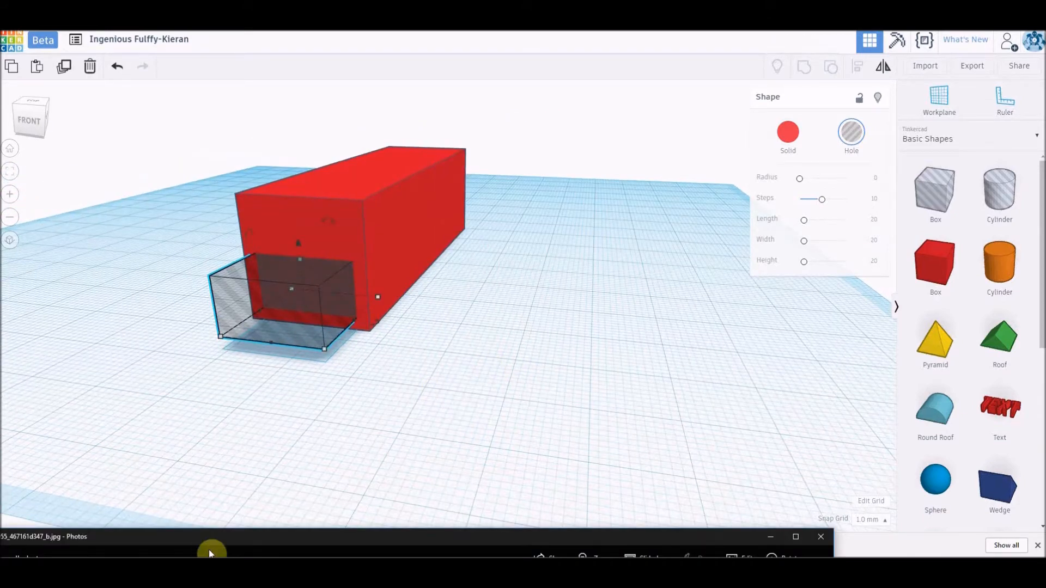
pyautogui.click(211, 551)
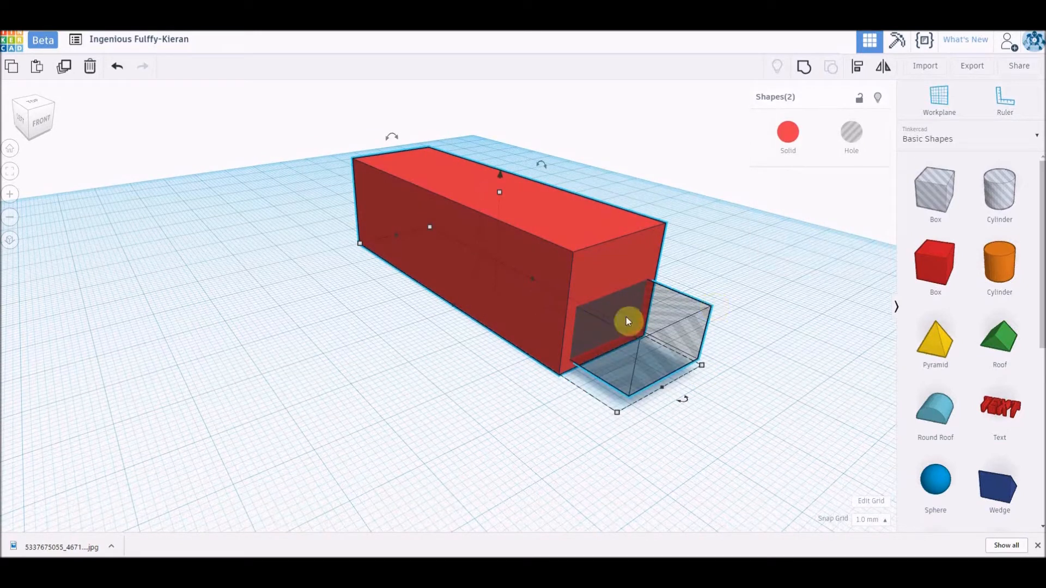
pyautogui.moveTo(804, 67)
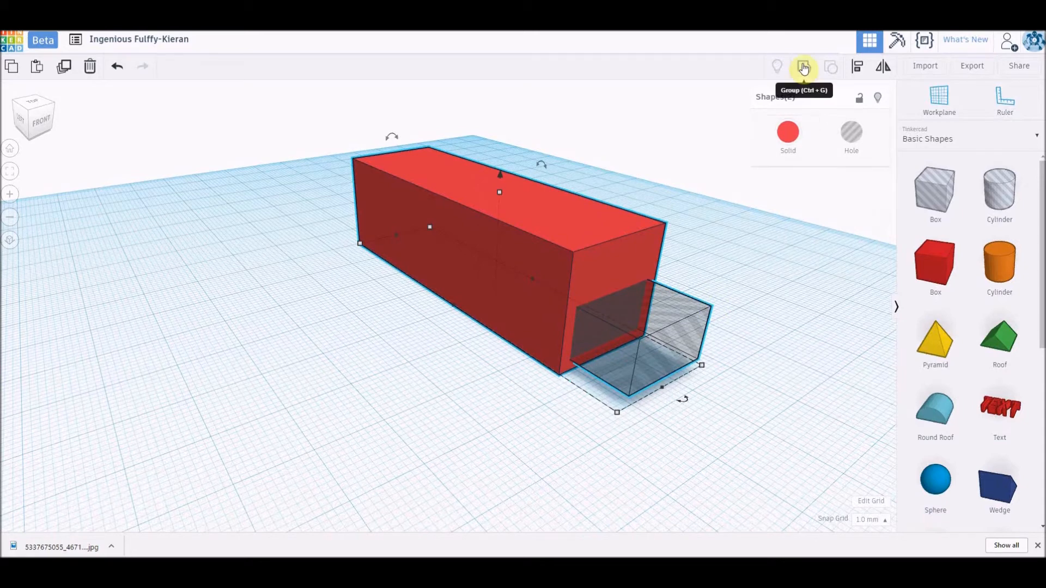
# Group the block and hole into a hollow tube and colour it white.
pyautogui.click(803, 67)
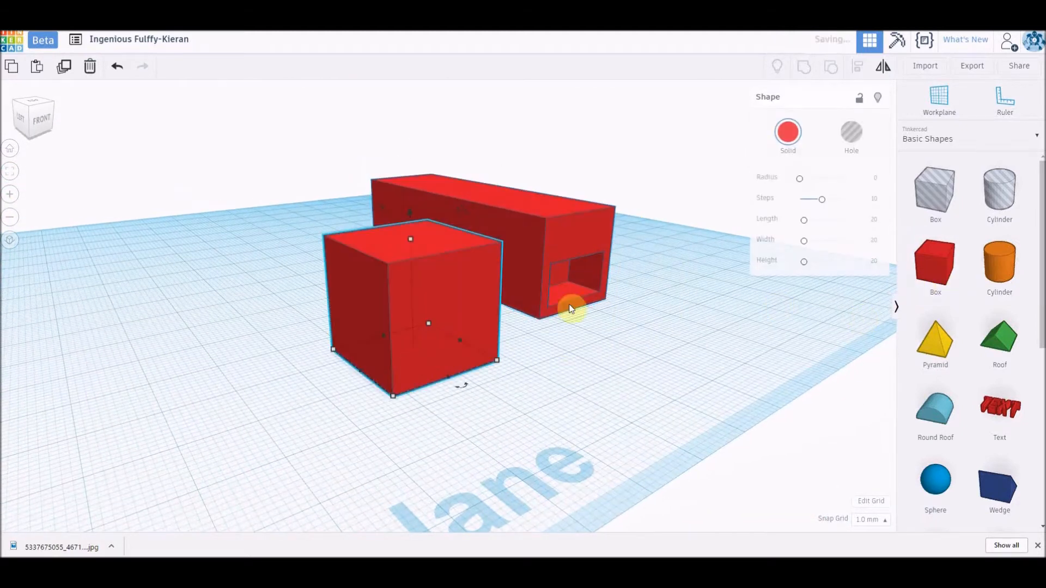
pyautogui.click(788, 131)
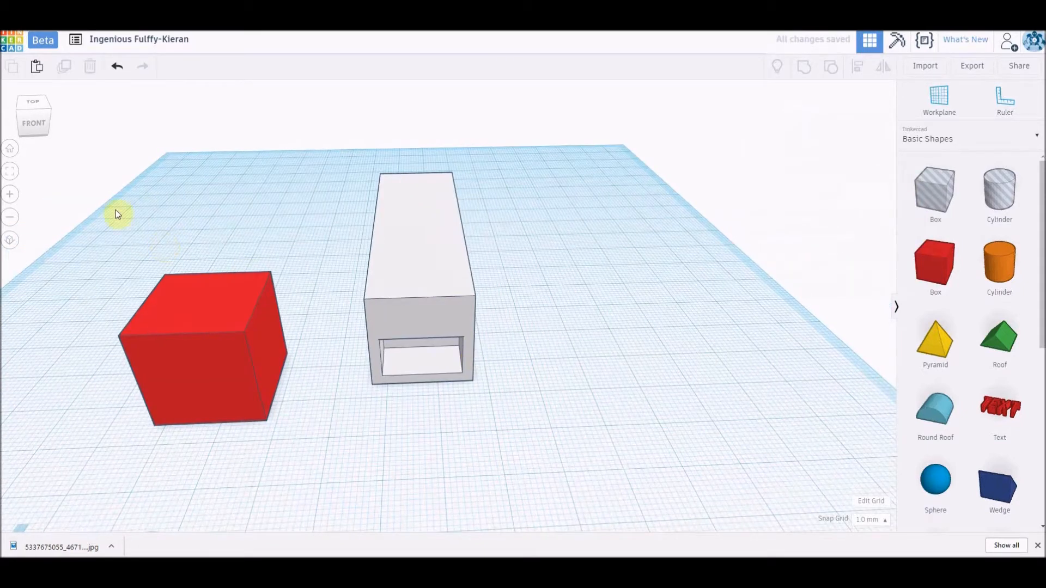
# Move the red cube against the tube, stretch it along the tube and make it about 38 mm tall.
pyautogui.moveTo(203, 344); pyautogui.dragTo(327, 301)
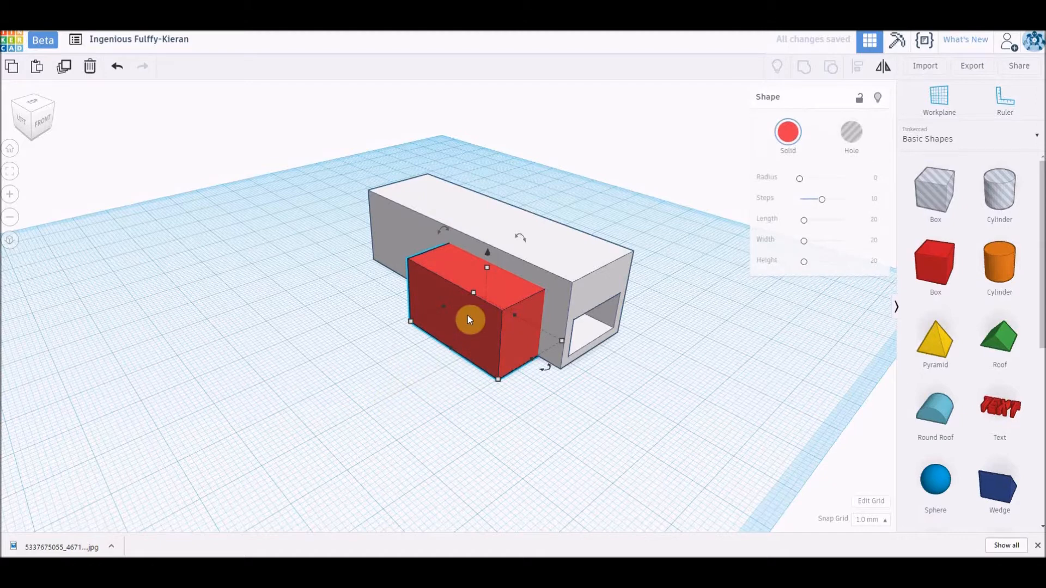
pyautogui.moveTo(467, 320); pyautogui.dragTo(581, 393)
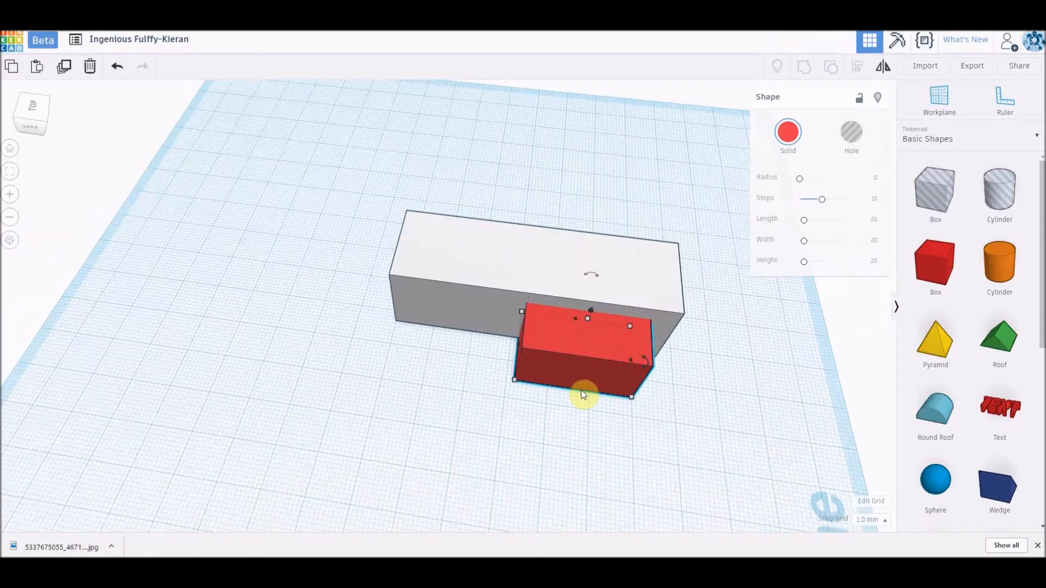
pyautogui.moveTo(581, 394); pyautogui.dragTo(663, 305)
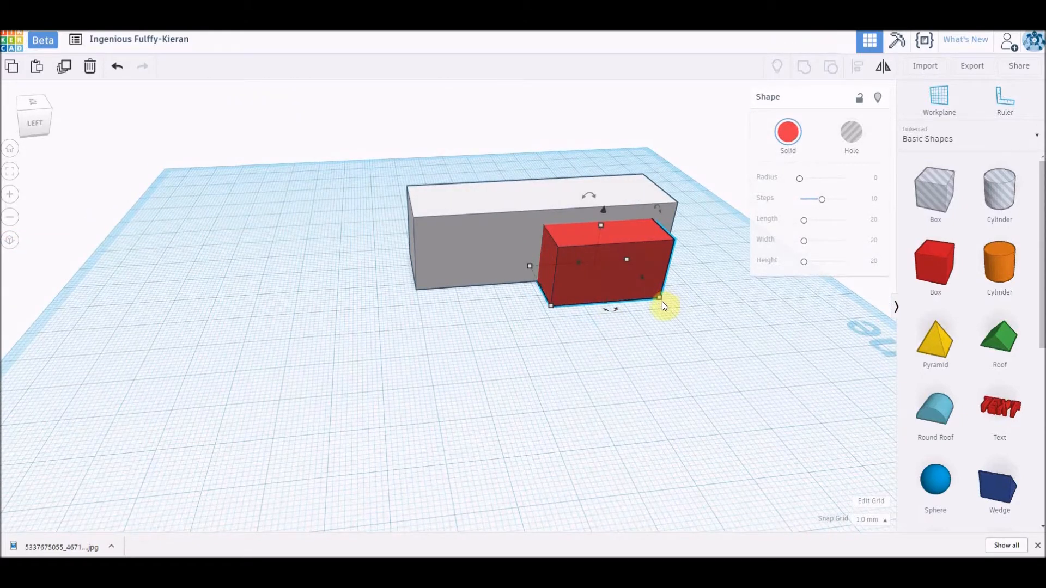
pyautogui.moveTo(658, 297); pyautogui.dragTo(687, 334)
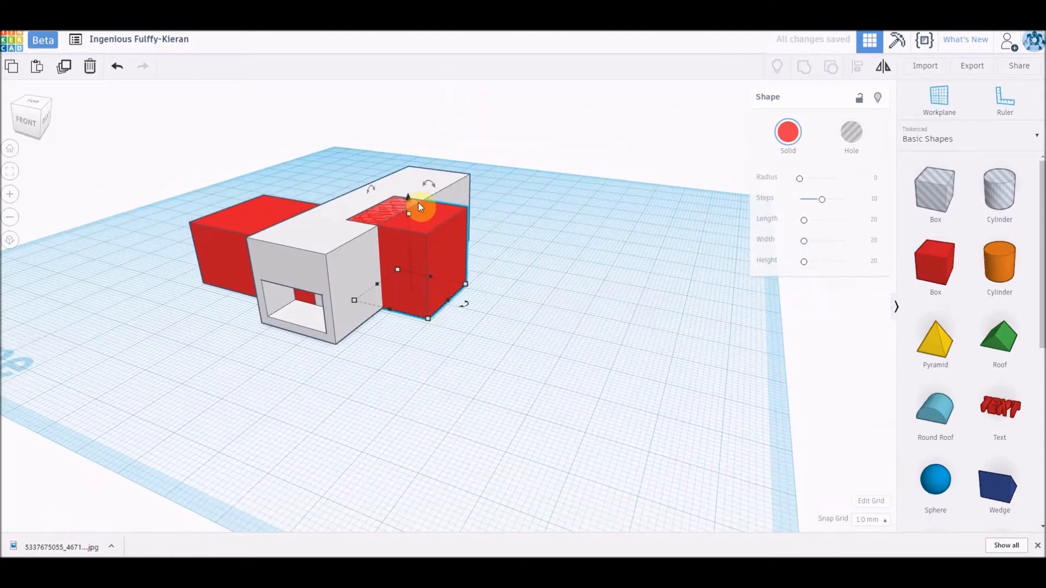
pyautogui.moveTo(421, 208); pyautogui.dragTo(405, 164)
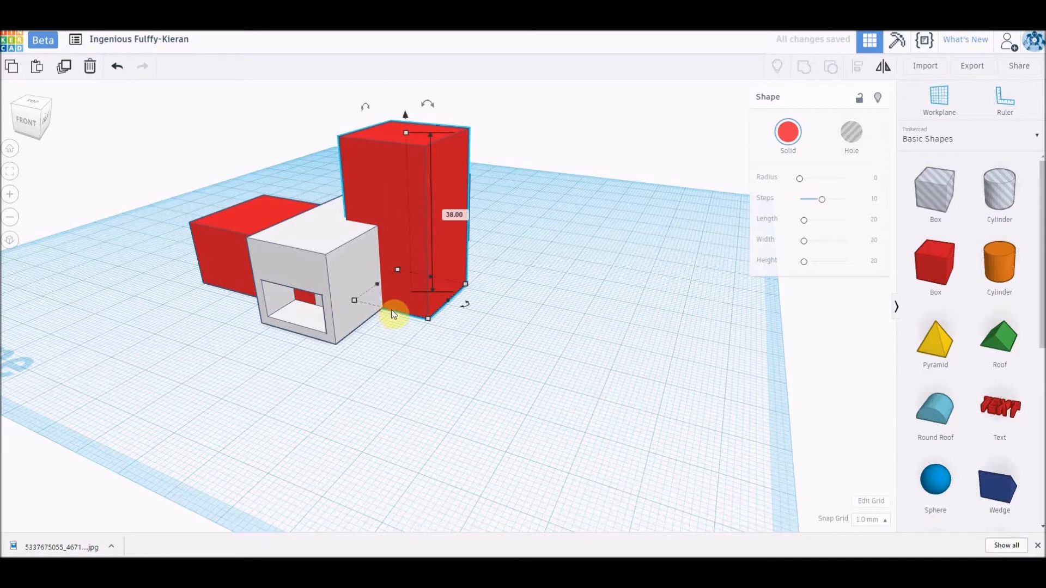
# Enlarge the red block's footprint and raise it off the workplane.
pyautogui.moveTo(396, 317); pyautogui.dragTo(444, 311)
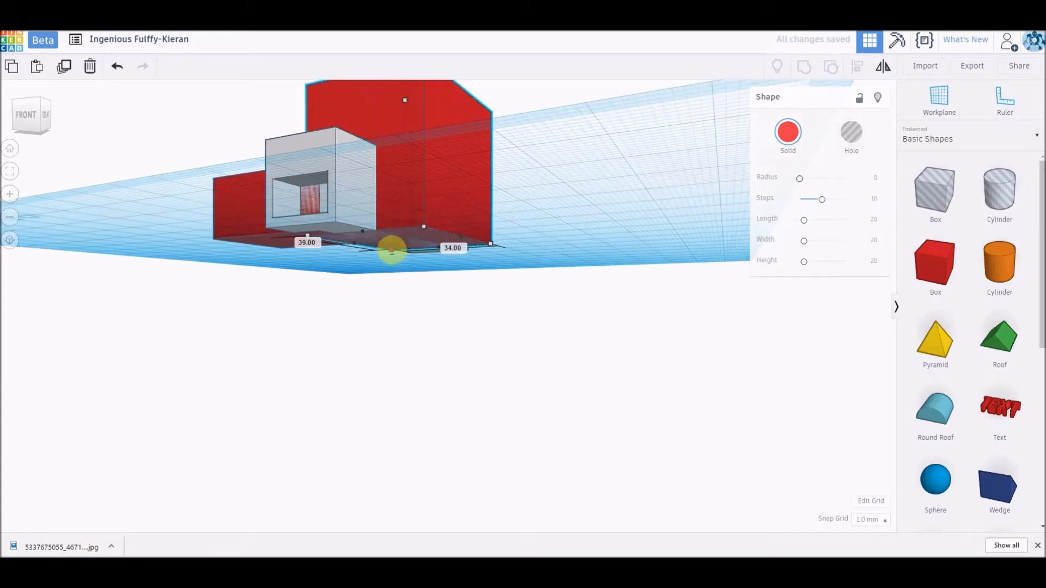
pyautogui.moveTo(391, 251); pyautogui.dragTo(440, 273)
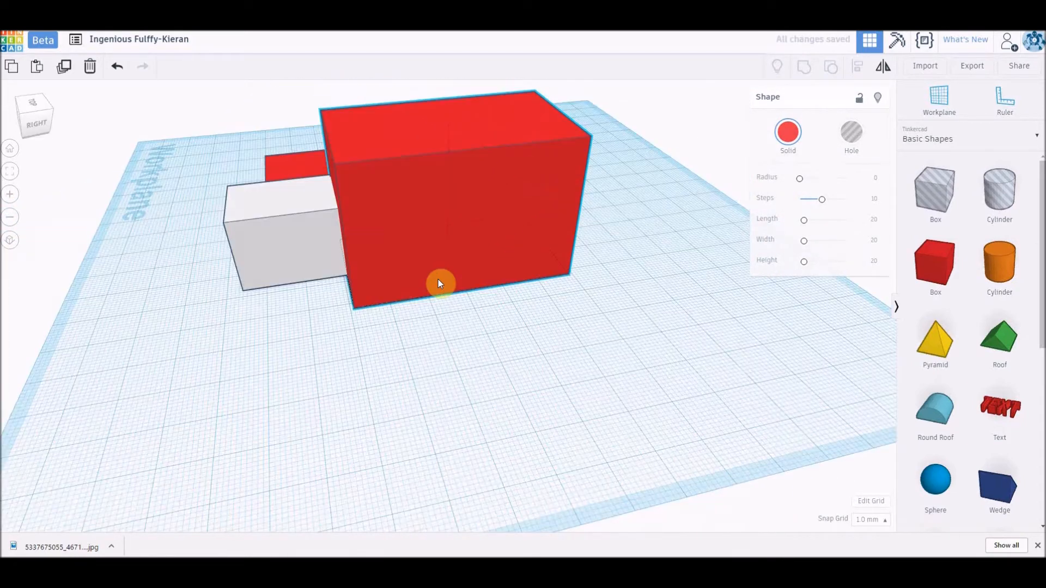
pyautogui.moveTo(440, 283); pyautogui.dragTo(464, 293)
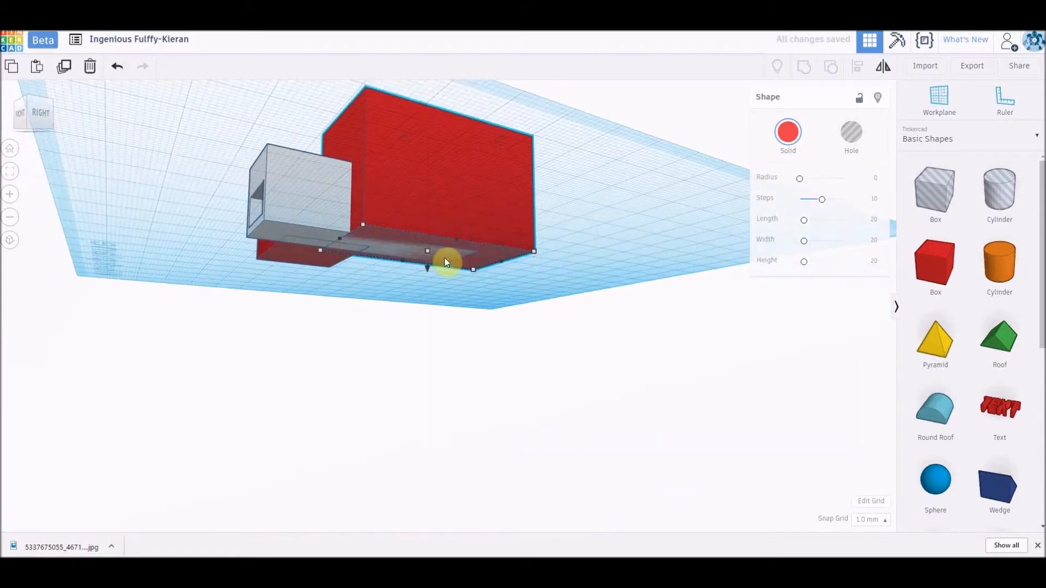
pyautogui.moveTo(447, 260); pyautogui.dragTo(433, 203)
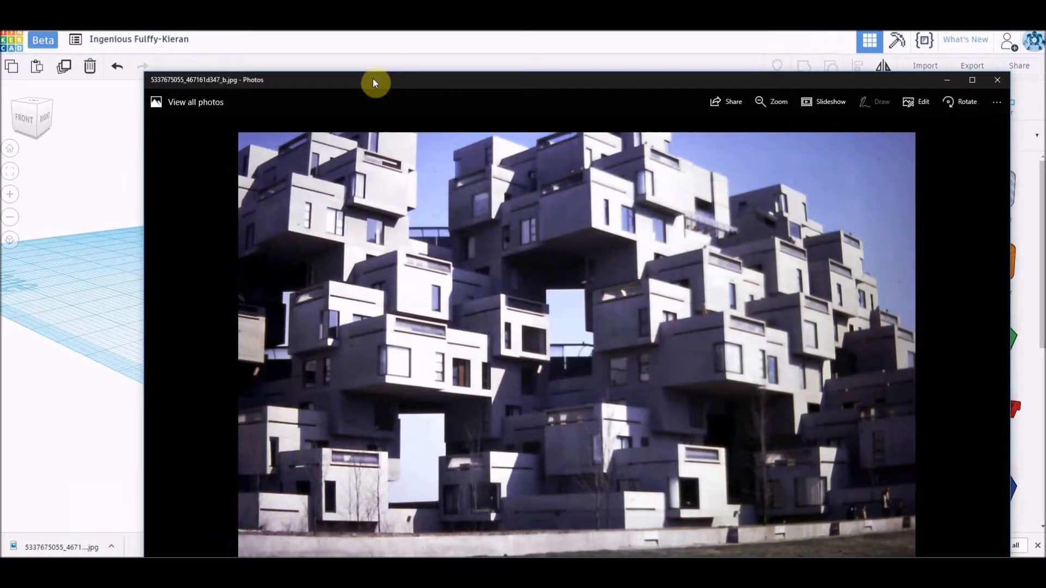
pyautogui.click(997, 80)
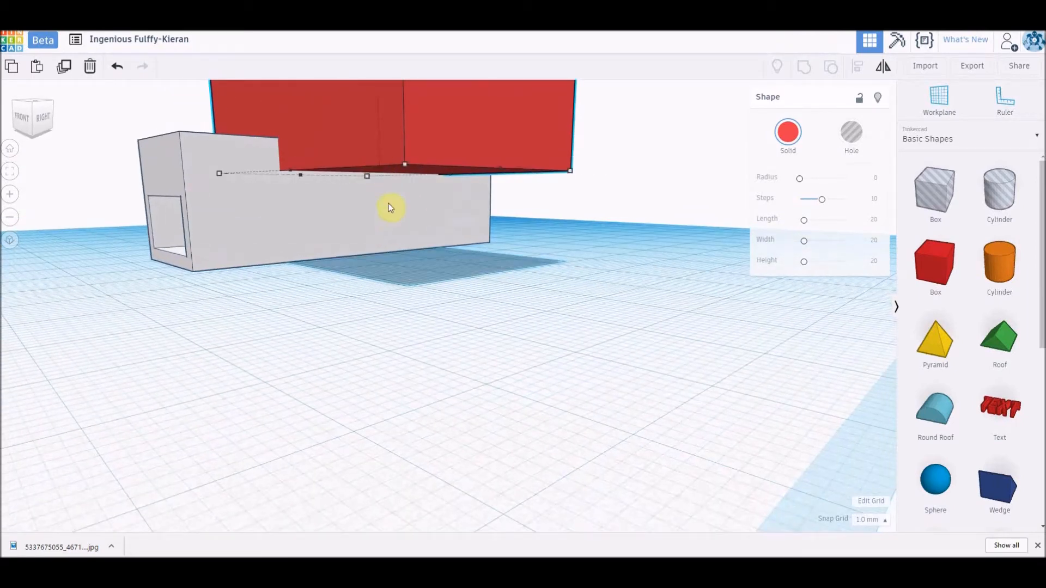
# Narrow the raised red block to 23 mm wide crossing the tube, then pick a new hole box.
pyautogui.moveTo(393, 207); pyautogui.dragTo(400, 153)
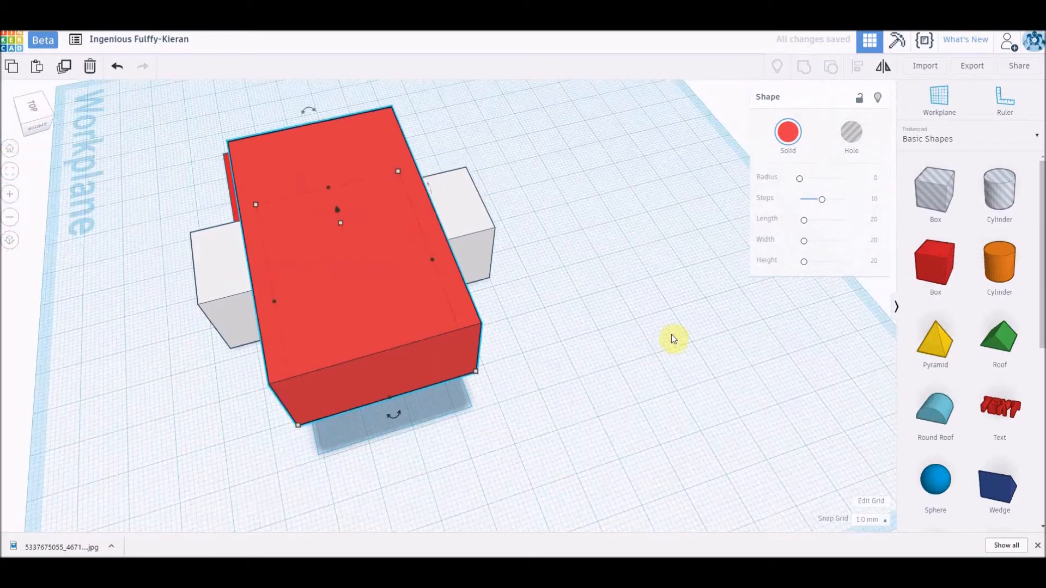
pyautogui.moveTo(670, 339); pyautogui.dragTo(773, 307)
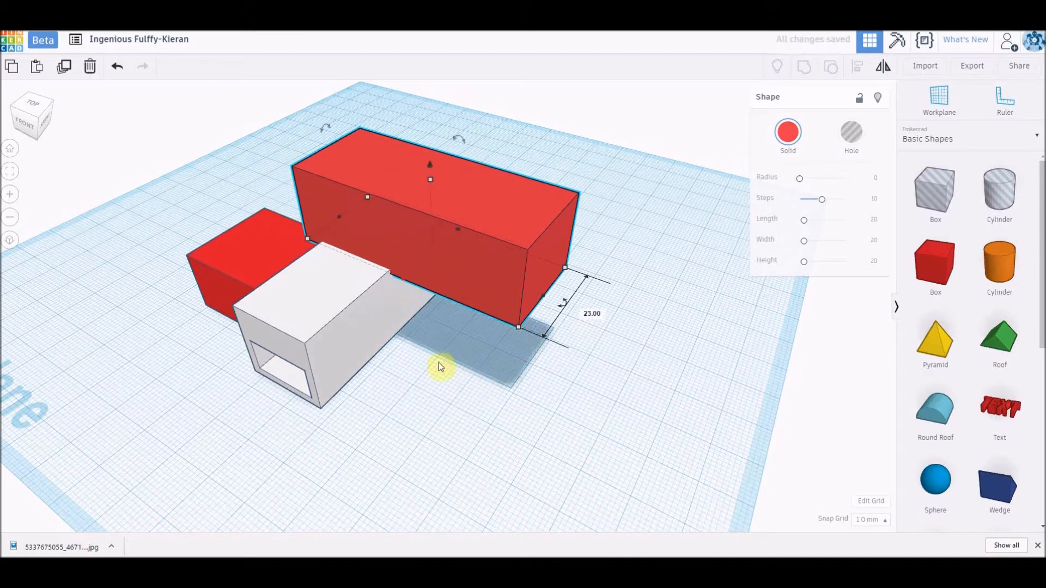
pyautogui.click(238, 283)
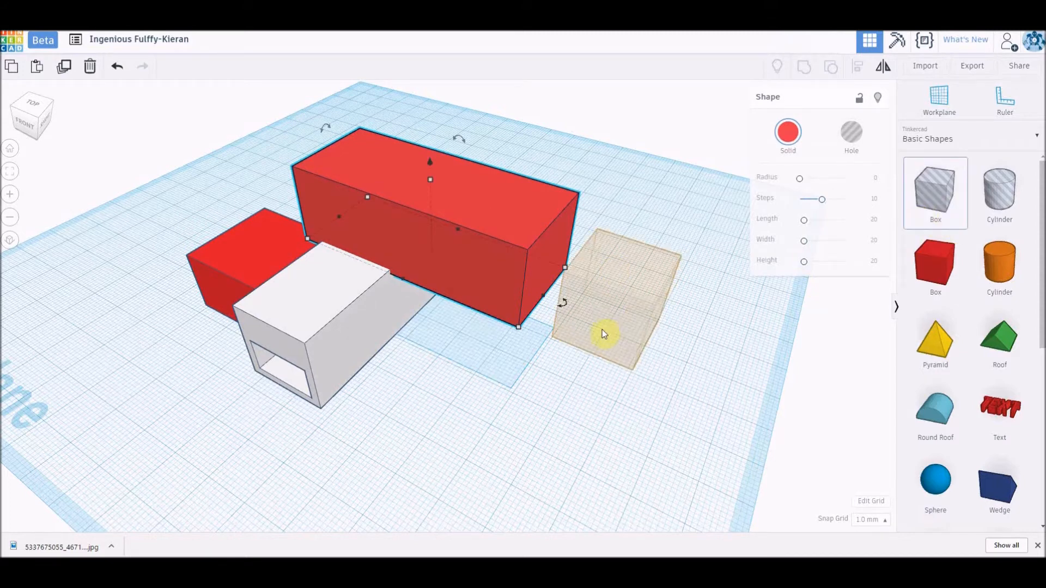
# Push a hole box into the raised block's end to cut a window, and make the block white.
pyautogui.click(601, 333)
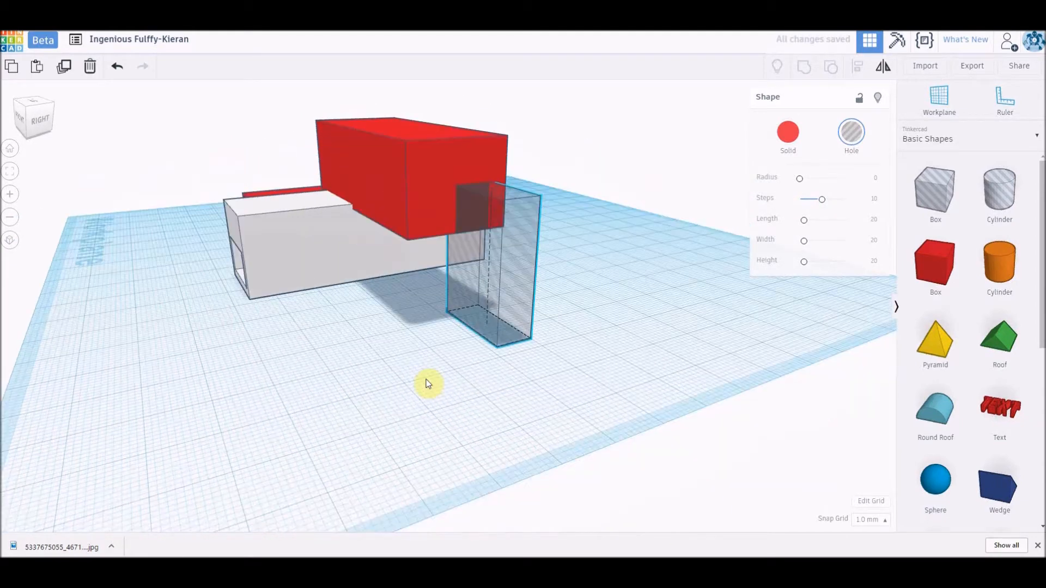
pyautogui.moveTo(427, 384); pyautogui.dragTo(517, 247)
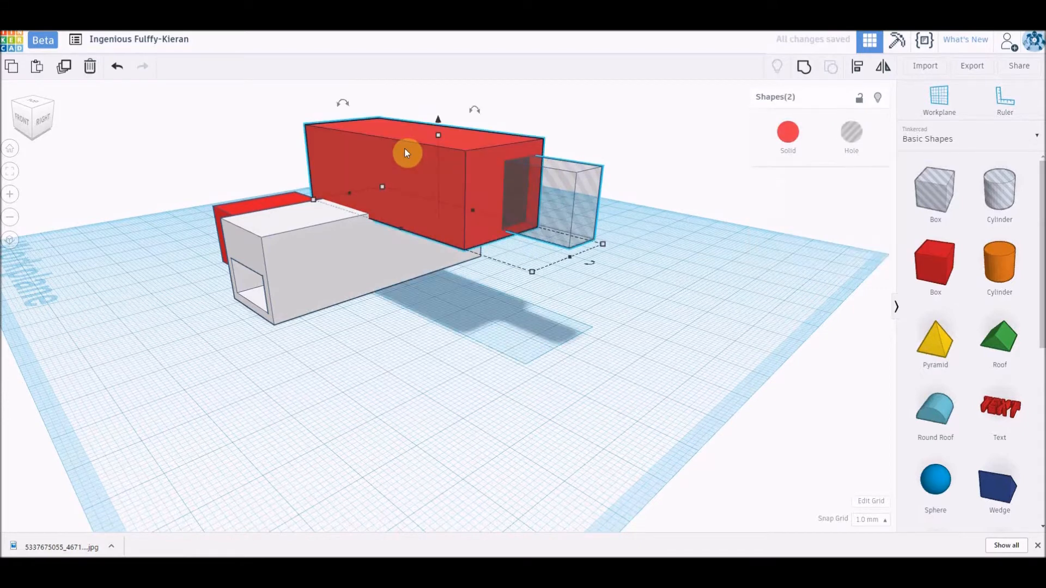
pyautogui.moveTo(490, 158)
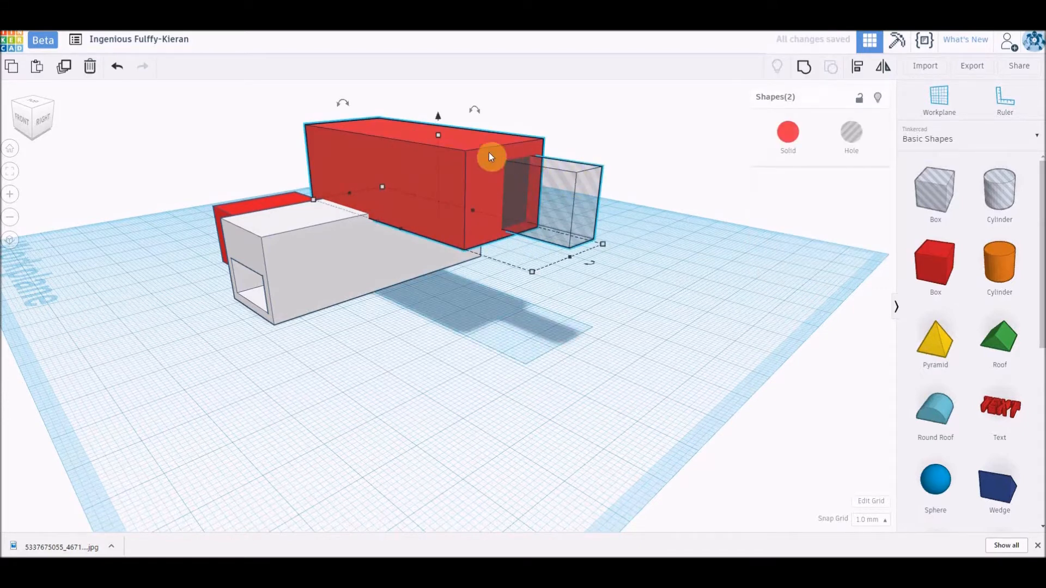
pyautogui.moveTo(491, 157); pyautogui.dragTo(516, 236)
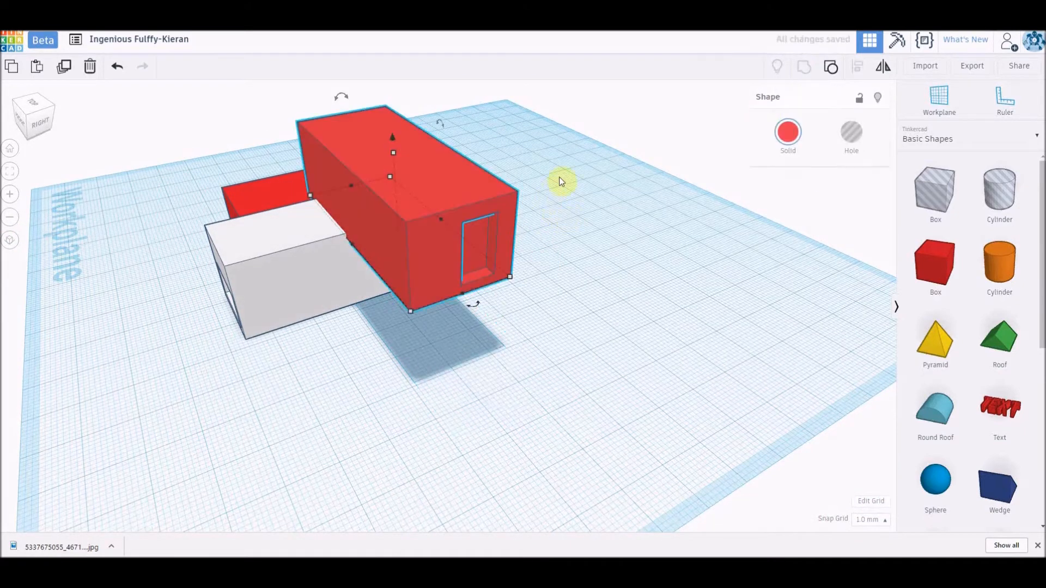
pyautogui.click(788, 132)
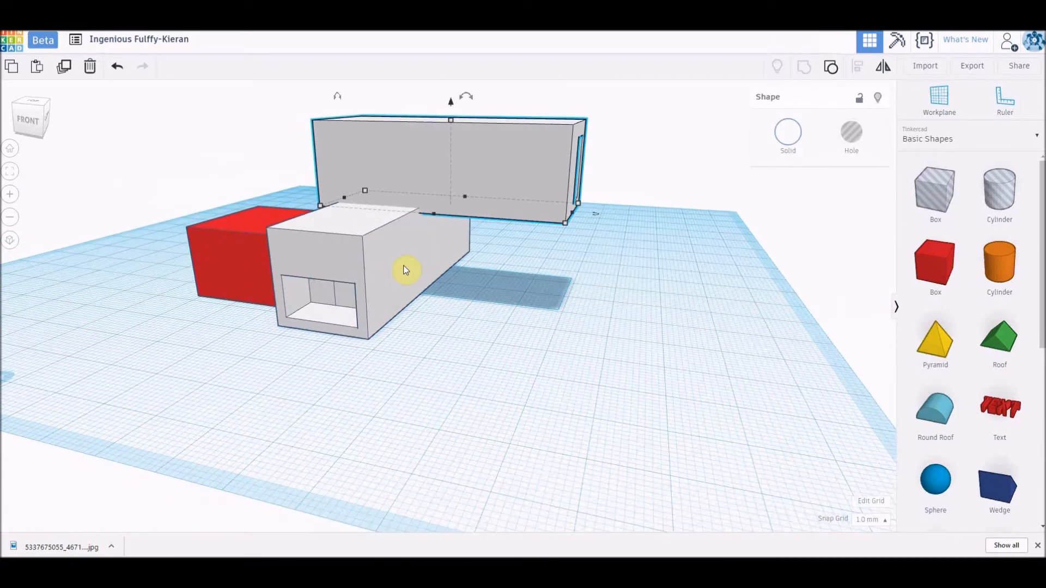
# Copy the hollow tube to its right and reselect the copy for resizing, checking from another side.
pyautogui.click(410, 262)
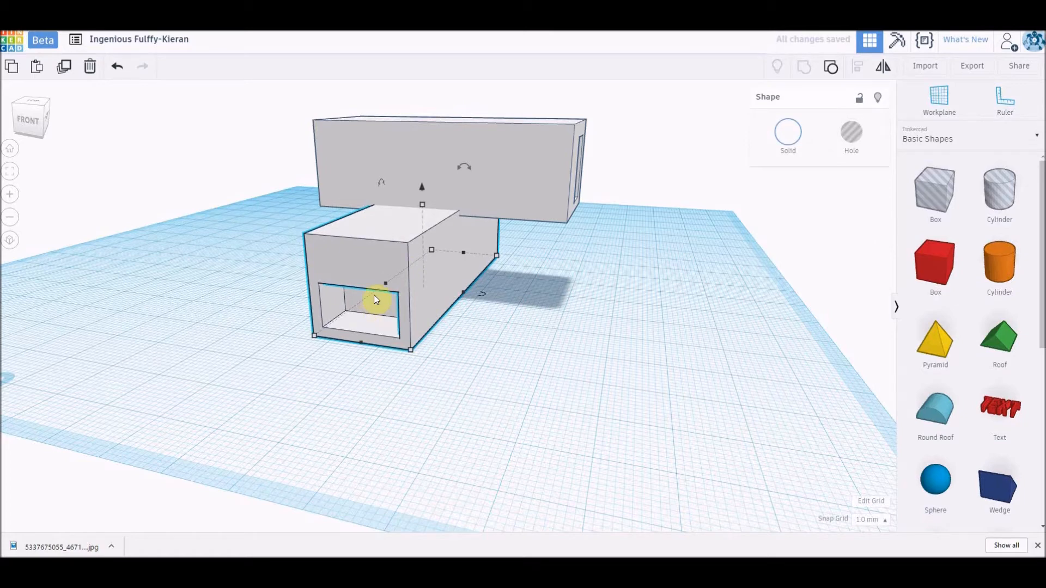
pyautogui.moveTo(374, 301); pyautogui.dragTo(534, 301)
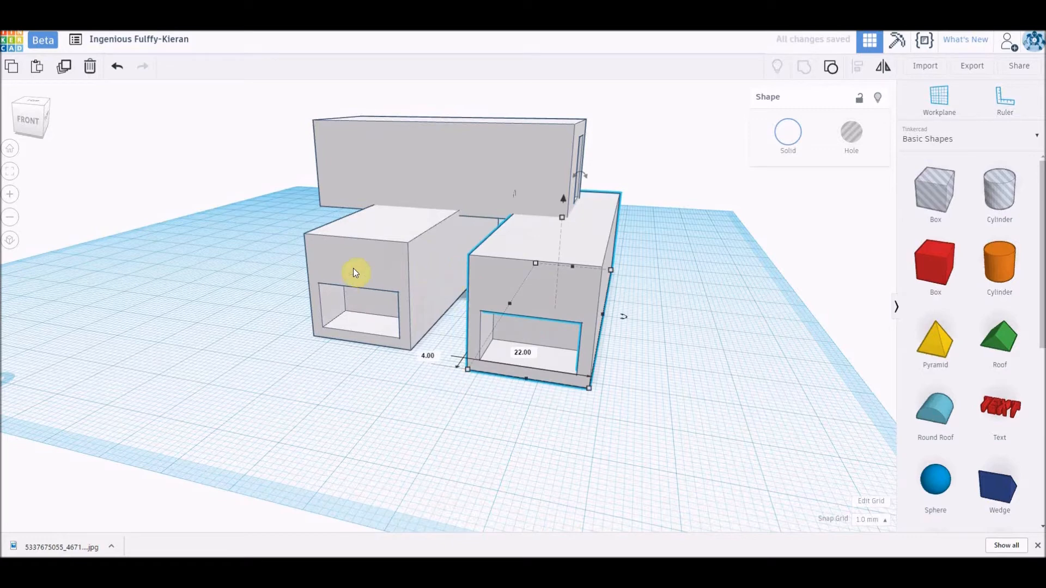
pyautogui.click(501, 278)
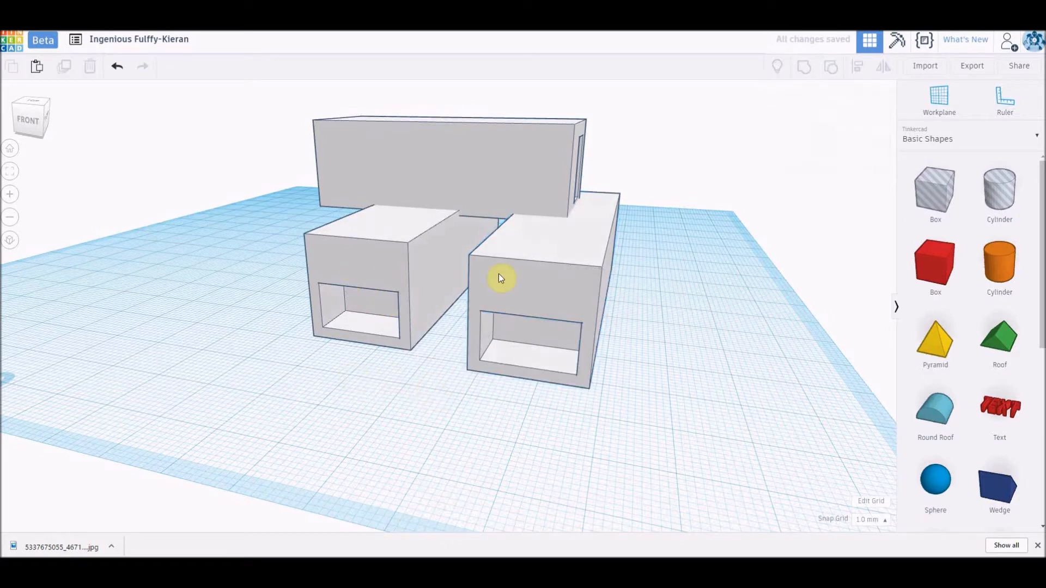
pyautogui.click(500, 278)
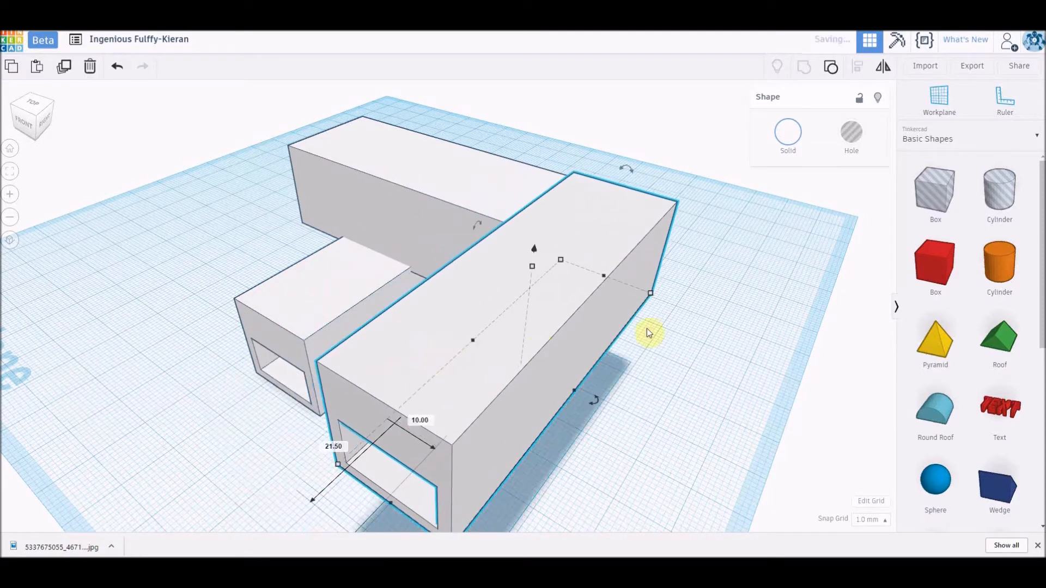
pyautogui.moveTo(647, 333); pyautogui.dragTo(357, 191)
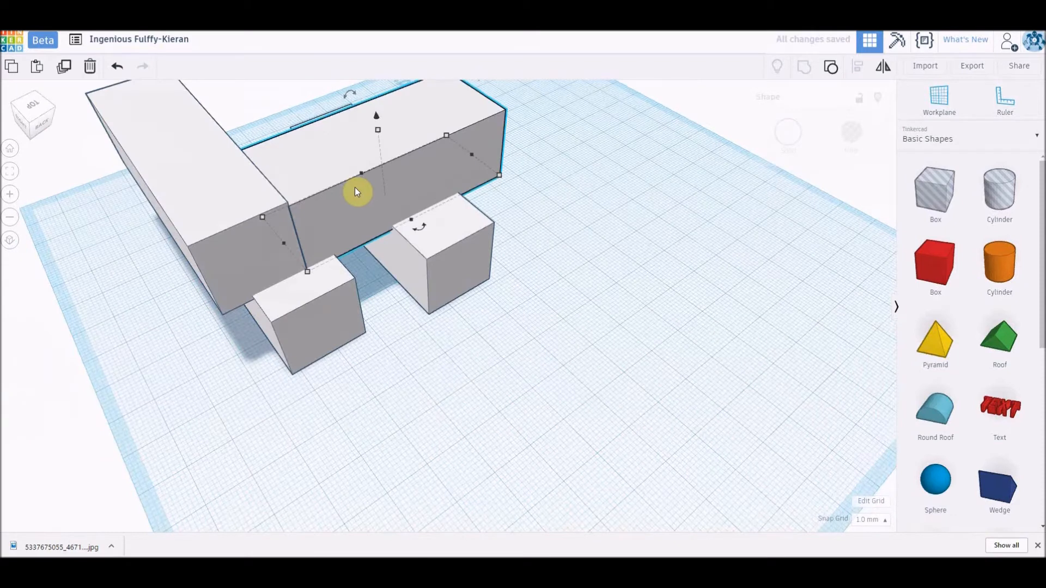
pyautogui.moveTo(358, 192); pyautogui.dragTo(272, 172)
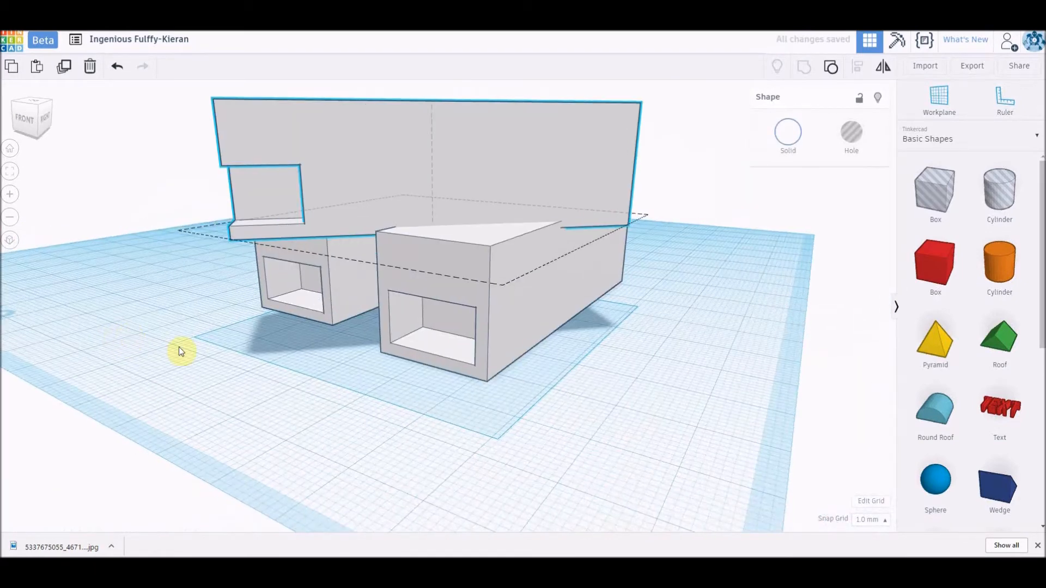
# Rotate the notched upper block and set it on top of the stack.
pyautogui.moveTo(180, 352); pyautogui.dragTo(581, 315)
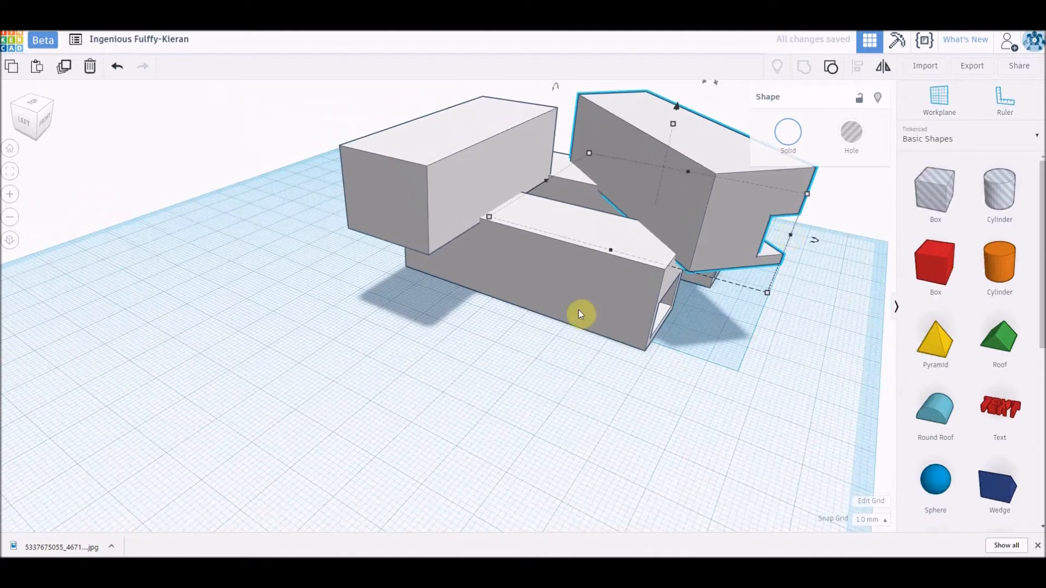
pyautogui.moveTo(581, 313); pyautogui.dragTo(400, 304)
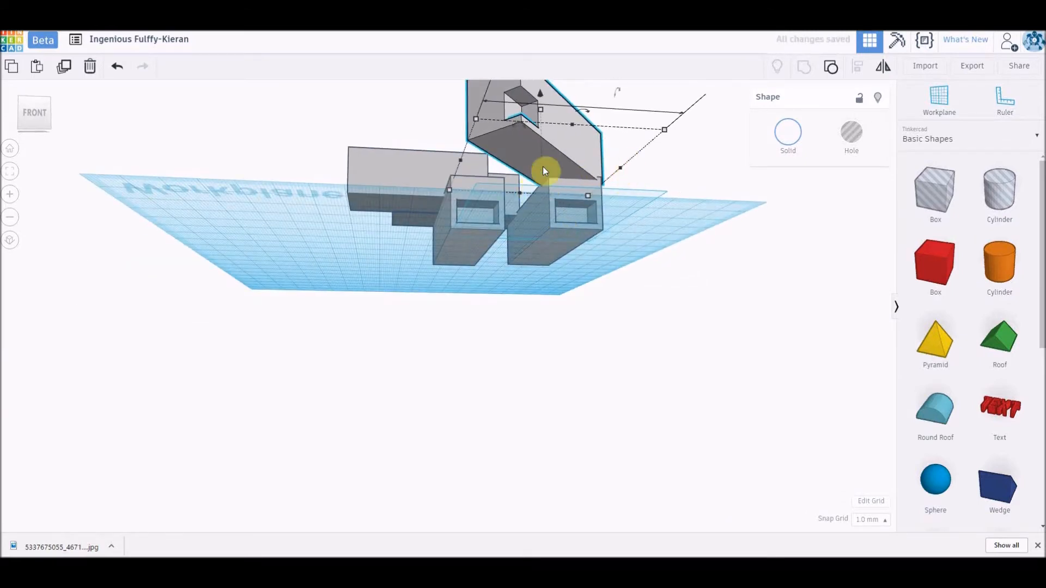
pyautogui.moveTo(544, 170); pyautogui.dragTo(581, 249)
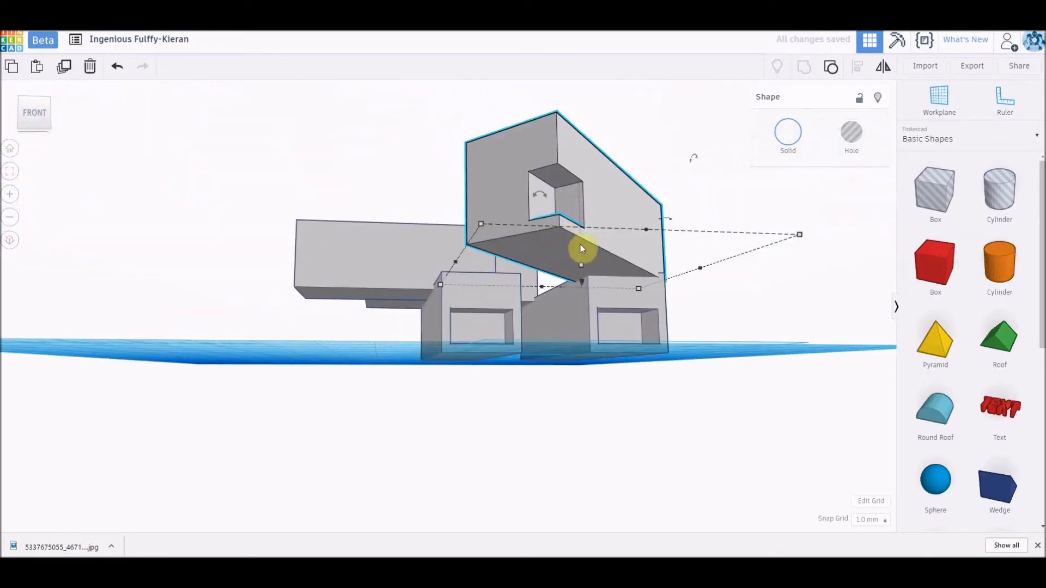
pyautogui.moveTo(581, 248); pyautogui.dragTo(581, 230)
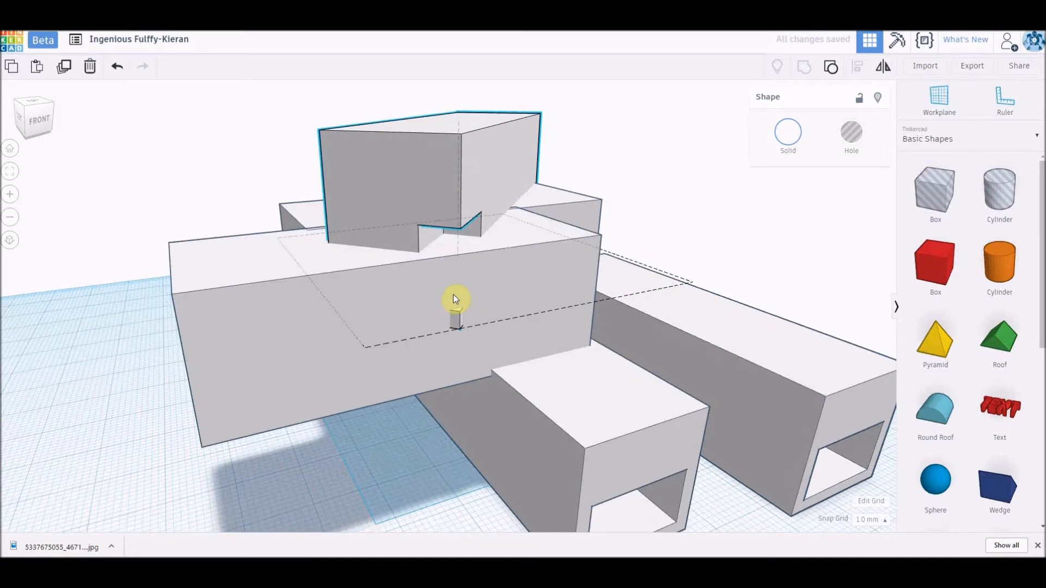
# Lift the long slotted block to rest on the boxes below and stretch it from its corner.
pyautogui.moveTo(454, 301); pyautogui.dragTo(457, 261)
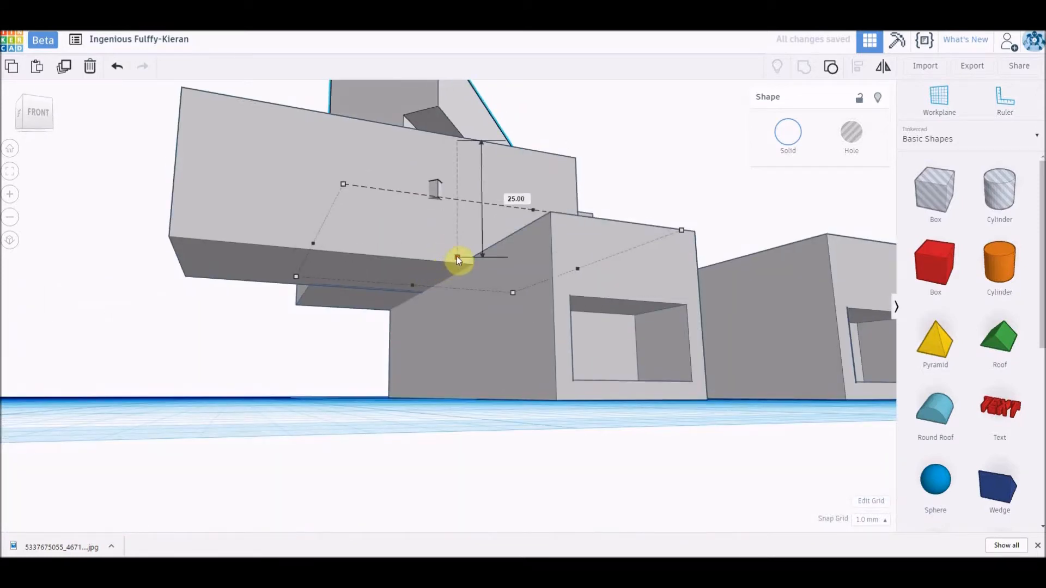
pyautogui.moveTo(457, 260); pyautogui.dragTo(457, 215)
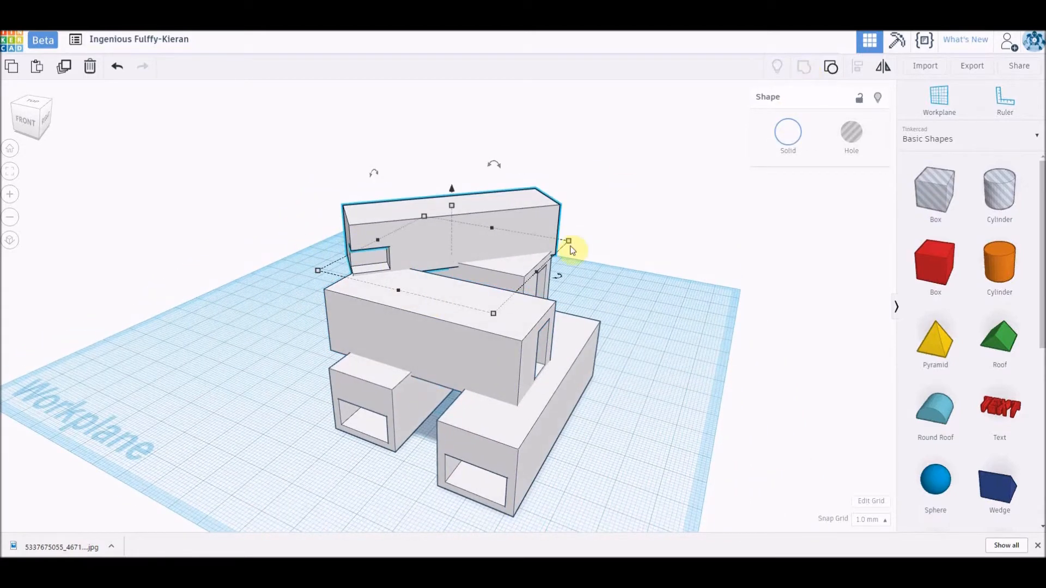
pyautogui.moveTo(570, 250); pyautogui.dragTo(593, 207)
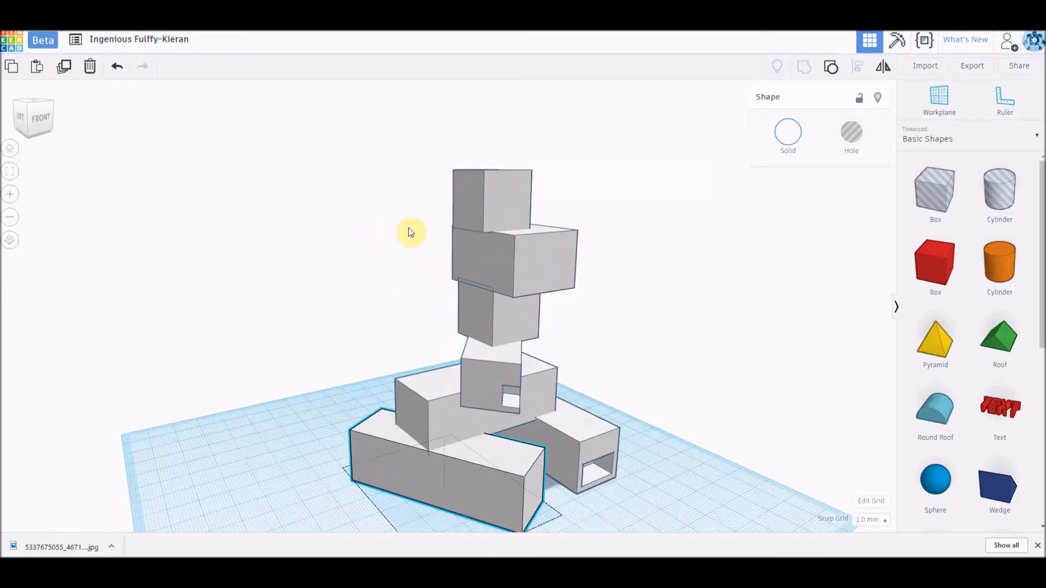
# Settle the small box on the tower's top, checking it from above and the front.
pyautogui.moveTo(411, 231); pyautogui.dragTo(524, 240)
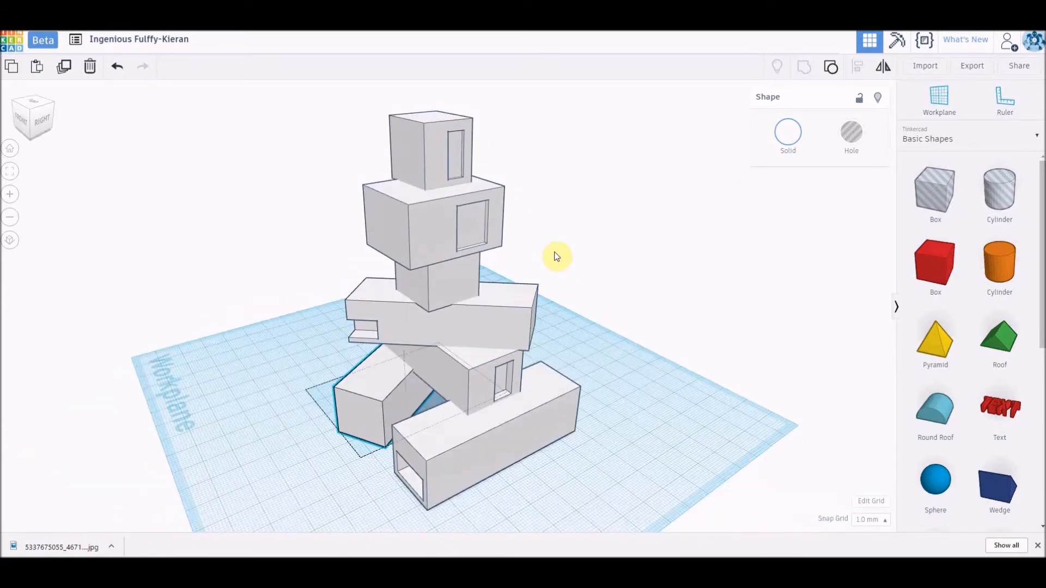
pyautogui.moveTo(556, 257); pyautogui.dragTo(581, 230)
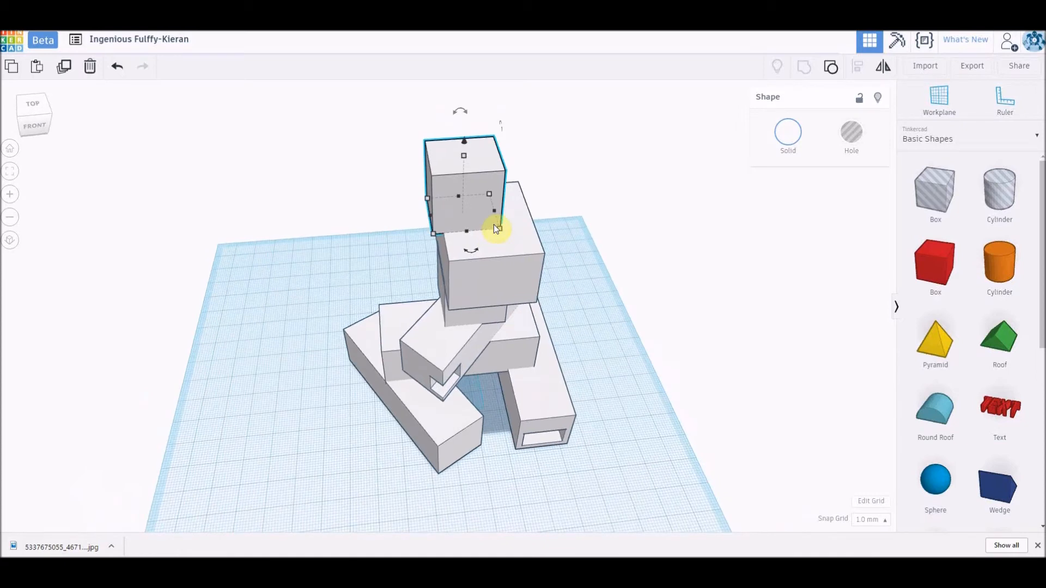
pyautogui.moveTo(497, 229); pyautogui.dragTo(440, 251)
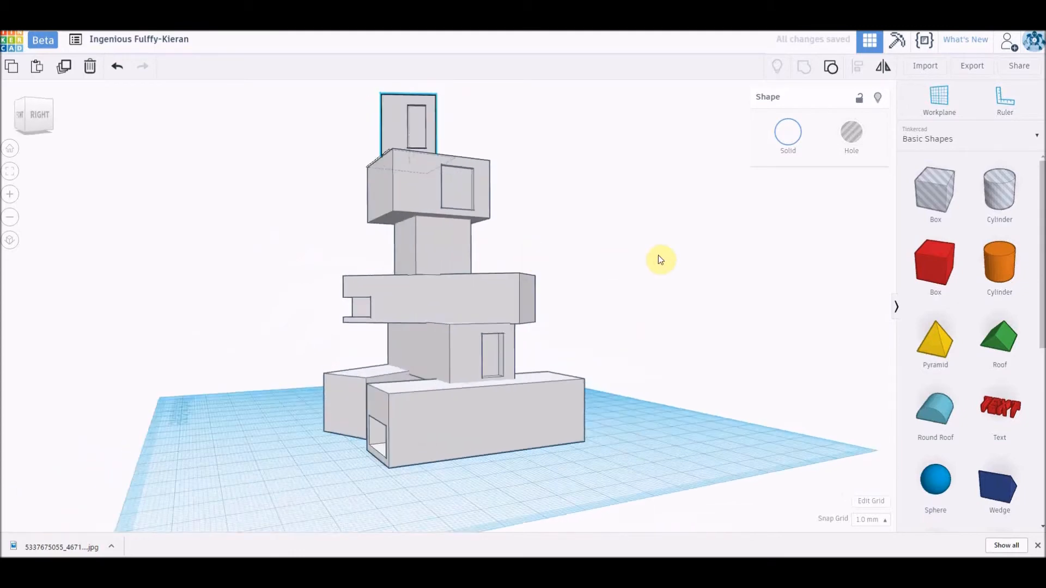
pyautogui.moveTo(660, 261); pyautogui.dragTo(688, 245)
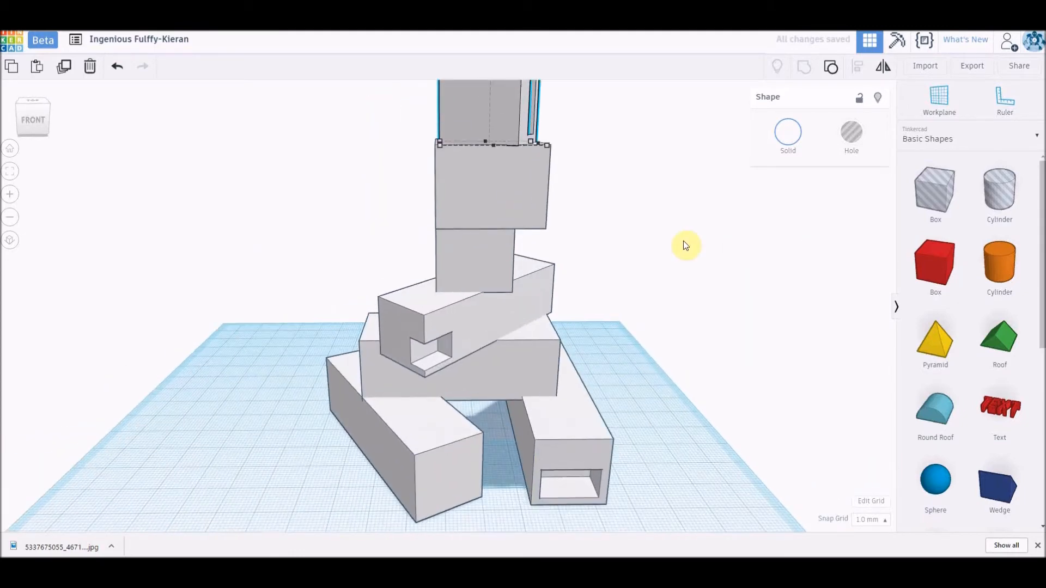
pyautogui.moveTo(685, 245); pyautogui.dragTo(597, 266)
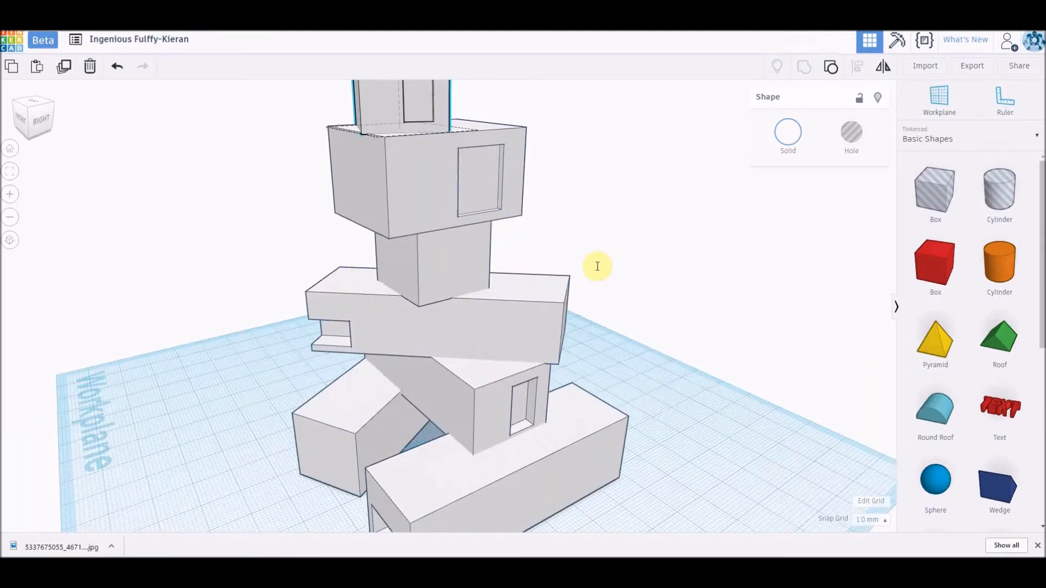
pyautogui.moveTo(597, 266); pyautogui.dragTo(403, 240)
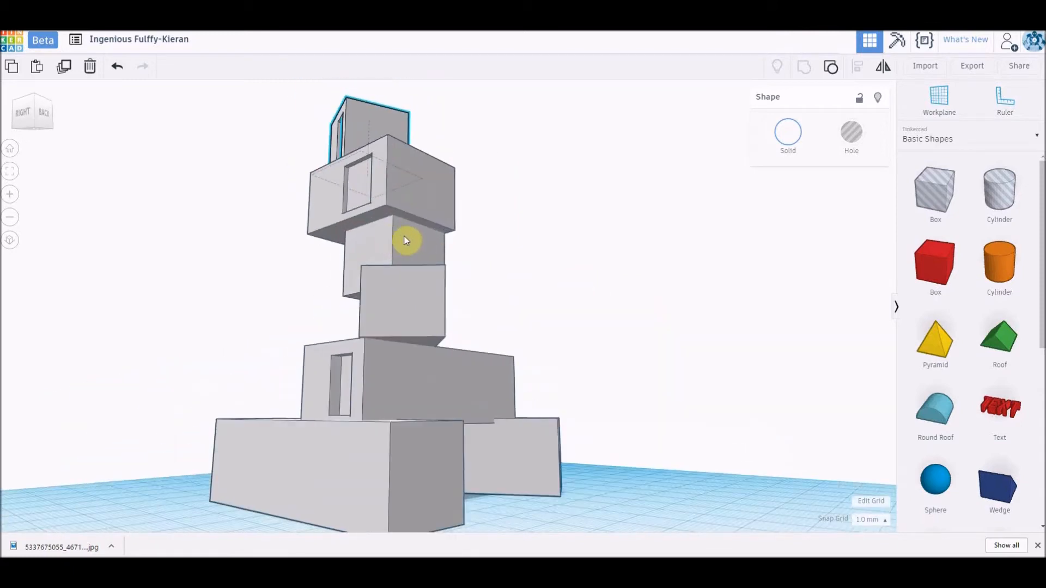
# Orbit the tower to inspect it from the top, sides, back and right.
pyautogui.moveTo(405, 239); pyautogui.dragTo(170, 173)
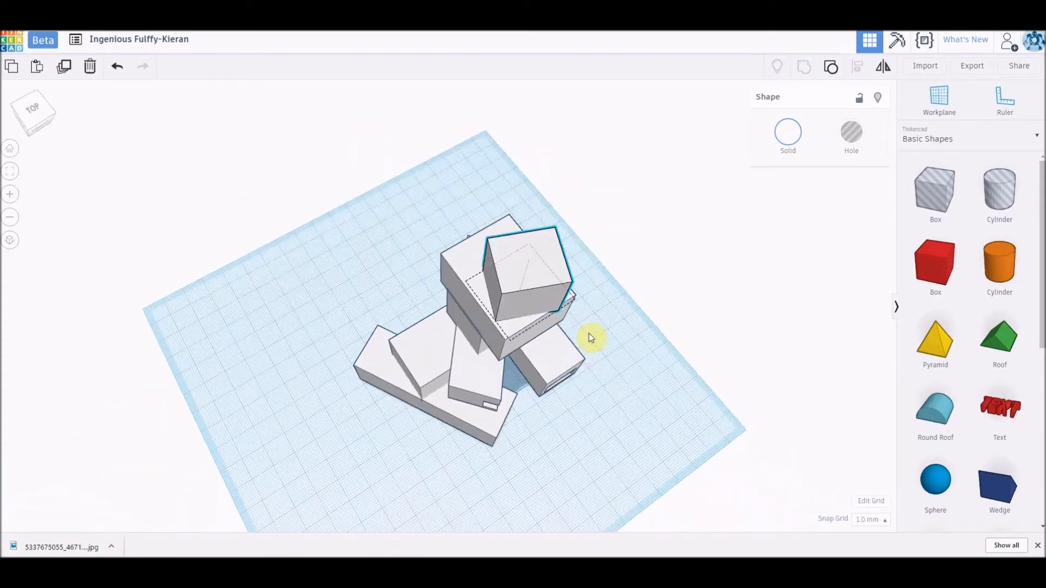
pyautogui.moveTo(588, 336); pyautogui.dragTo(283, 242)
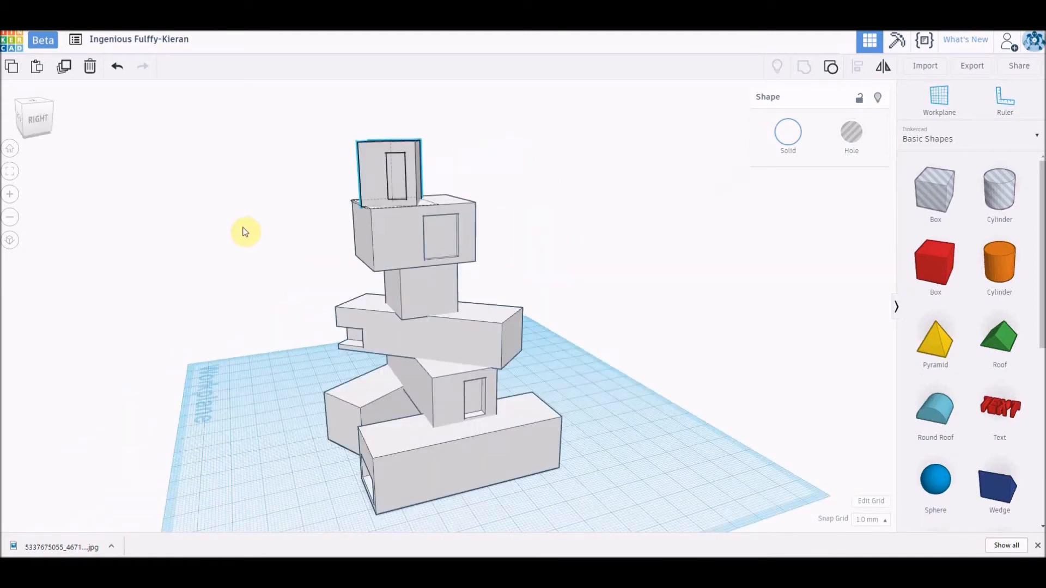
pyautogui.moveTo(245, 231); pyautogui.dragTo(763, 294)
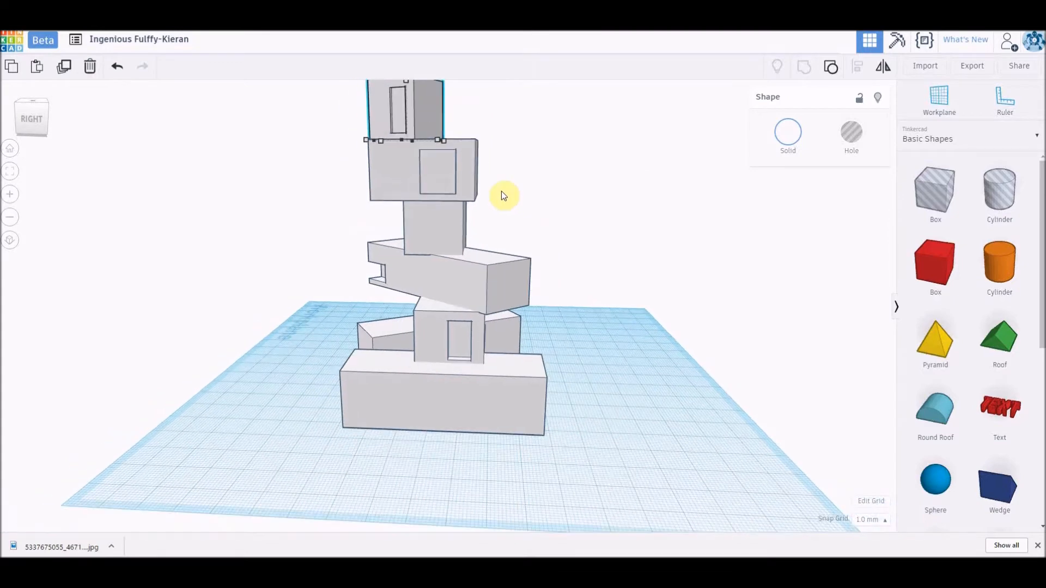
pyautogui.moveTo(504, 195); pyautogui.dragTo(408, 286)
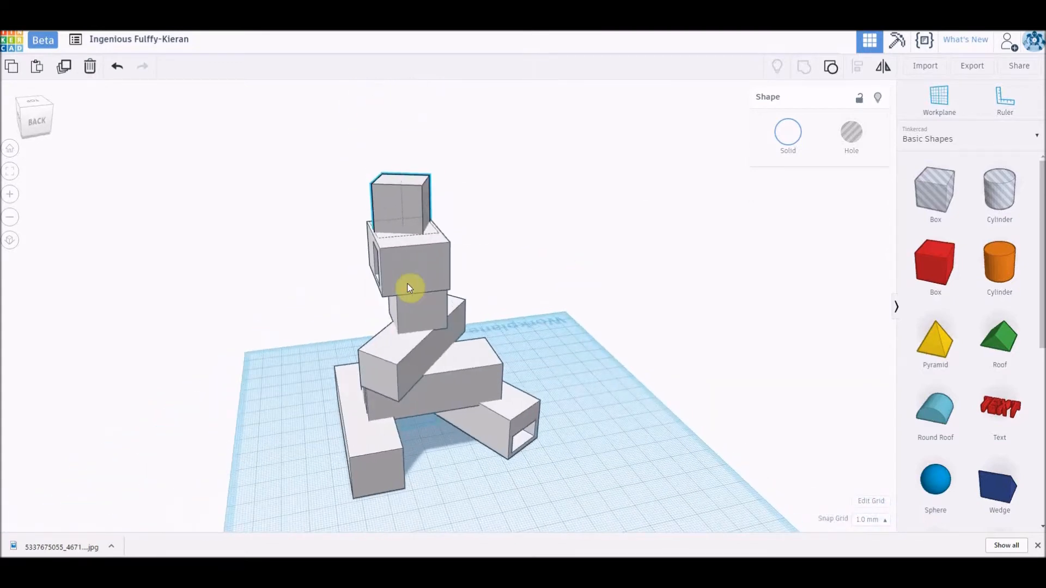
pyautogui.moveTo(407, 286); pyautogui.dragTo(534, 236)
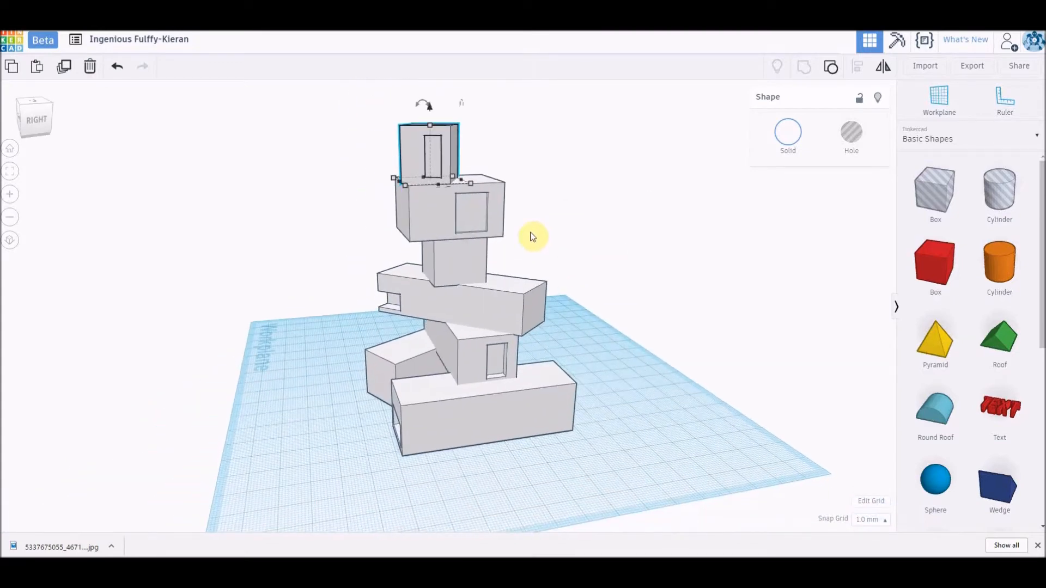
pyautogui.moveTo(11, 65)
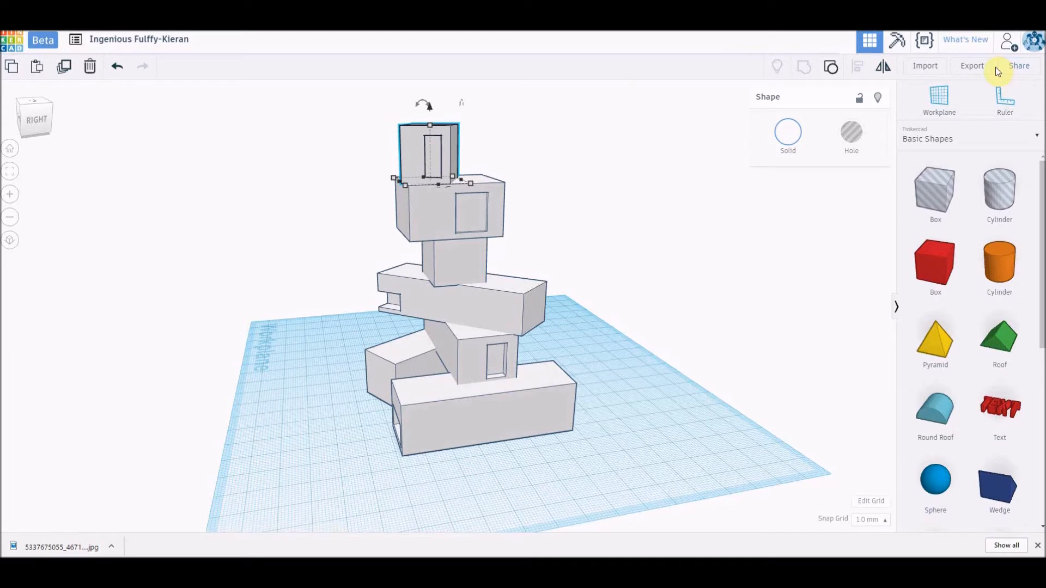
pyautogui.moveTo(418, 213)
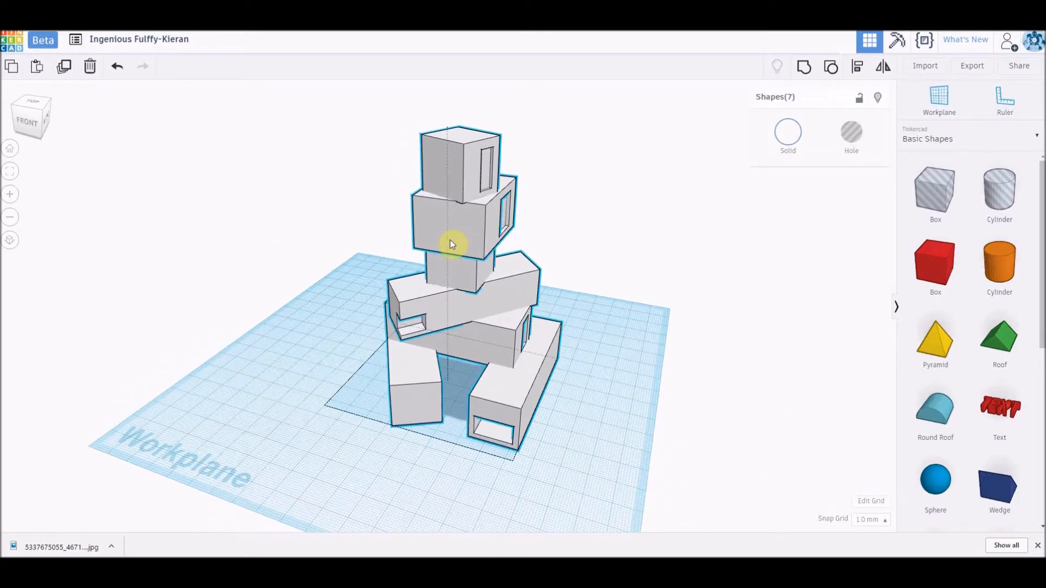
# Select every box of the tower, ungroup them, then group all pieces into one shape.
pyautogui.moveTo(454, 247); pyautogui.dragTo(506, 406)
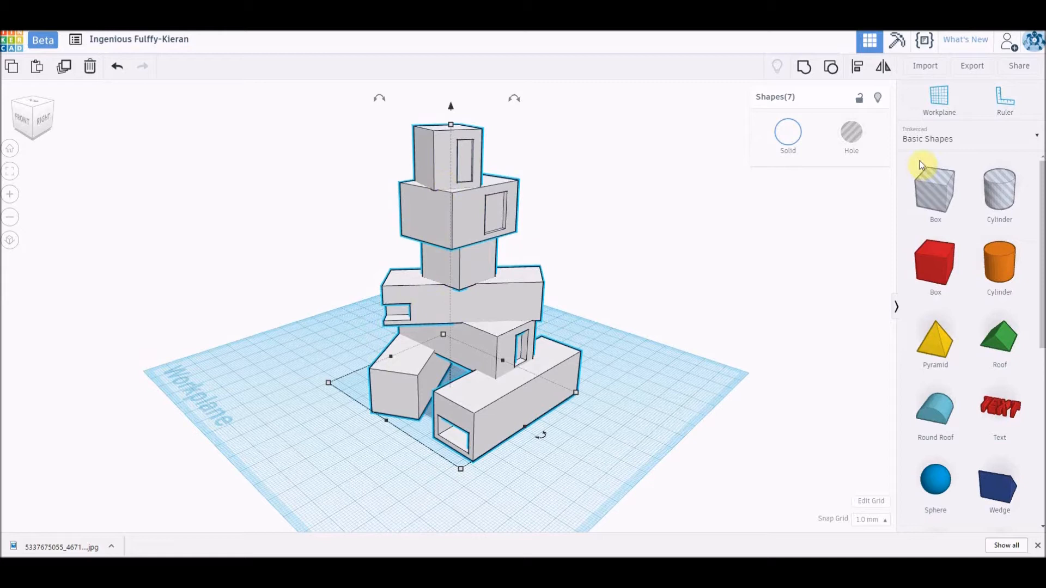
pyautogui.moveTo(831, 67)
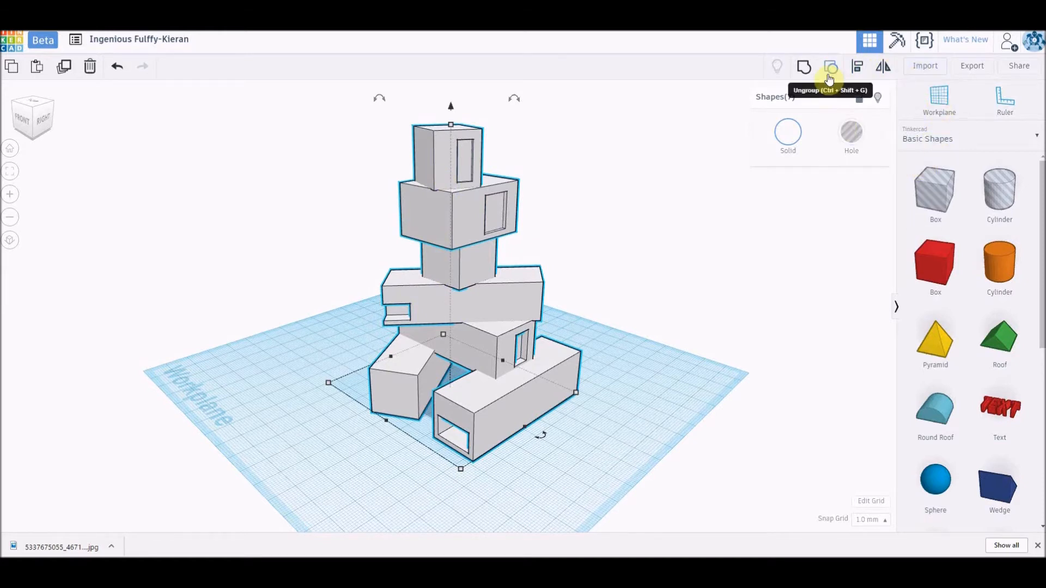
pyautogui.click(803, 66)
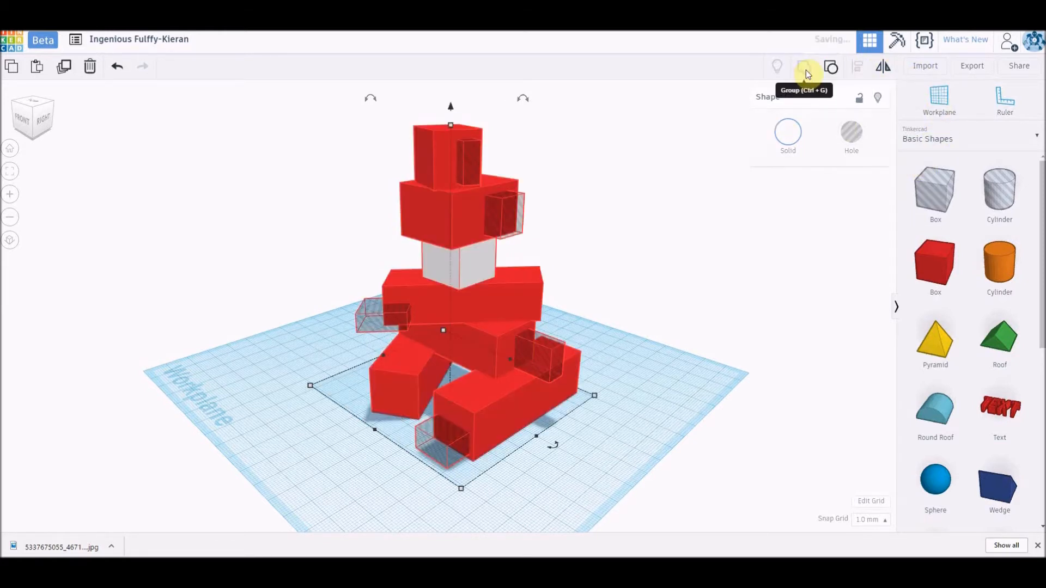
pyautogui.click(803, 67)
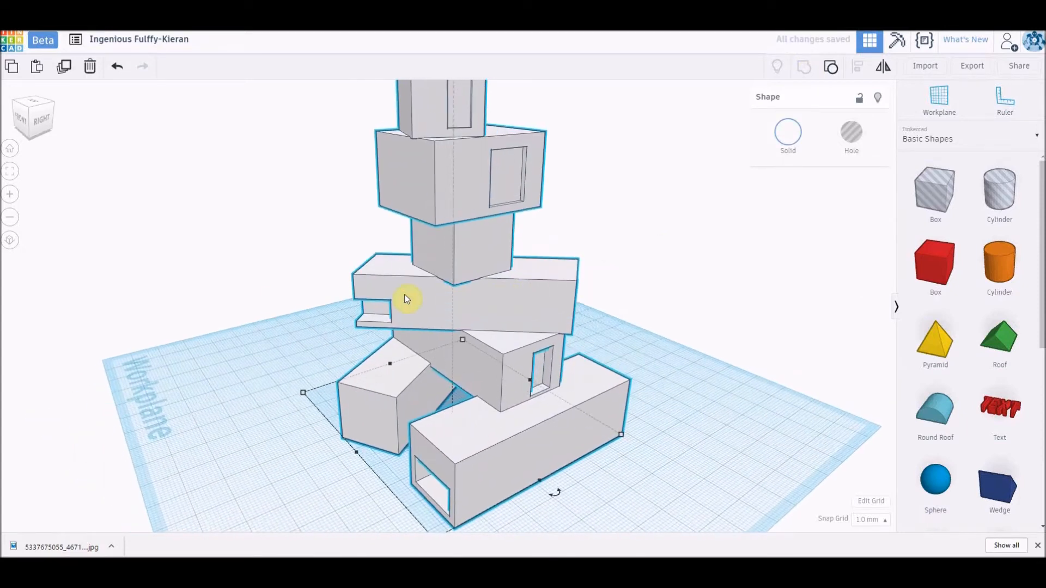
pyautogui.moveTo(407, 298); pyautogui.dragTo(406, 332)
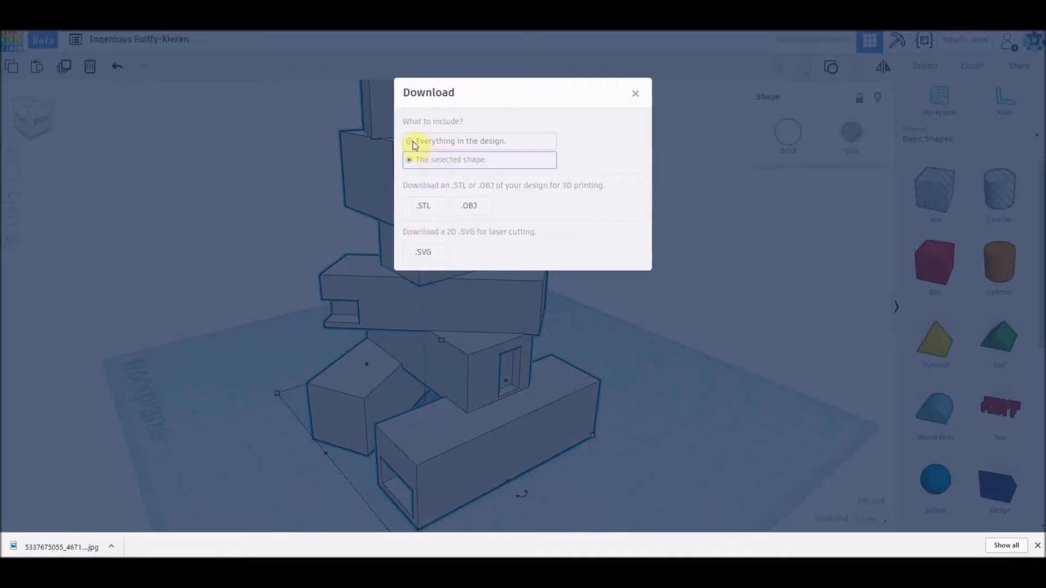
# Set the download to include everything in the design as an STL.
pyautogui.click(410, 140)
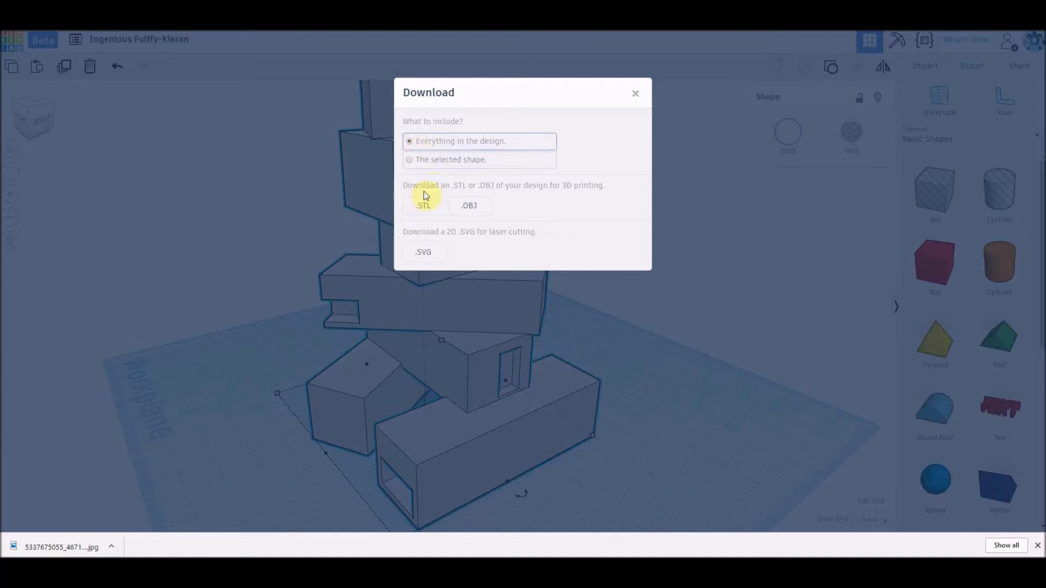
pyautogui.moveTo(467, 221)
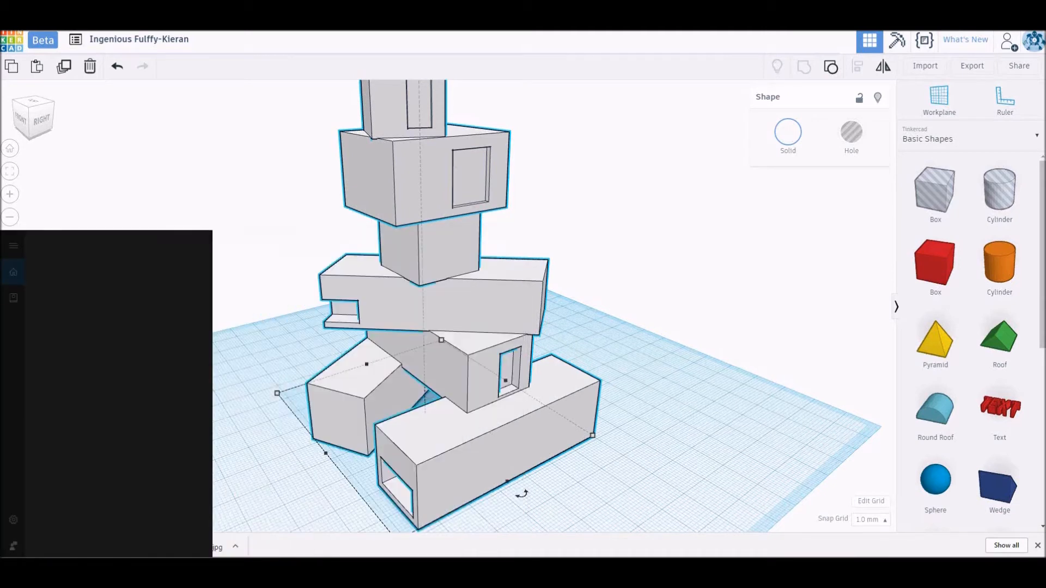
# Inspect Cura's empty build volume and start loading a model file.
pyautogui.write('wa')
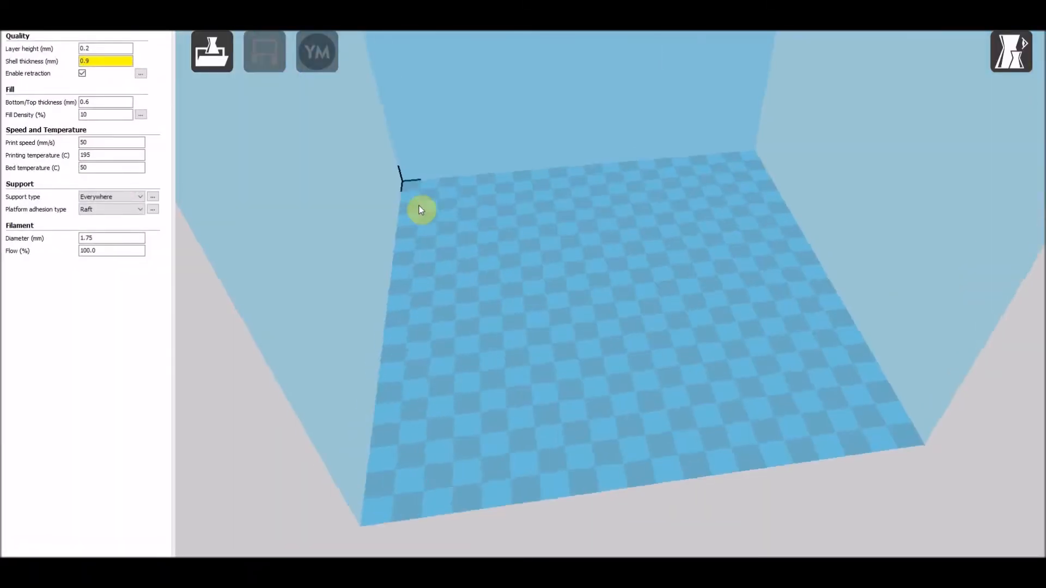
pyautogui.moveTo(421, 211); pyautogui.dragTo(507, 224)
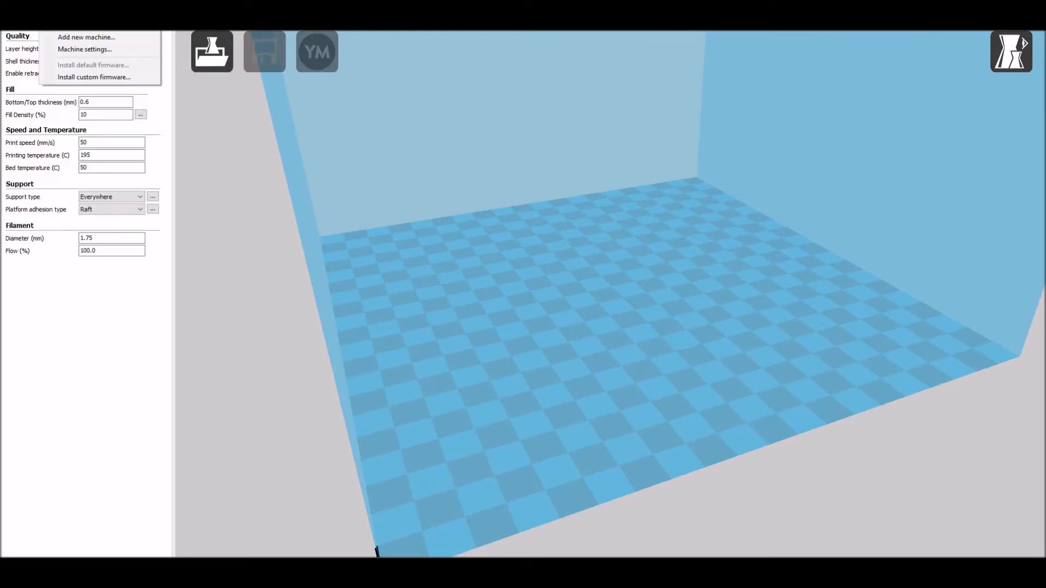
pyautogui.moveTo(50, 51)
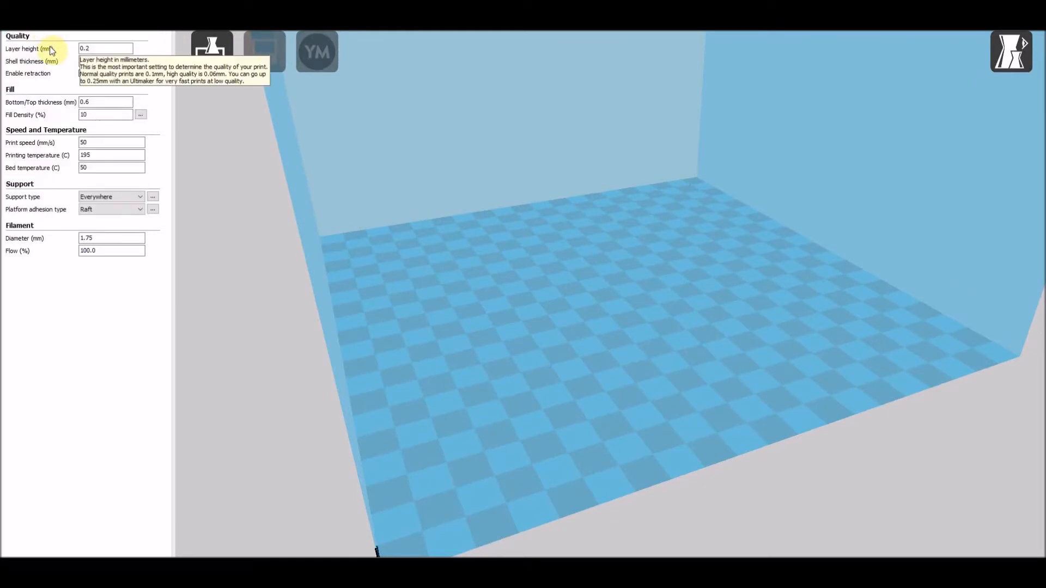
pyautogui.click(105, 61)
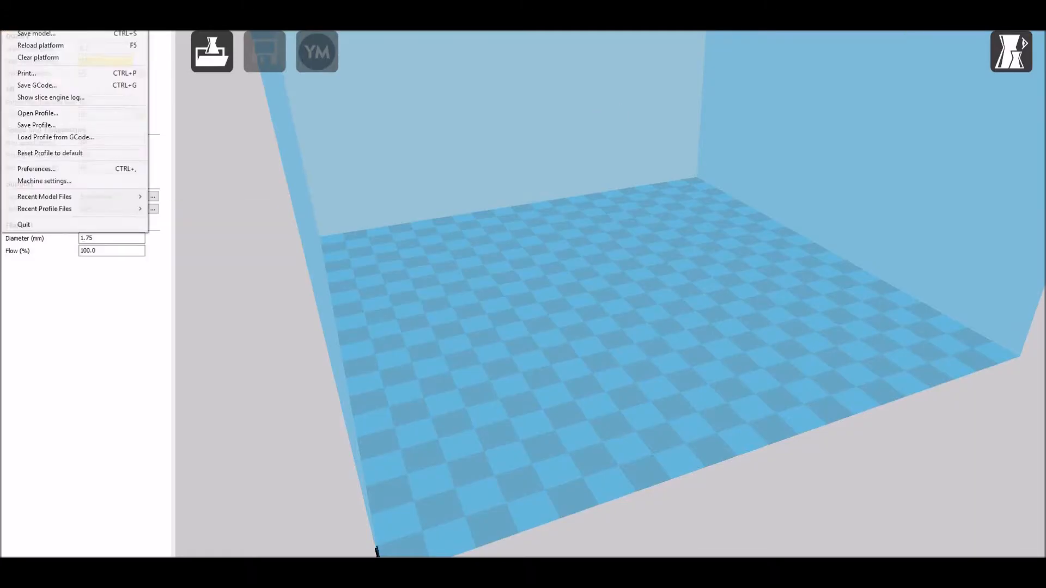
pyautogui.moveTo(37, 34)
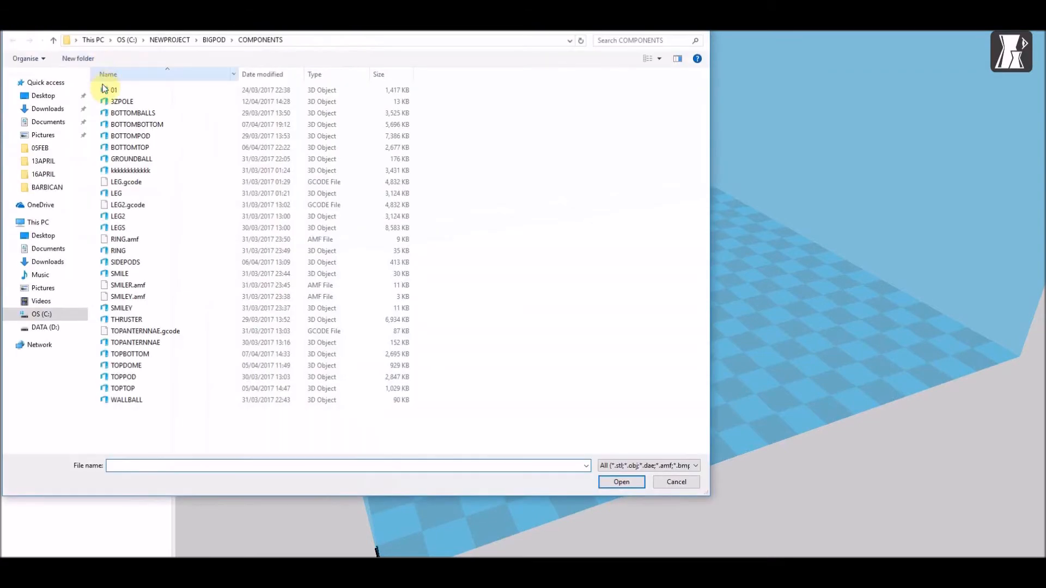
# Browse the Downloads folder searching for the tower model file.
pyautogui.click(47, 108)
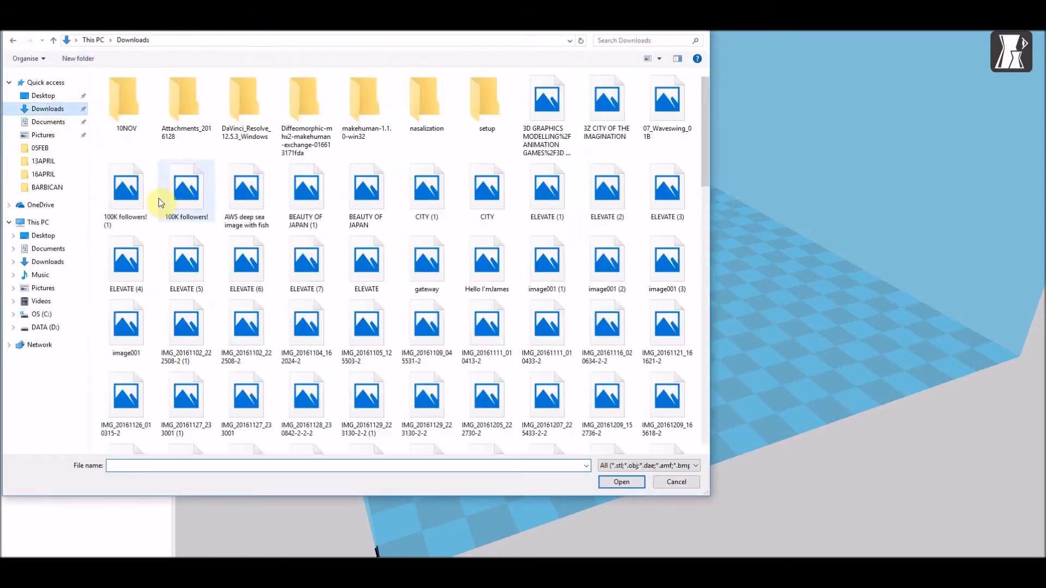
pyautogui.click(126, 187)
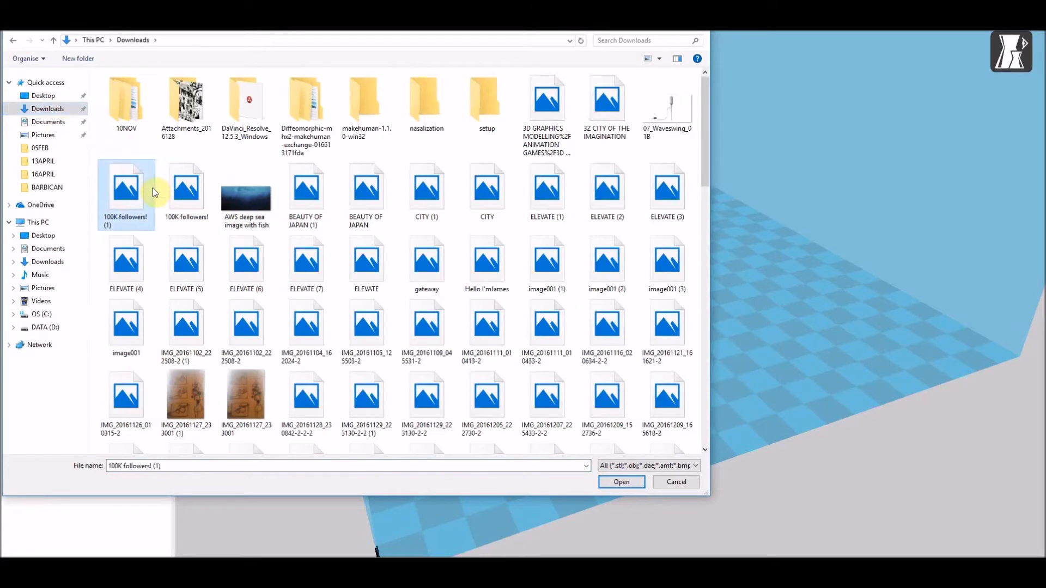
pyautogui.click(546, 260)
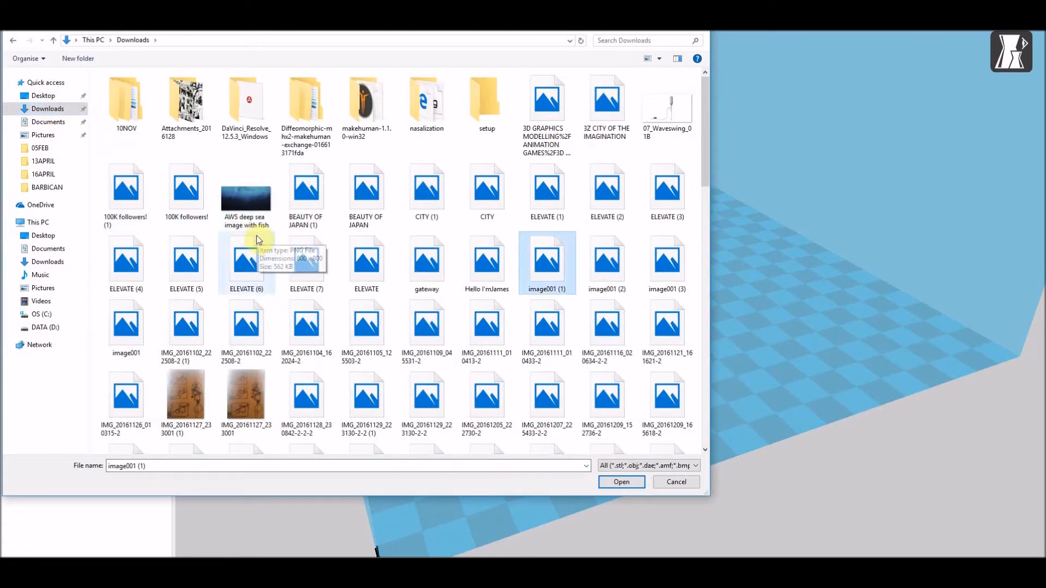
pyautogui.click(306, 324)
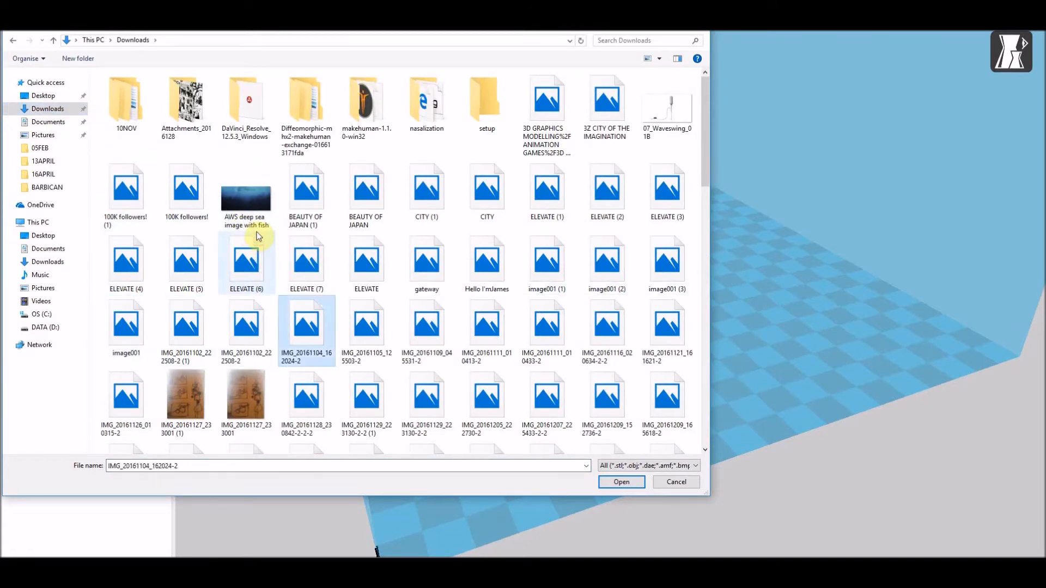
pyautogui.click(667, 327)
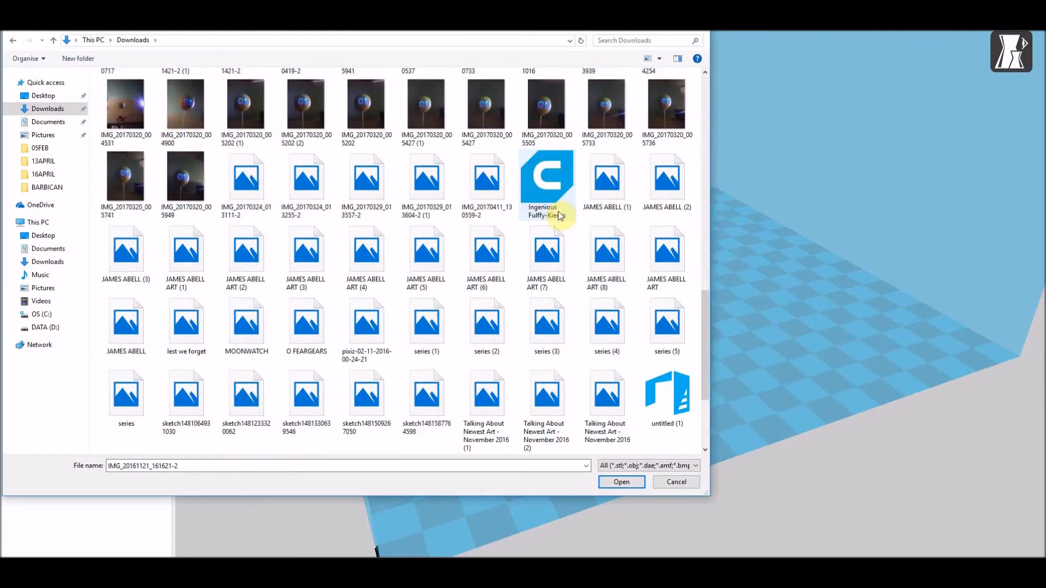
pyautogui.scroll(-3)
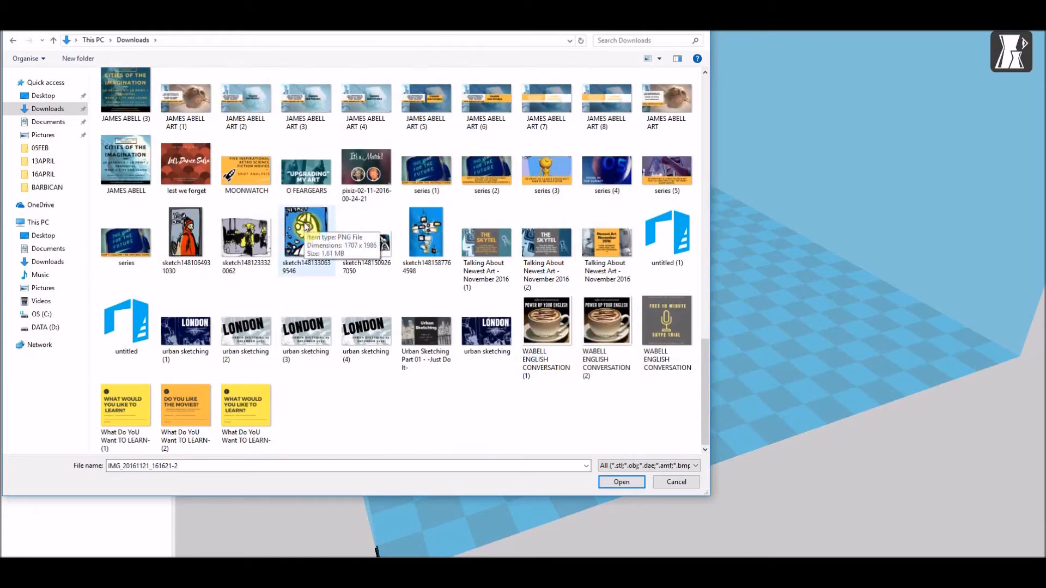
pyautogui.click(126, 321)
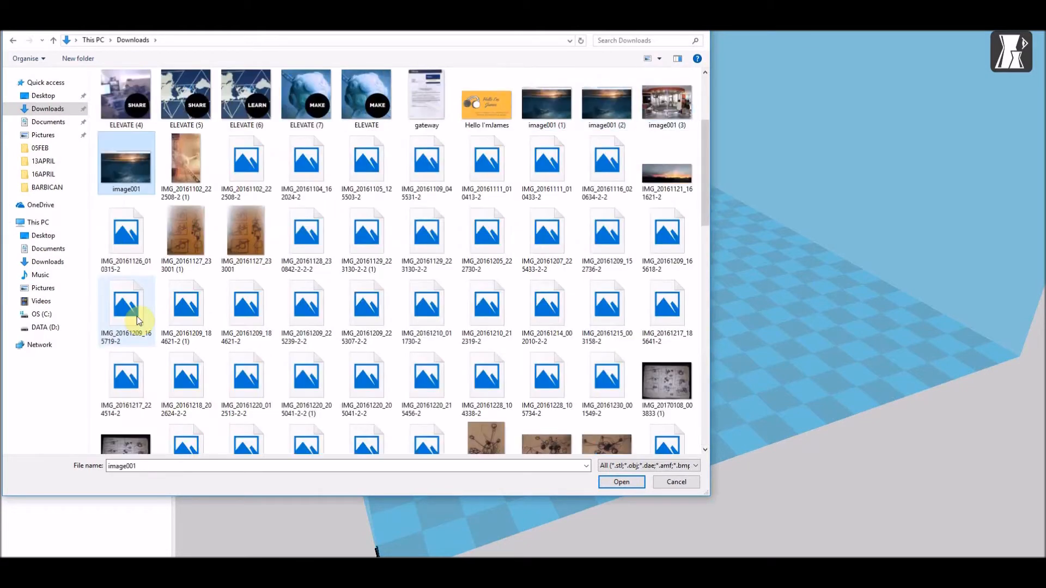
pyautogui.click(605, 159)
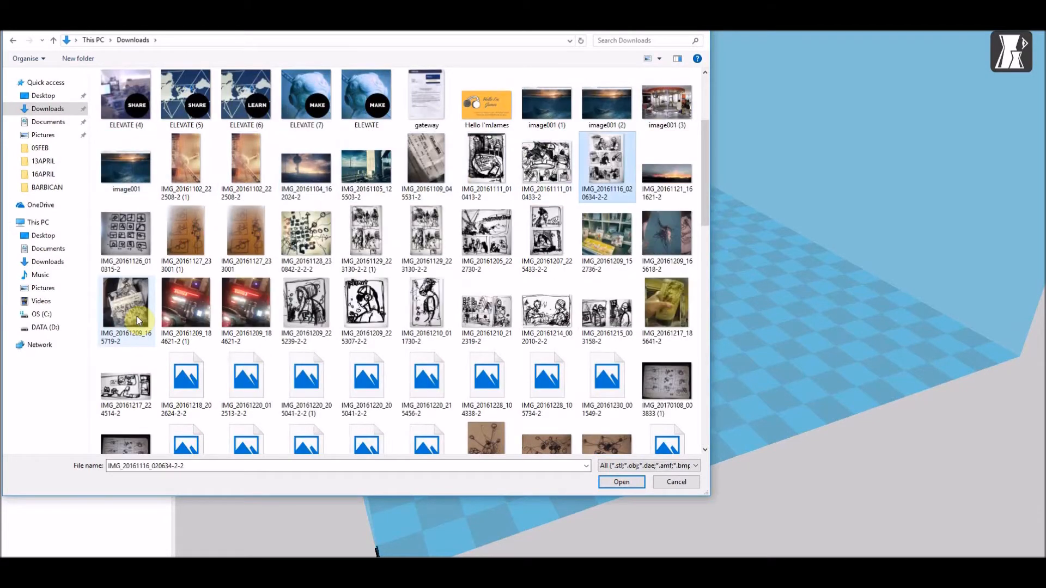
# Load the Ingenious Fulffy-Kieran model onto the build plate.
pyautogui.scroll(-3)
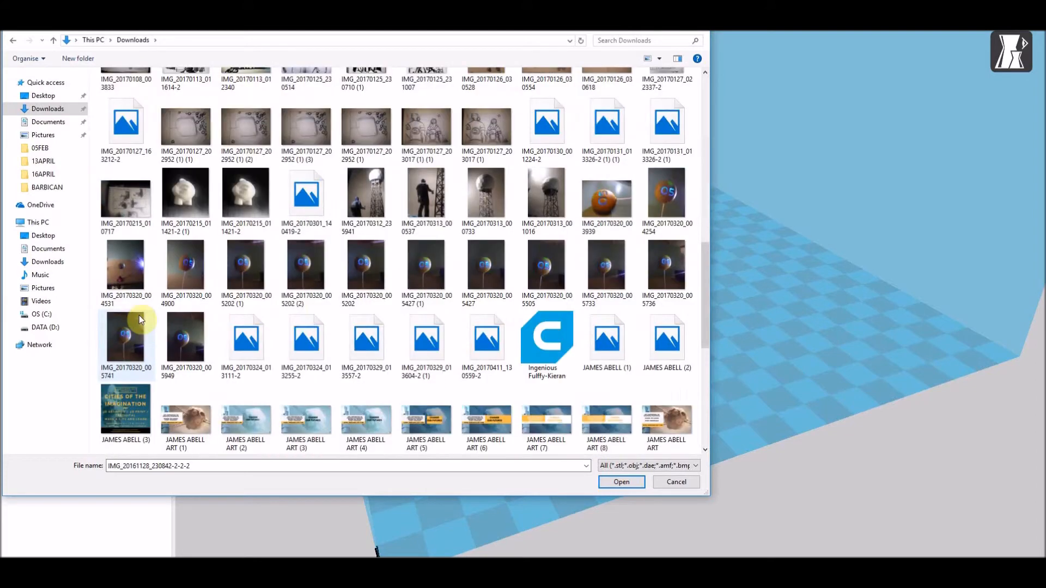
pyautogui.click(546, 336)
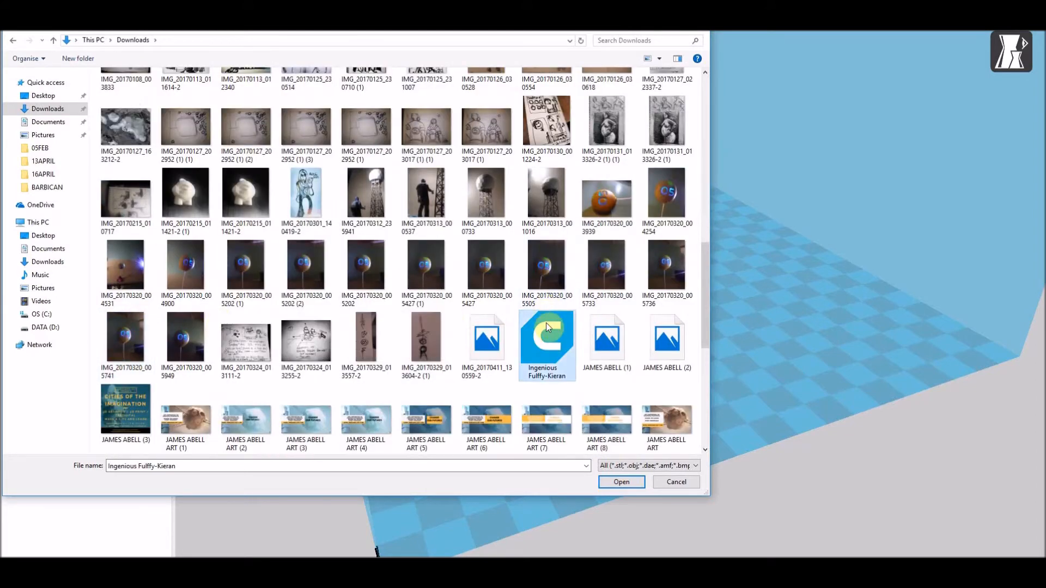
pyautogui.click(620, 481)
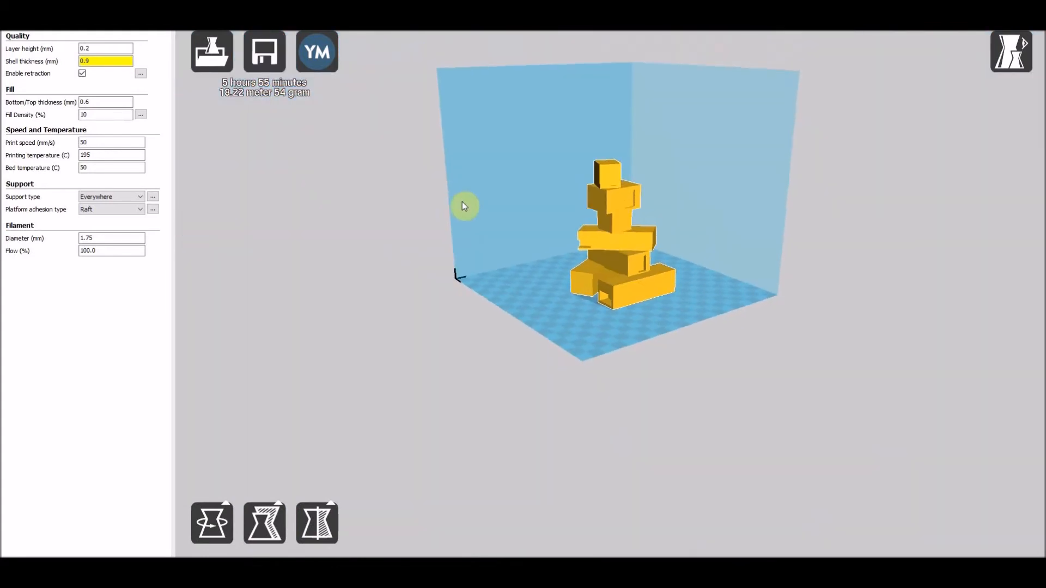
# Switch to the Layers view mode and step down from mid layers to the raft.
pyautogui.moveTo(465, 206); pyautogui.dragTo(664, 153)
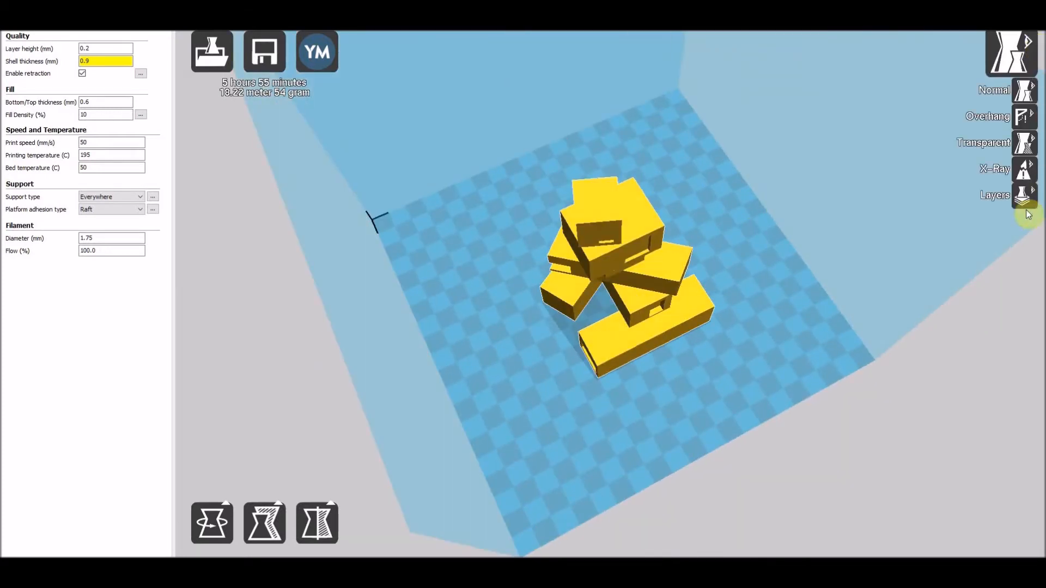
pyautogui.click(1023, 195)
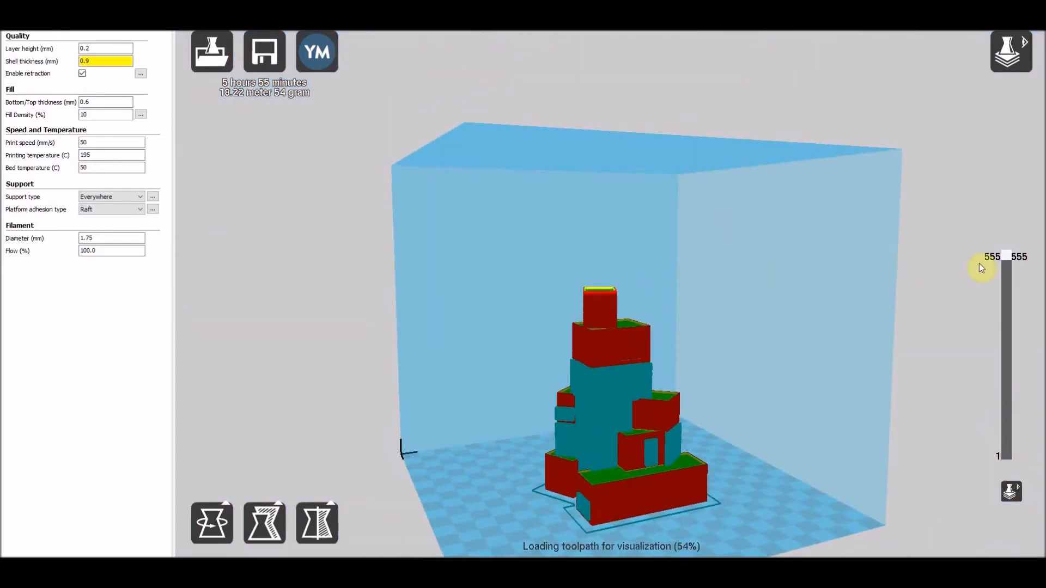
pyautogui.moveTo(1006, 258); pyautogui.dragTo(1006, 359)
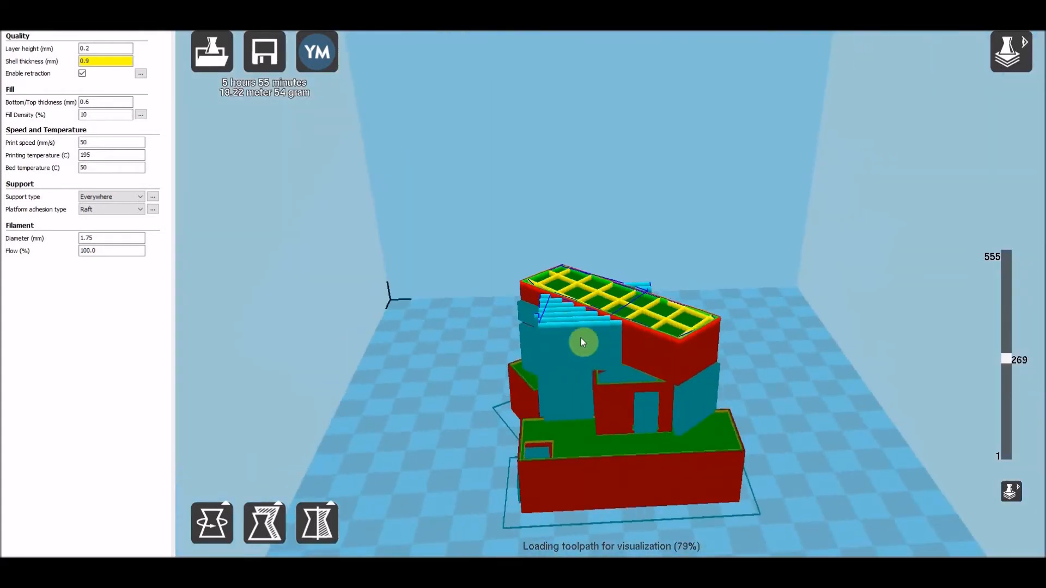
pyautogui.moveTo(1003, 358); pyautogui.dragTo(1004, 394)
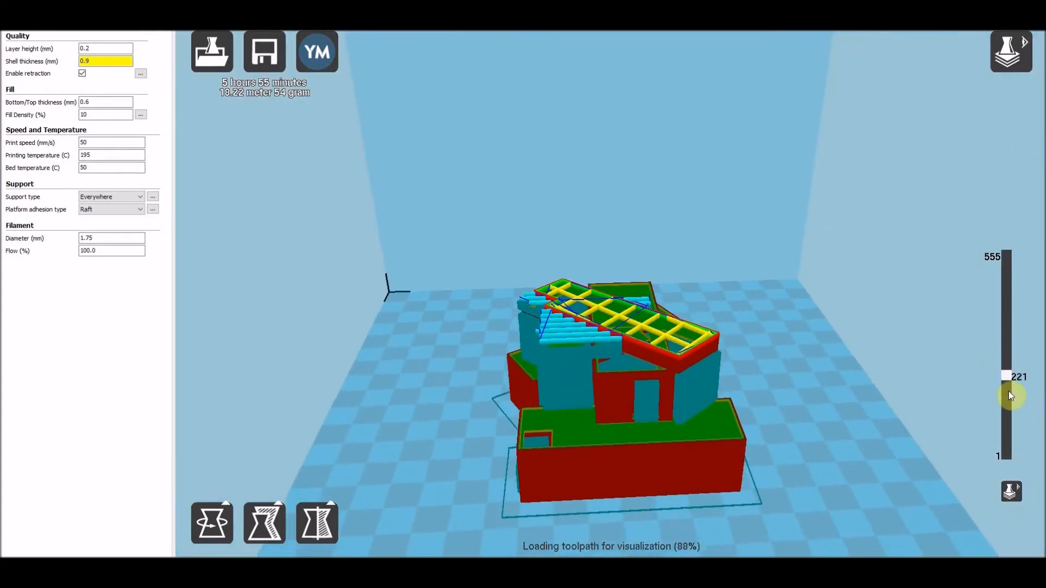
pyautogui.moveTo(1009, 393); pyautogui.dragTo(1010, 447)
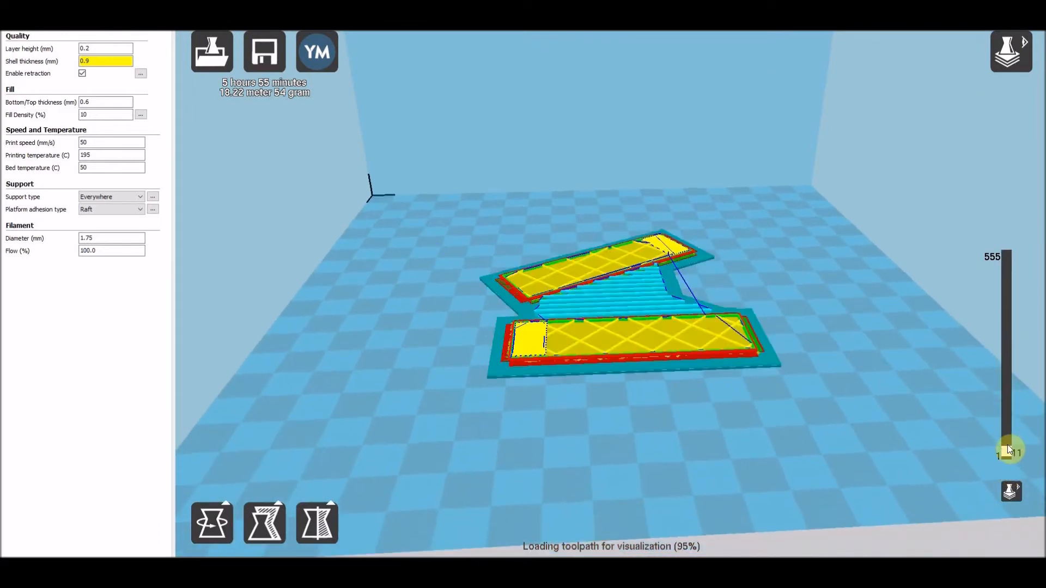
# Step the layer preview back up through layers 151, 204 and 335 to inspect the supports.
pyautogui.moveTo(1009, 448); pyautogui.dragTo(1000, 368)
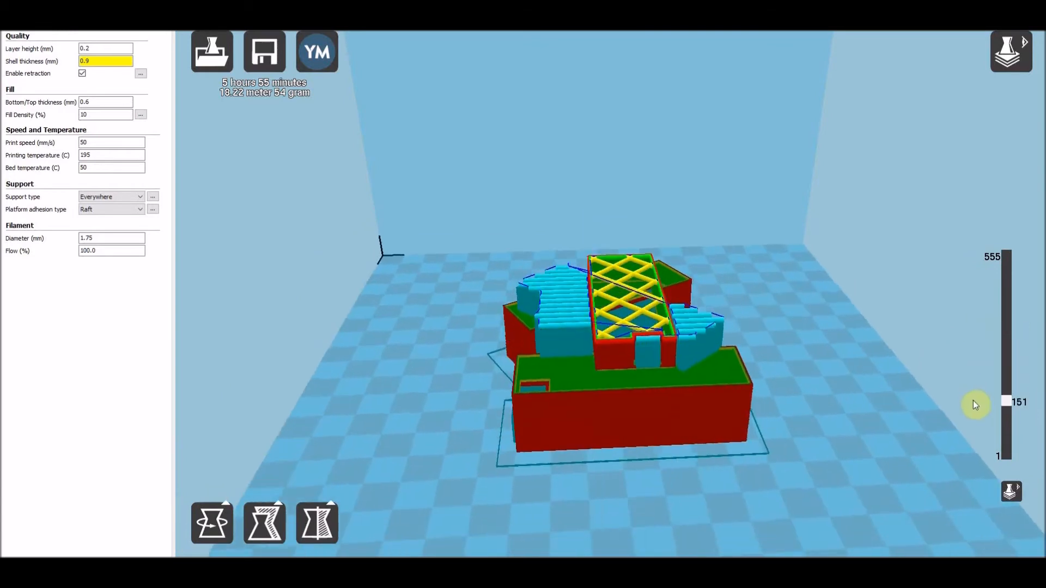
pyautogui.moveTo(976, 406); pyautogui.dragTo(1004, 382)
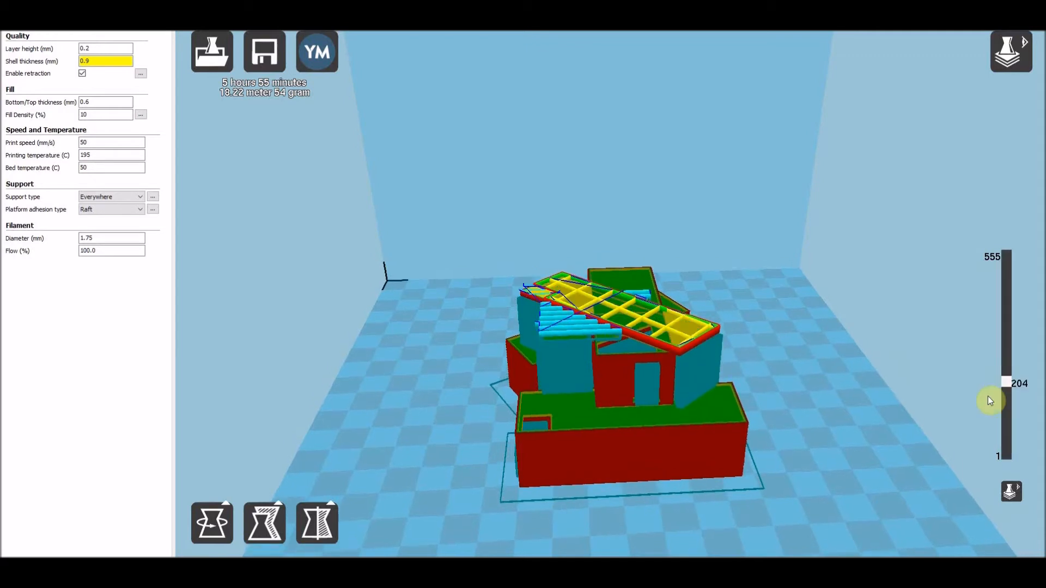
pyautogui.moveTo(989, 400); pyautogui.dragTo(990, 398)
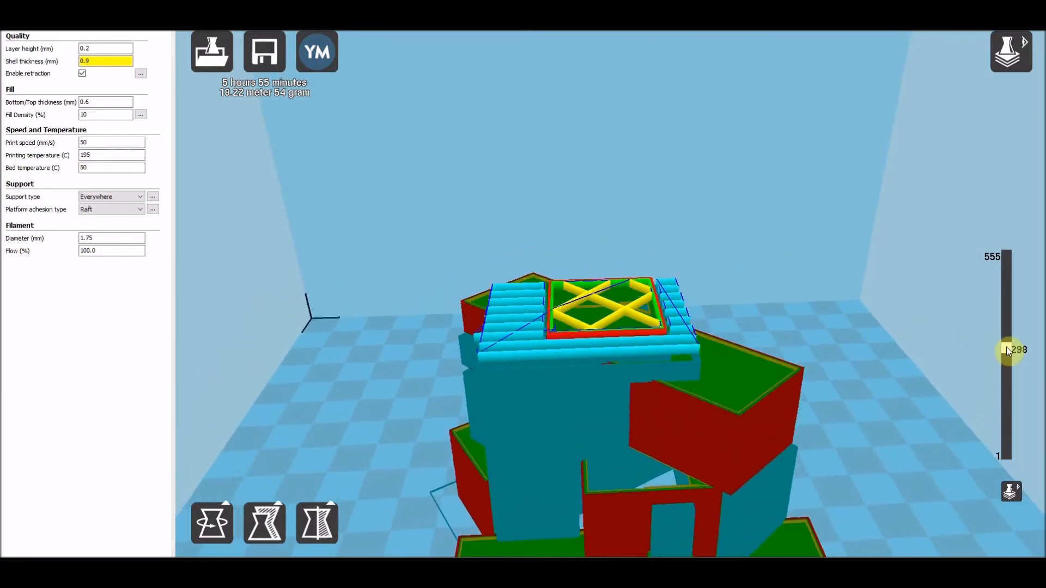
pyautogui.moveTo(1006, 350); pyautogui.dragTo(1006, 335)
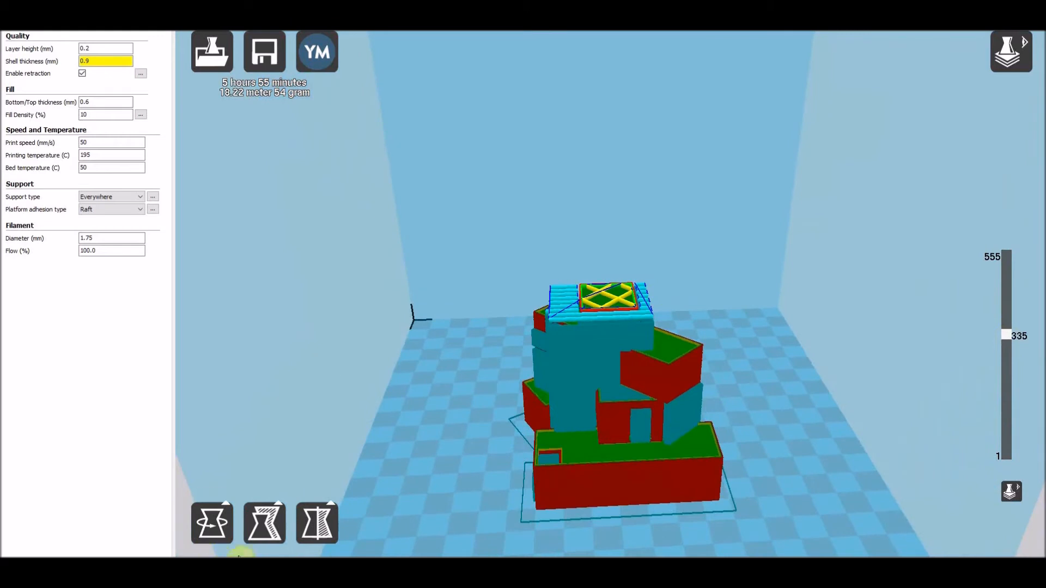
pyautogui.click(264, 522)
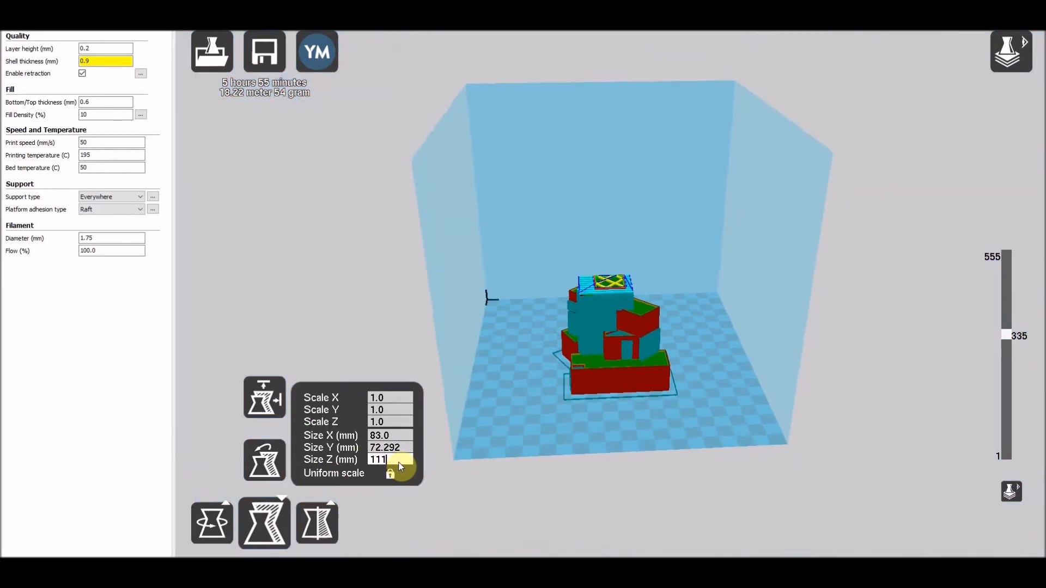
# Set Size Z to 50 mm with uniform scale, then show all layers of the scaled tower.
pyautogui.write('5')
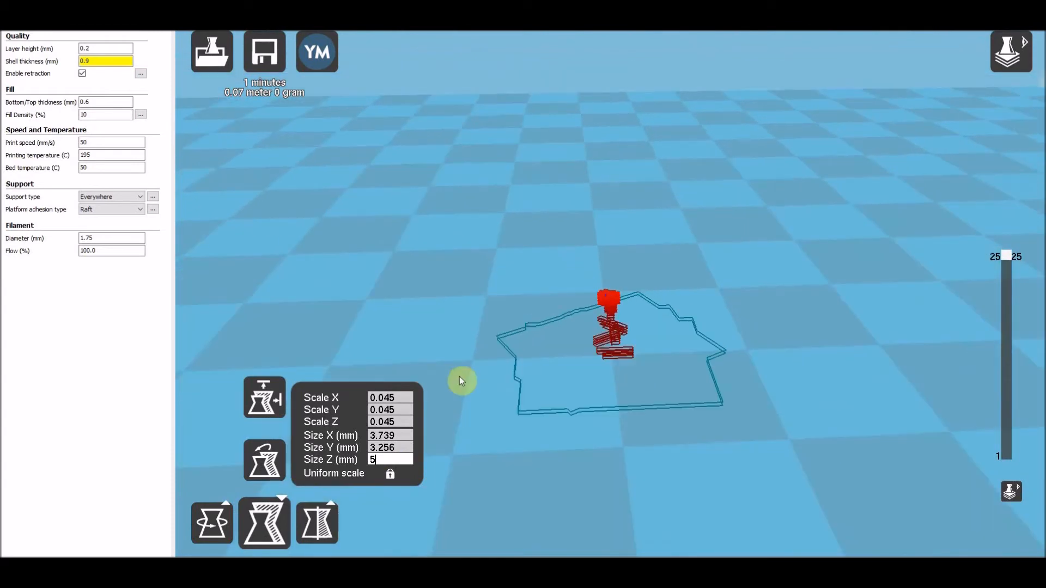
pyautogui.moveTo(510, 320)
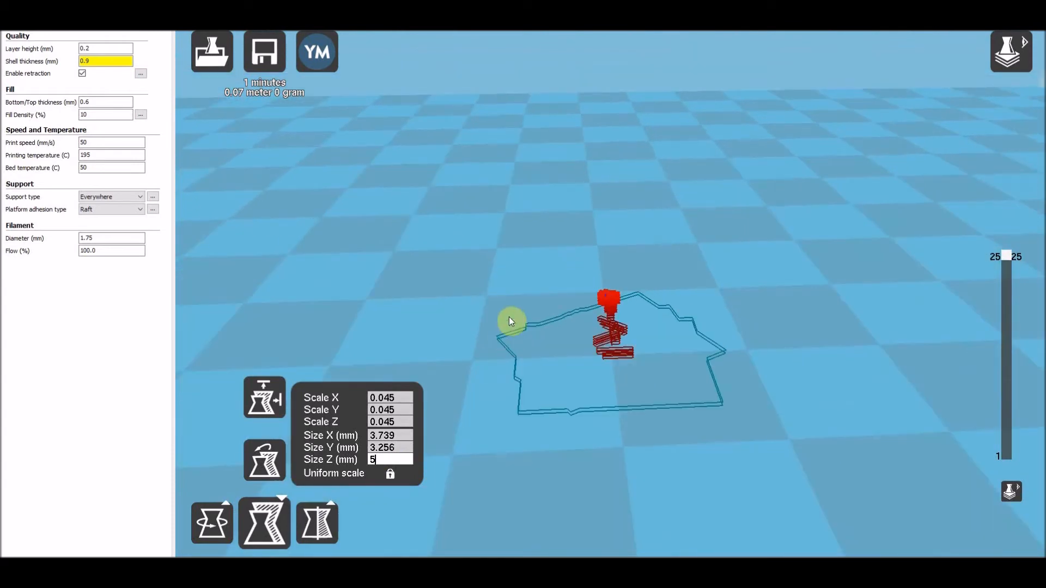
pyautogui.write('50')
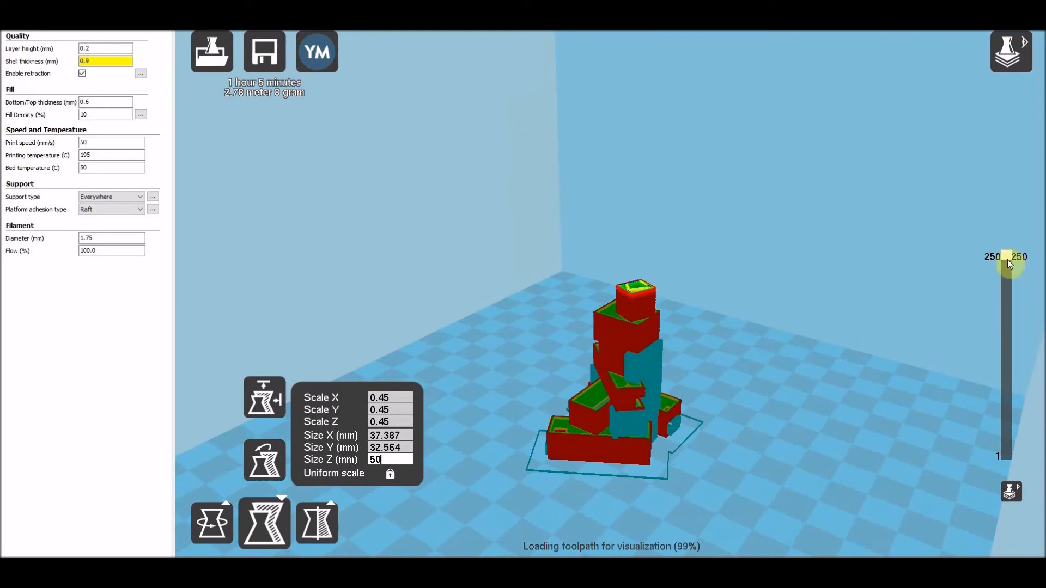
pyautogui.moveTo(1000, 260); pyautogui.dragTo(1000, 460)
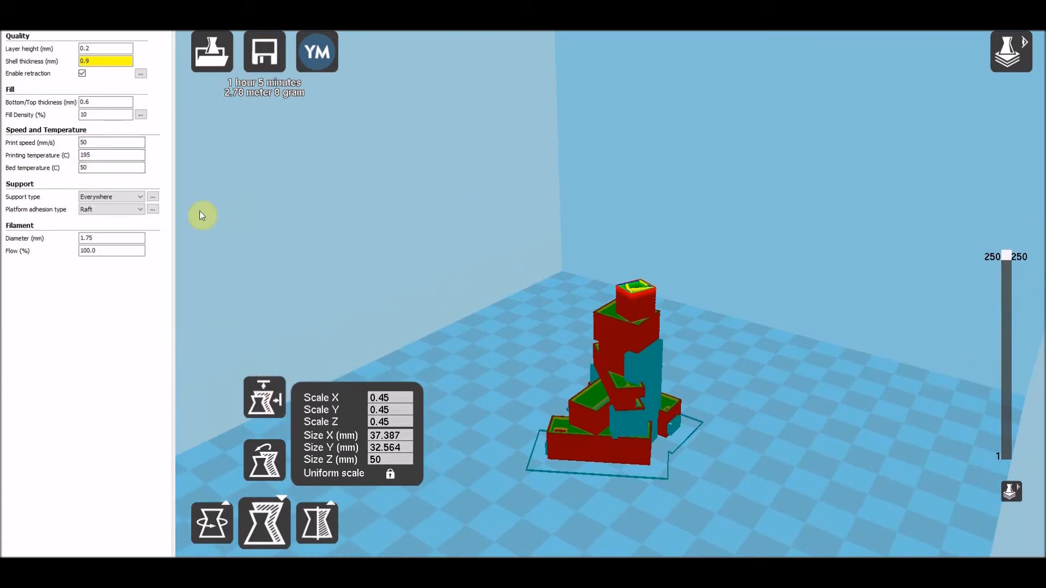
pyautogui.moveTo(264, 51)
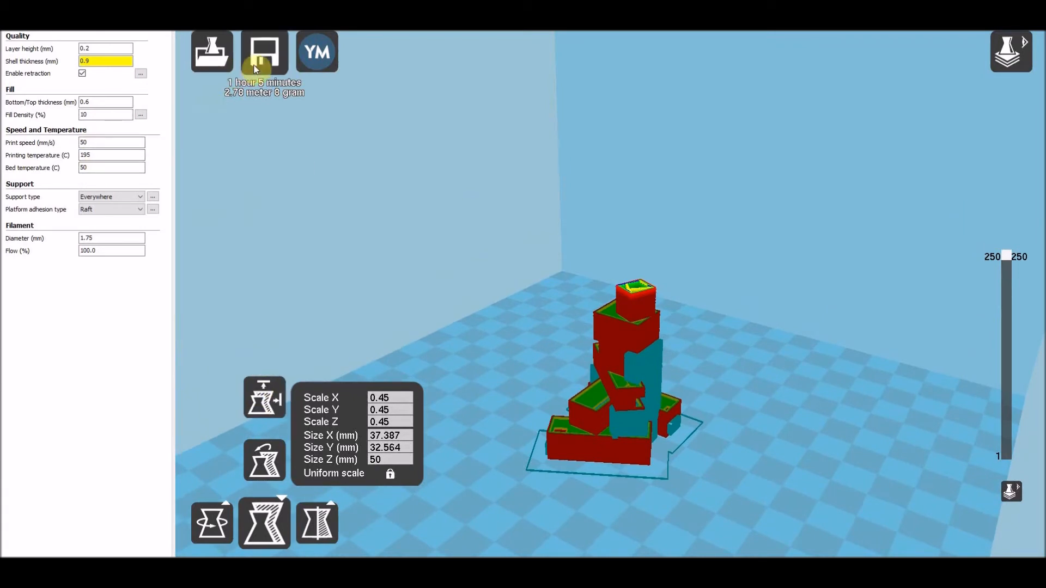
pyautogui.click(264, 51)
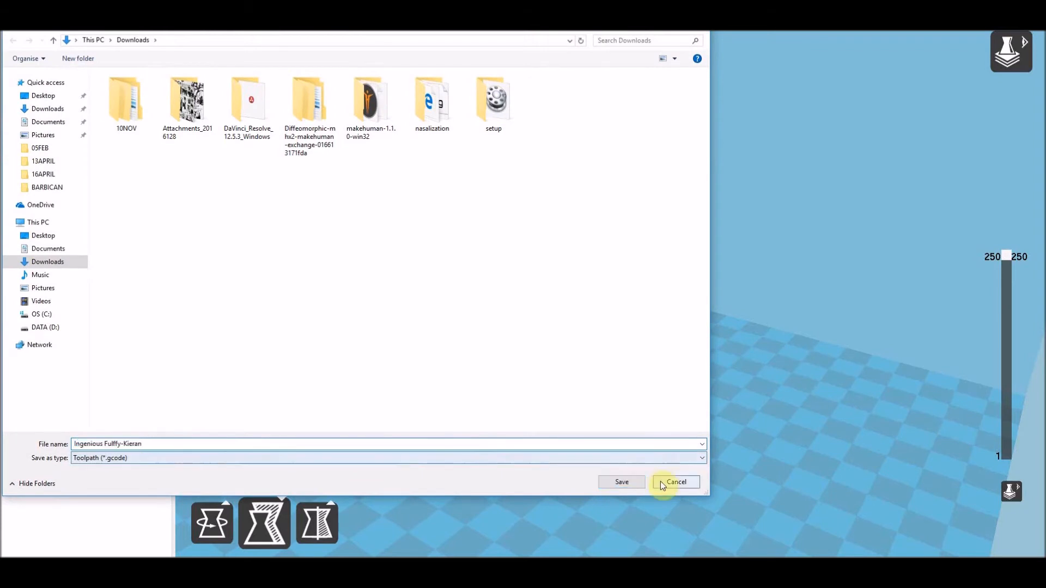
pyautogui.click(676, 482)
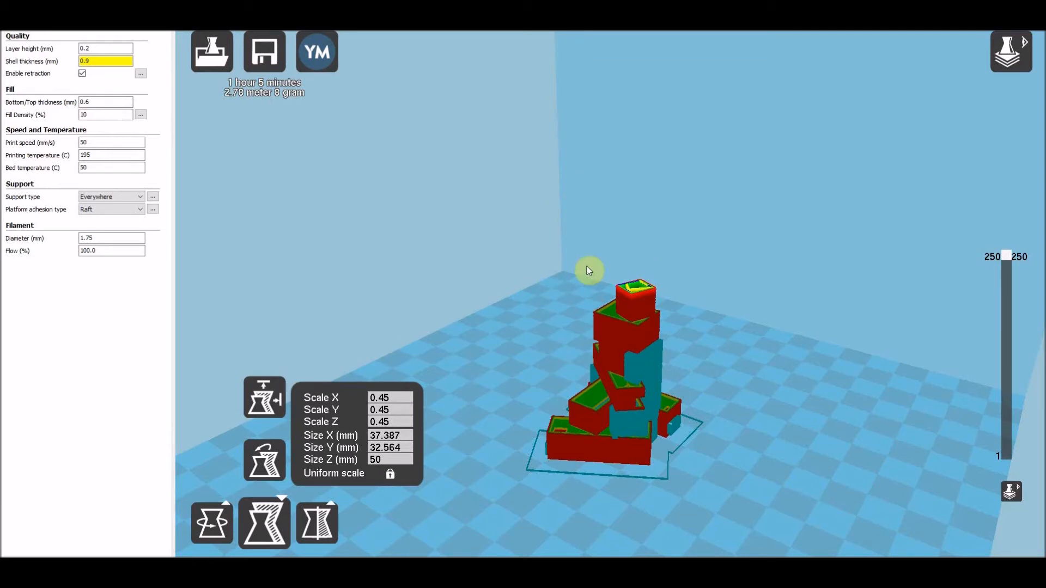
pyautogui.moveTo(539, 297)
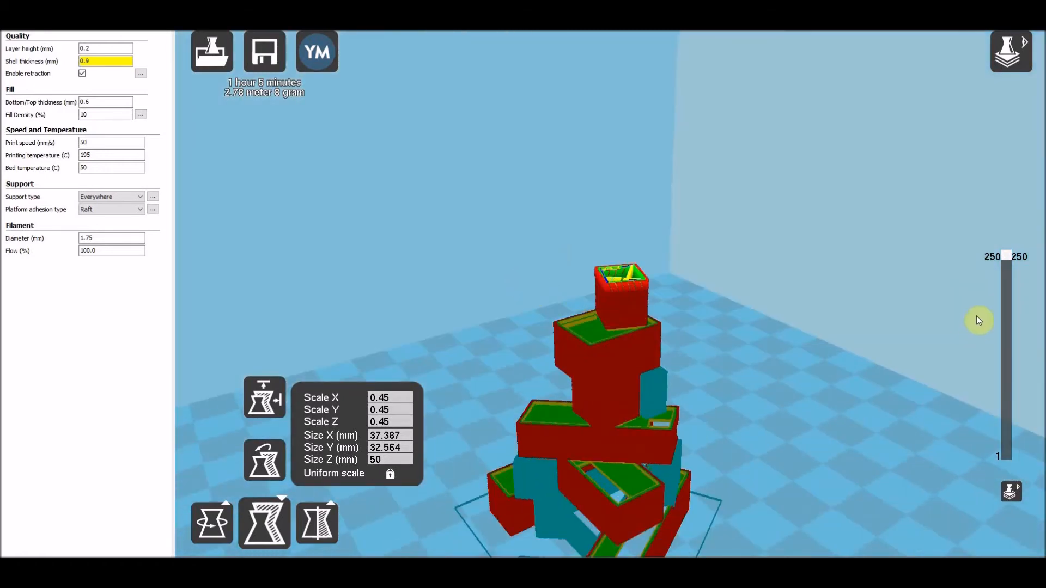
pyautogui.moveTo(978, 320); pyautogui.dragTo(1012, 414)
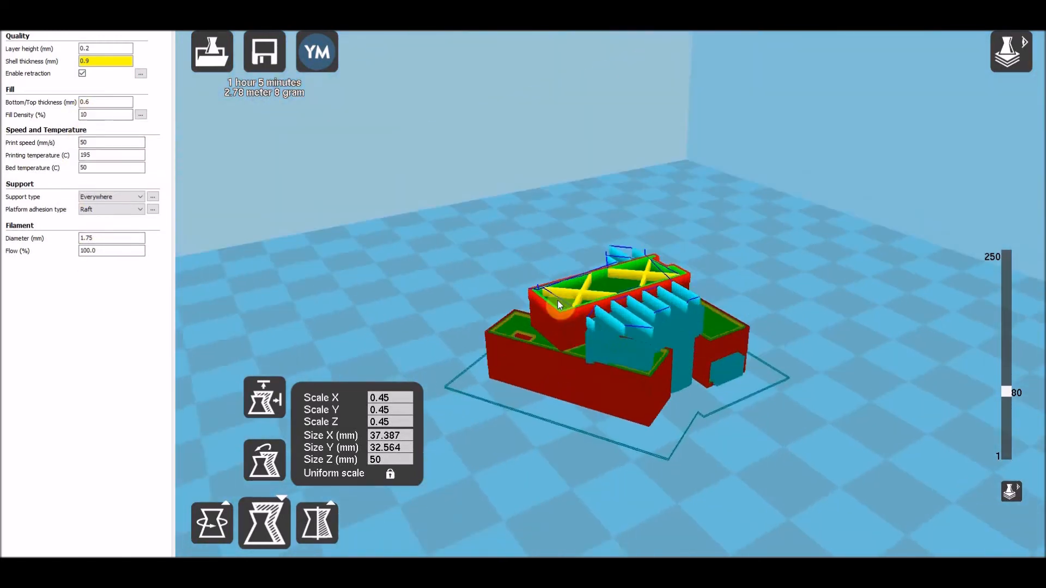
pyautogui.moveTo(1004, 392); pyautogui.dragTo(1000, 400)
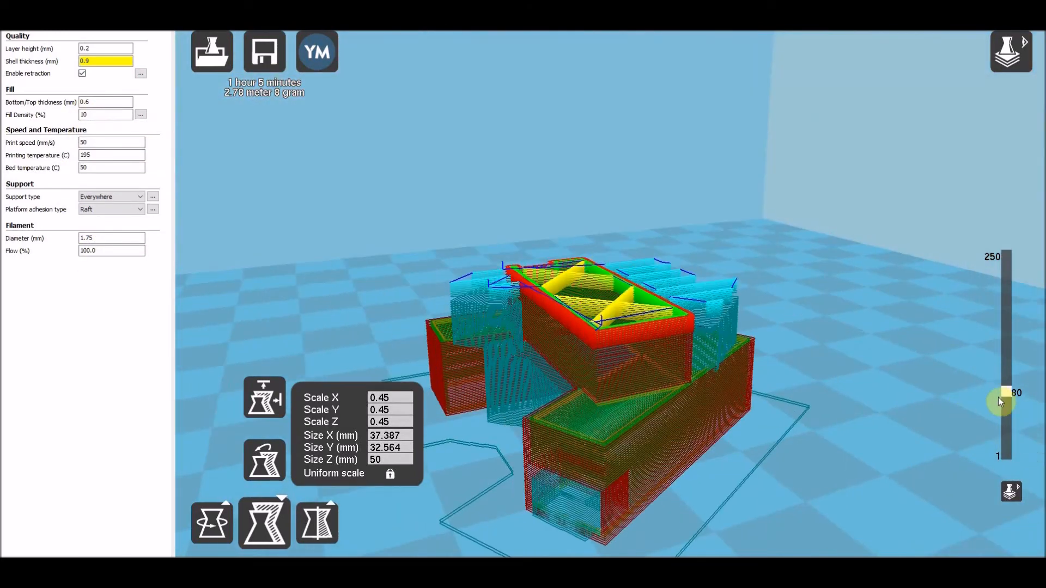
pyautogui.moveTo(1000, 392); pyautogui.dragTo(994, 337)
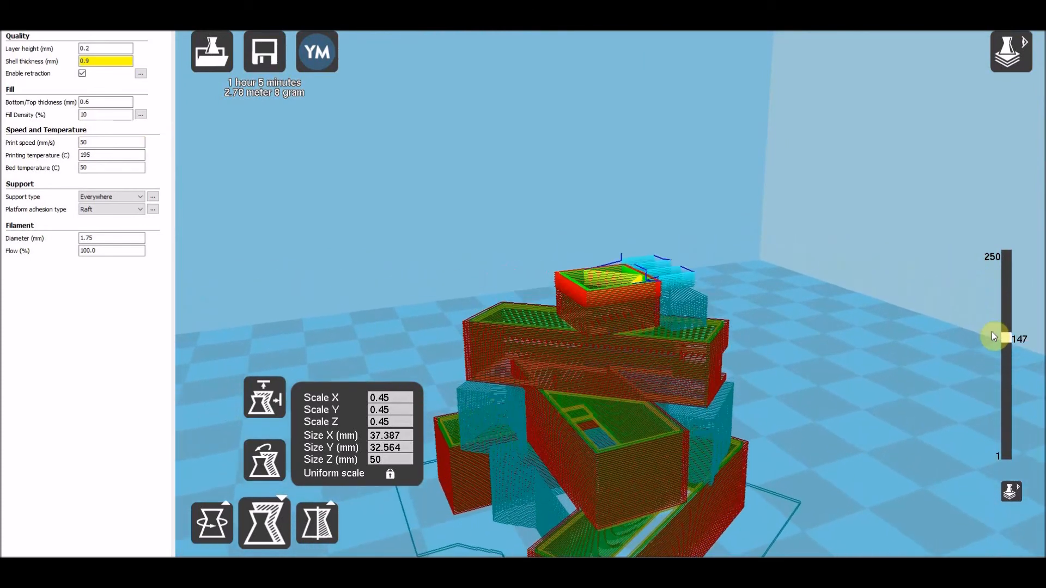